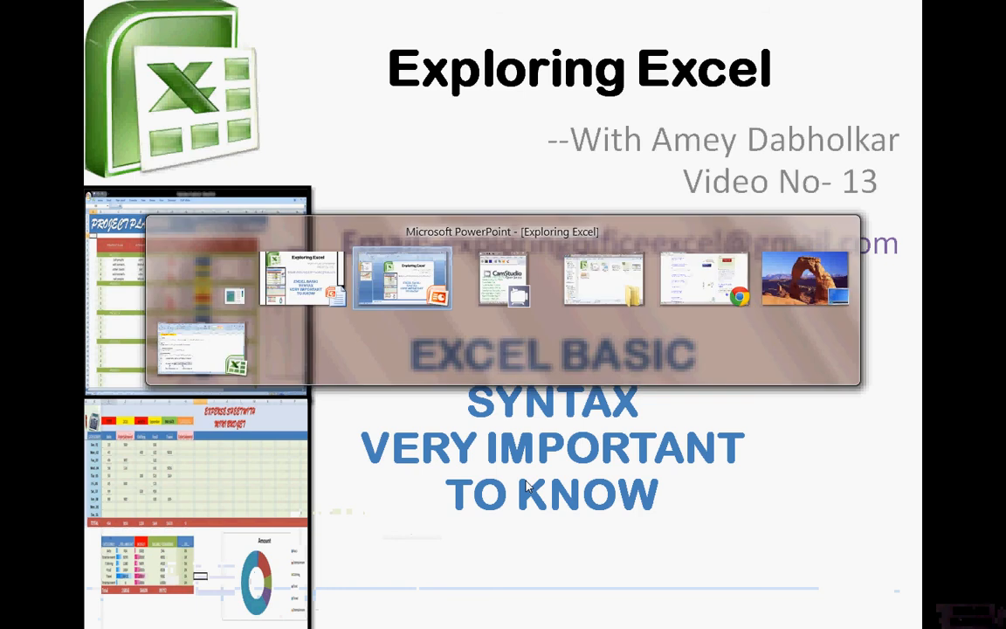
mouse_move(602, 278)
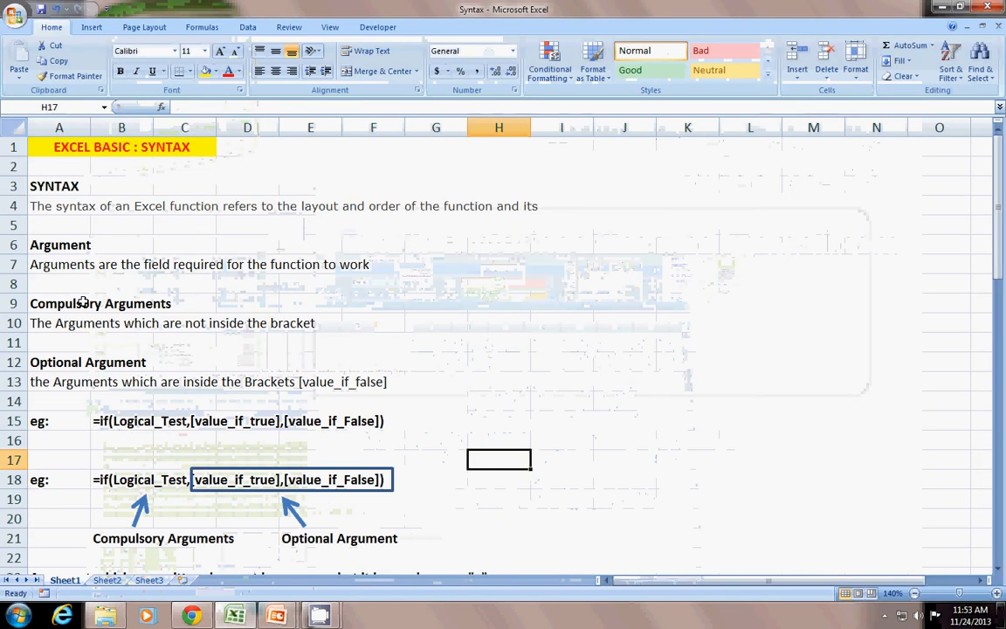
left_click(436, 303)
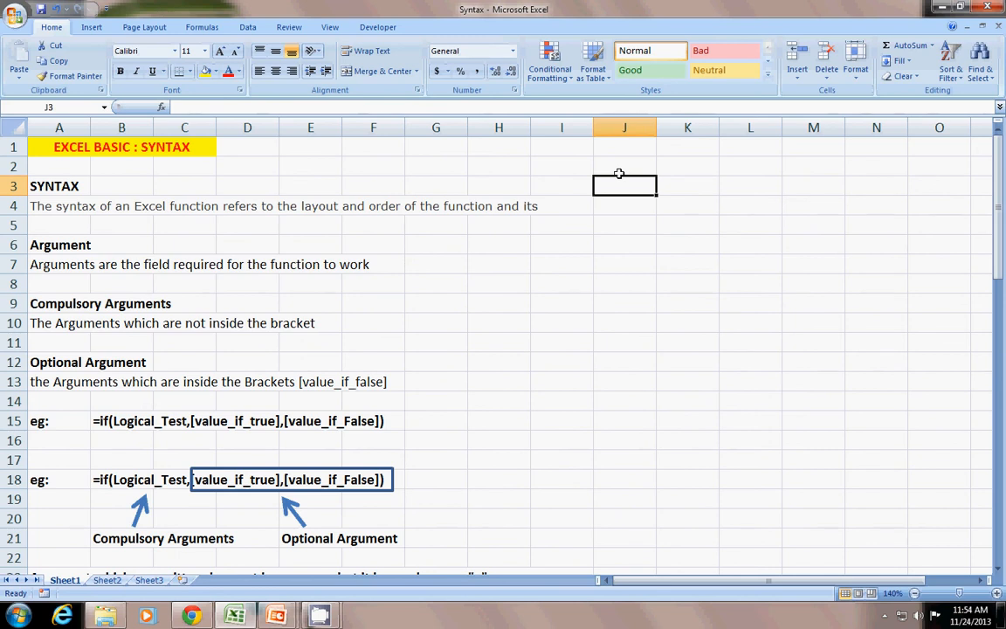
mouse_move(619, 157)
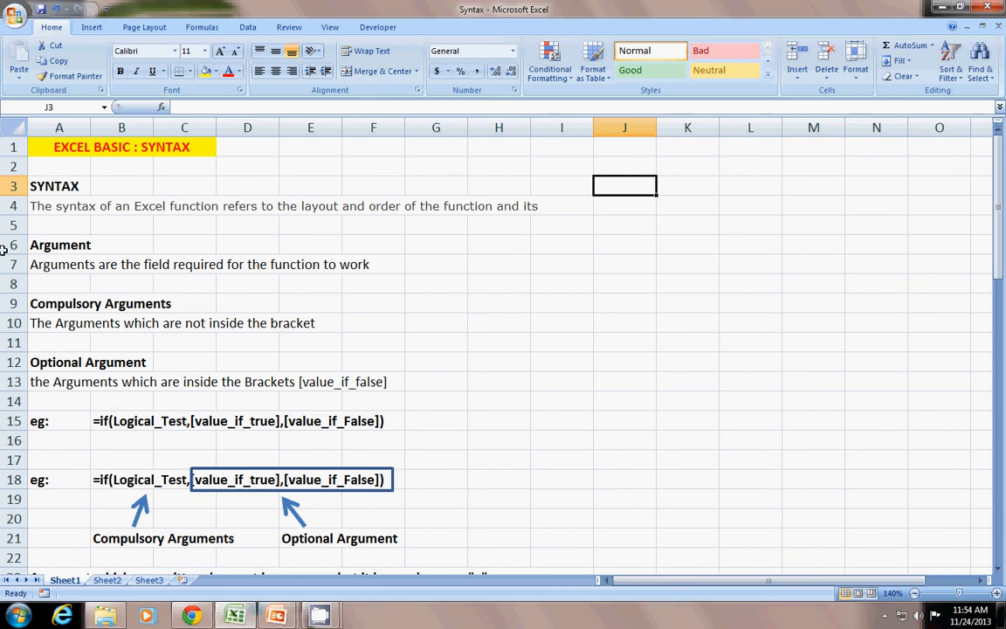
mouse_move(223, 479)
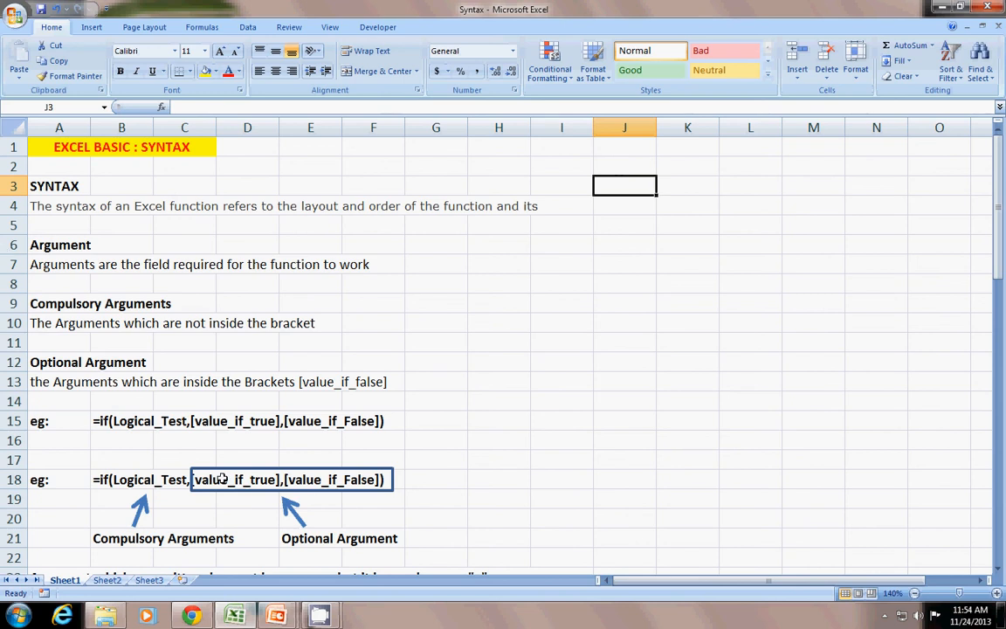
mouse_move(469, 340)
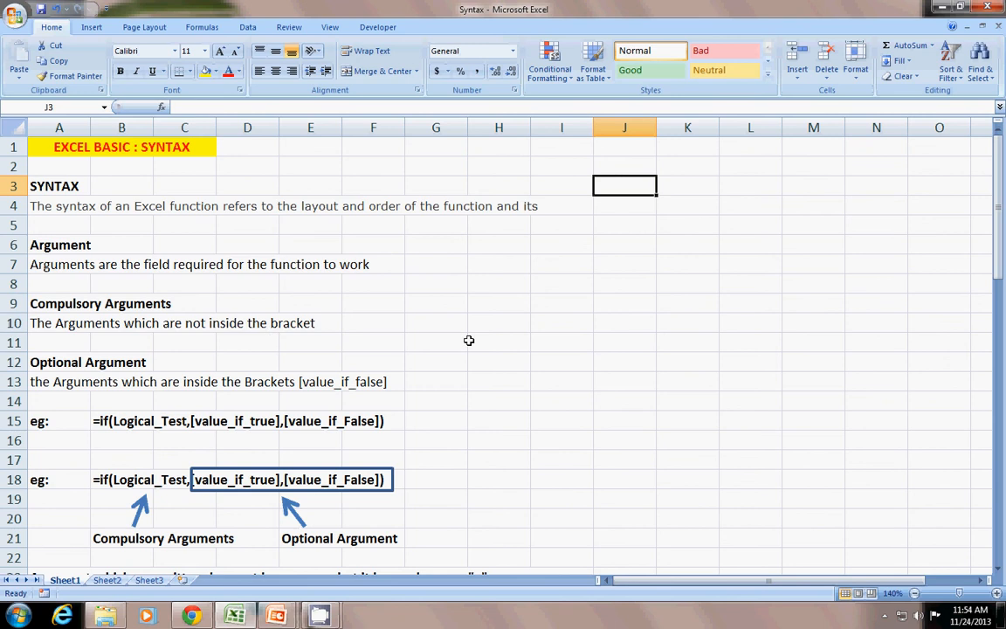
left_click(561, 263)
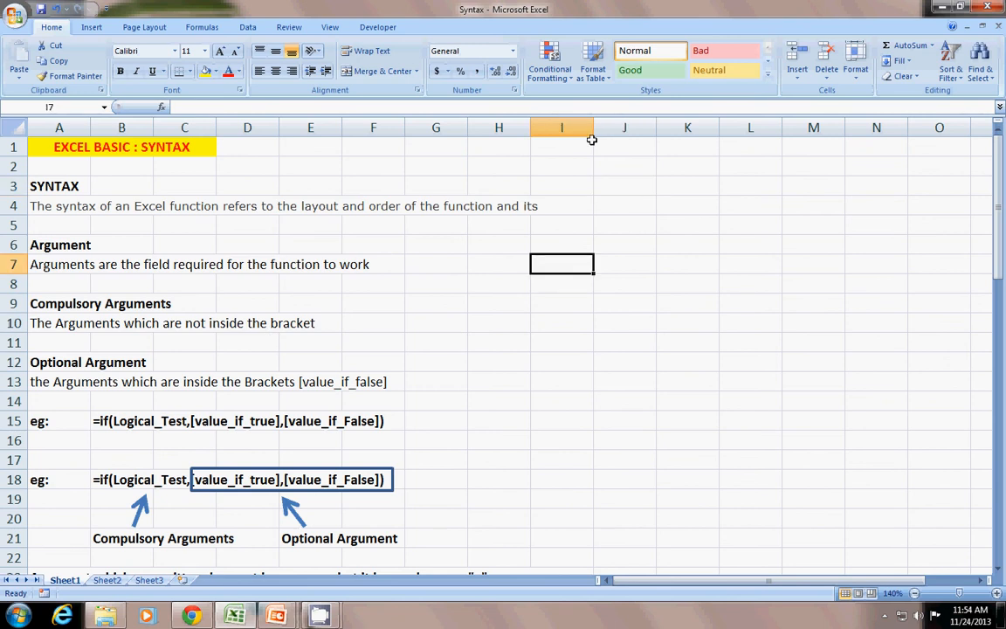
mouse_move(635, 234)
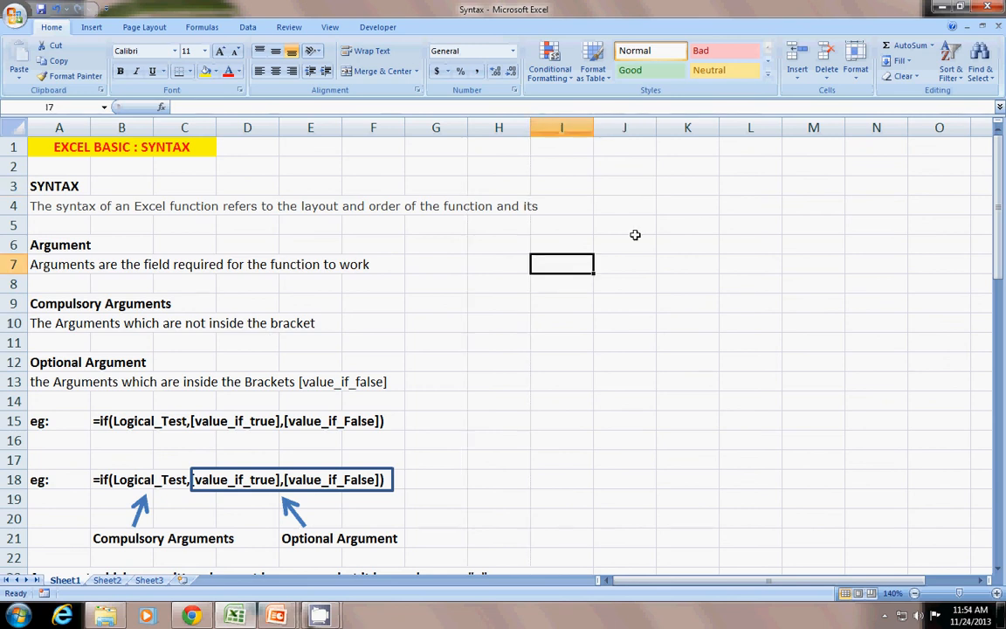
left_click(624, 245)
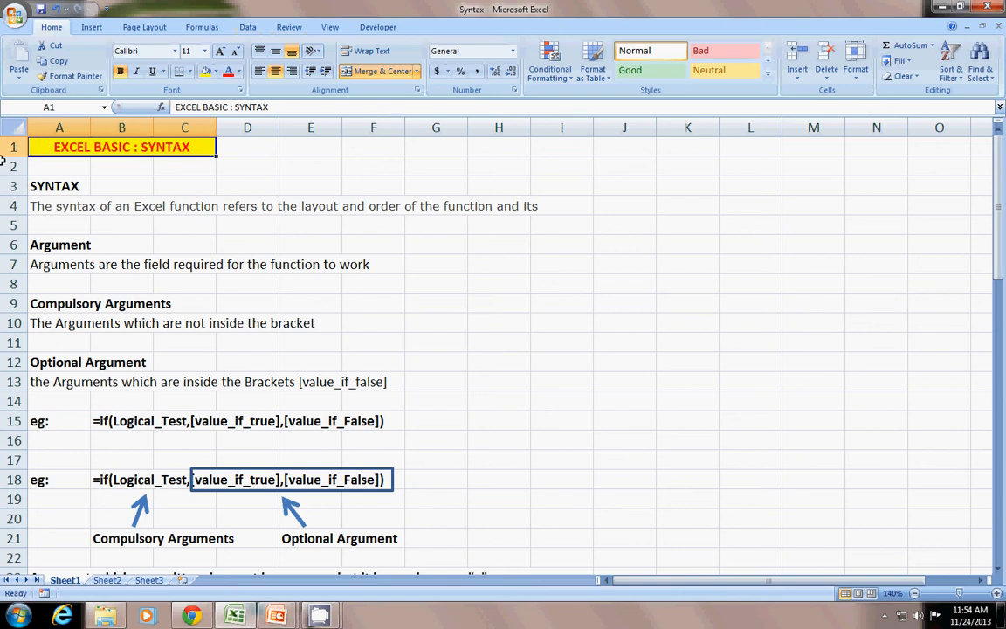
mouse_move(689, 407)
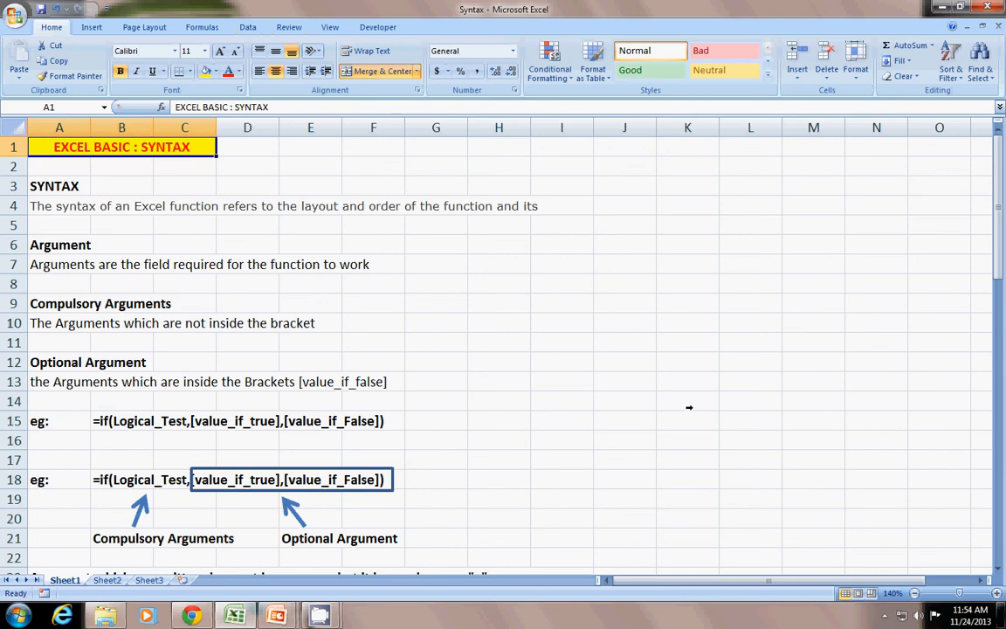
mouse_move(89, 220)
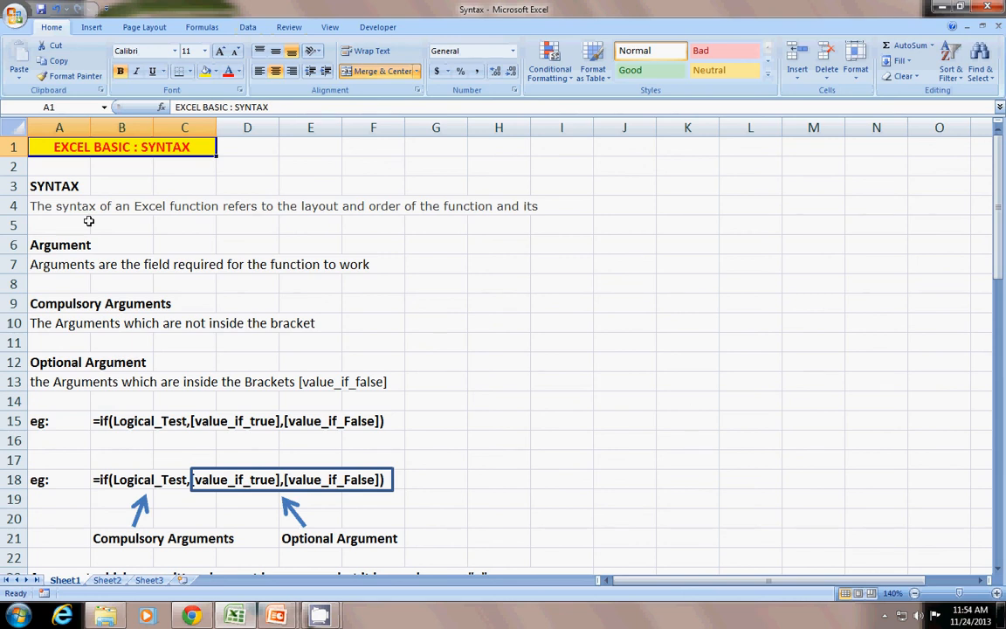
left_click(247, 185)
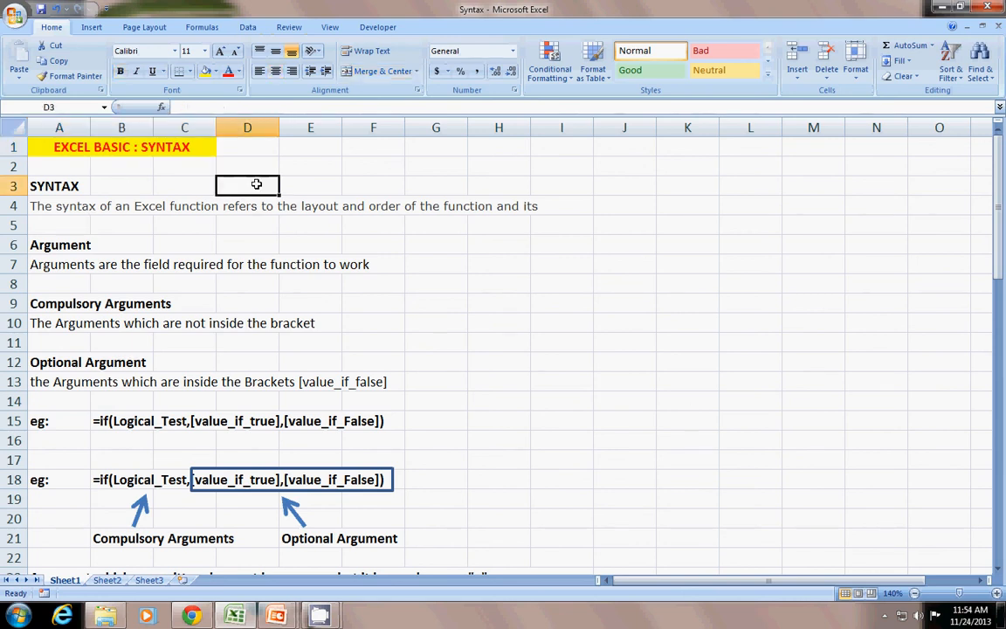
mouse_move(317, 141)
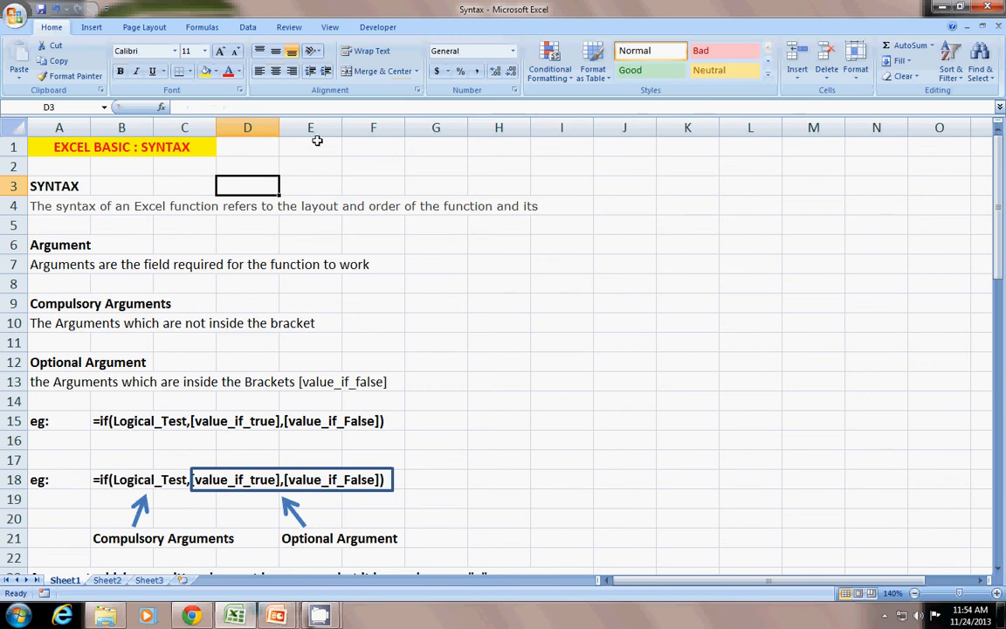
left_click(624, 185)
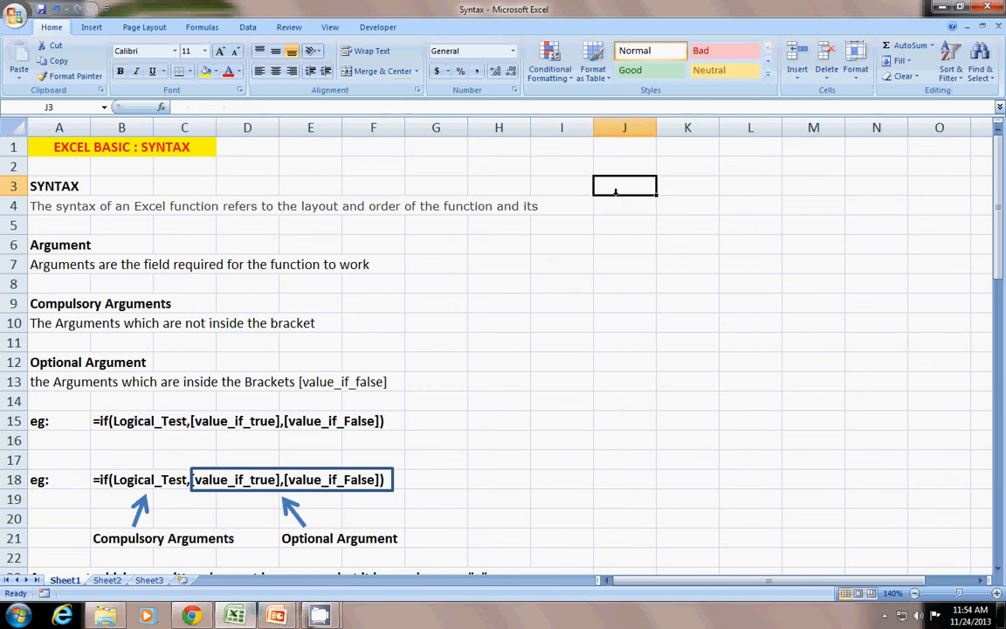
mouse_move(808, 529)
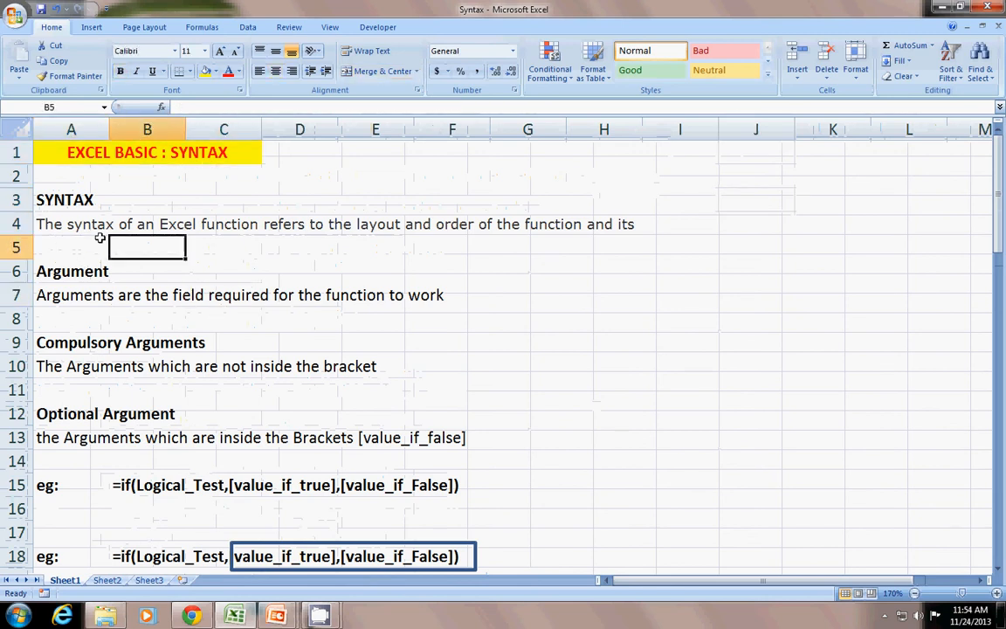
mouse_move(136, 241)
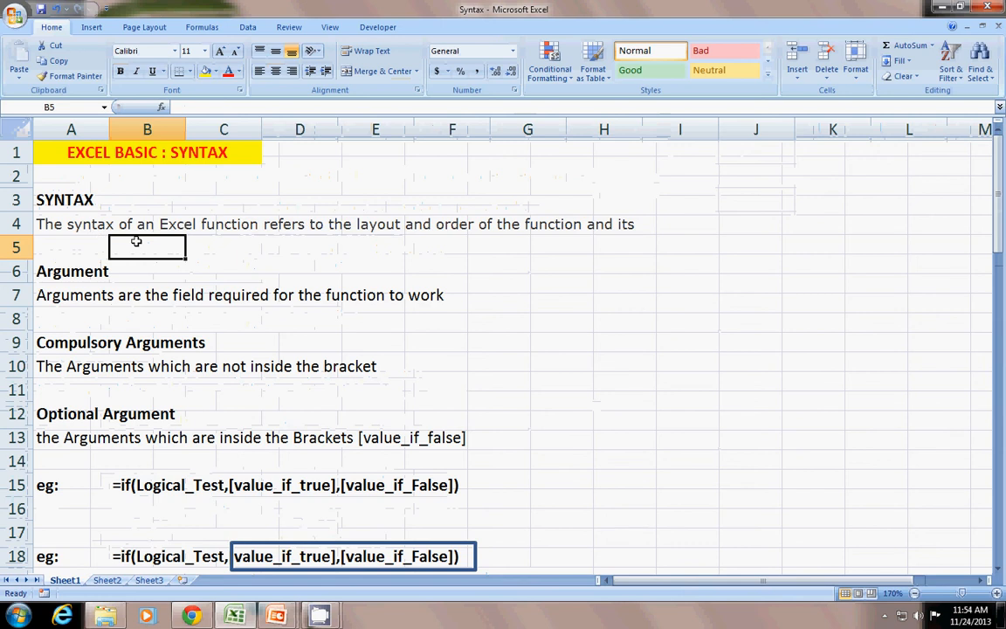
mouse_move(724, 354)
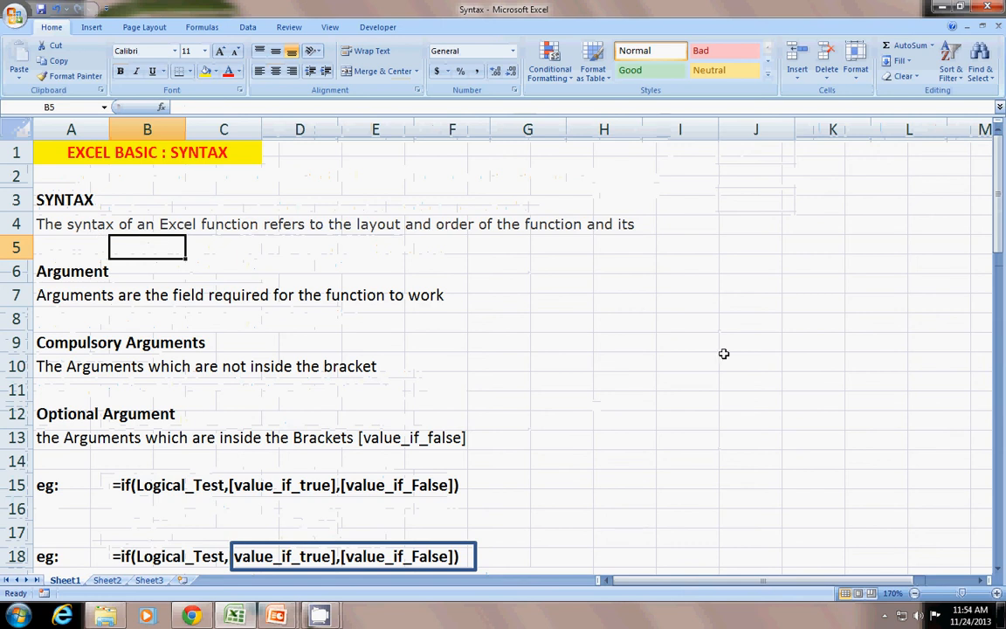
left_click(604, 342)
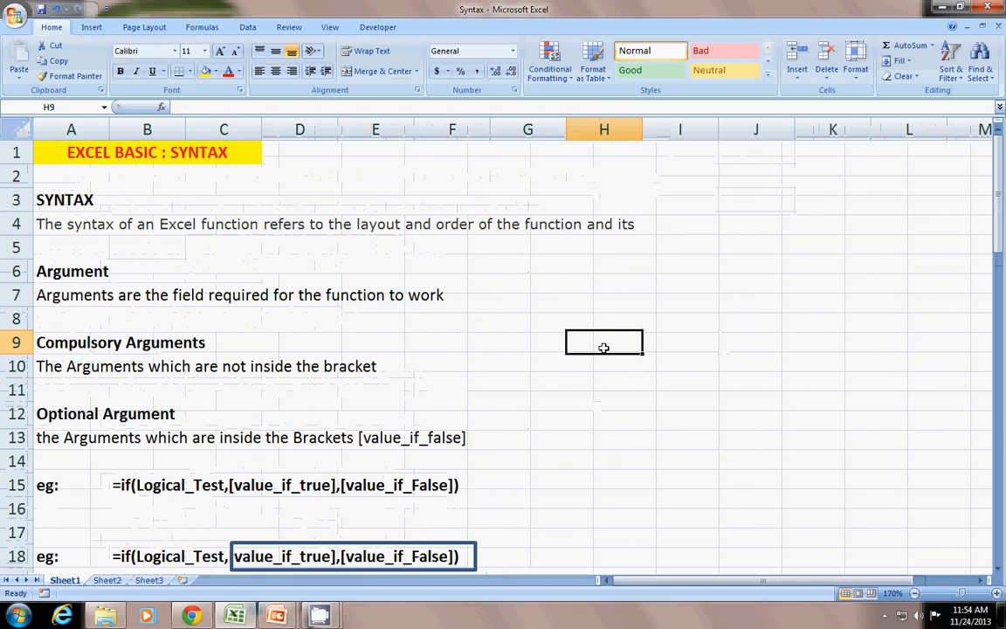
left_click(603, 318)
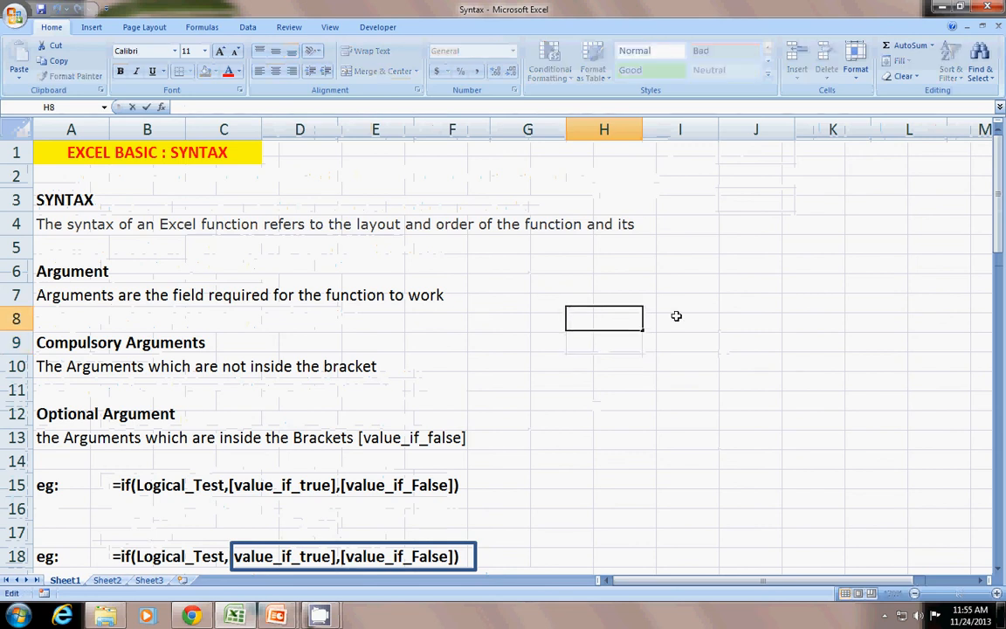
type("=an")
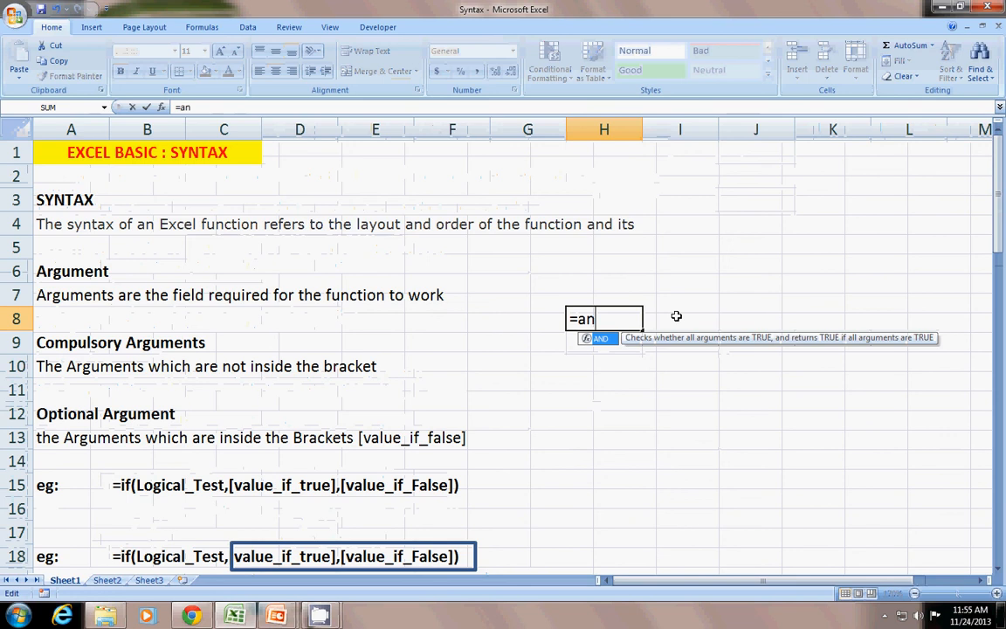
type("d(")
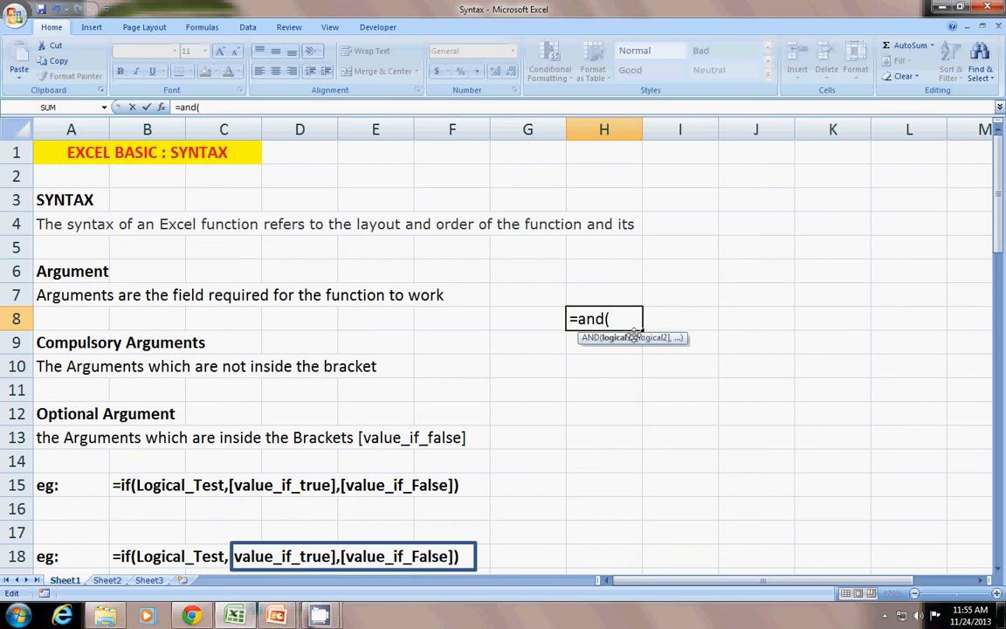
type(",")
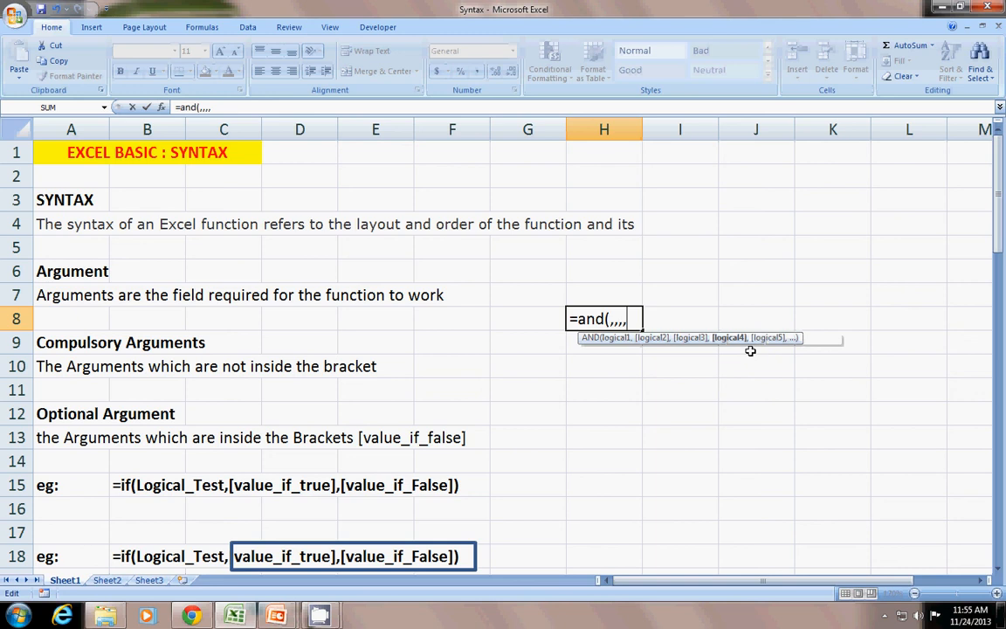
type(",,,,")
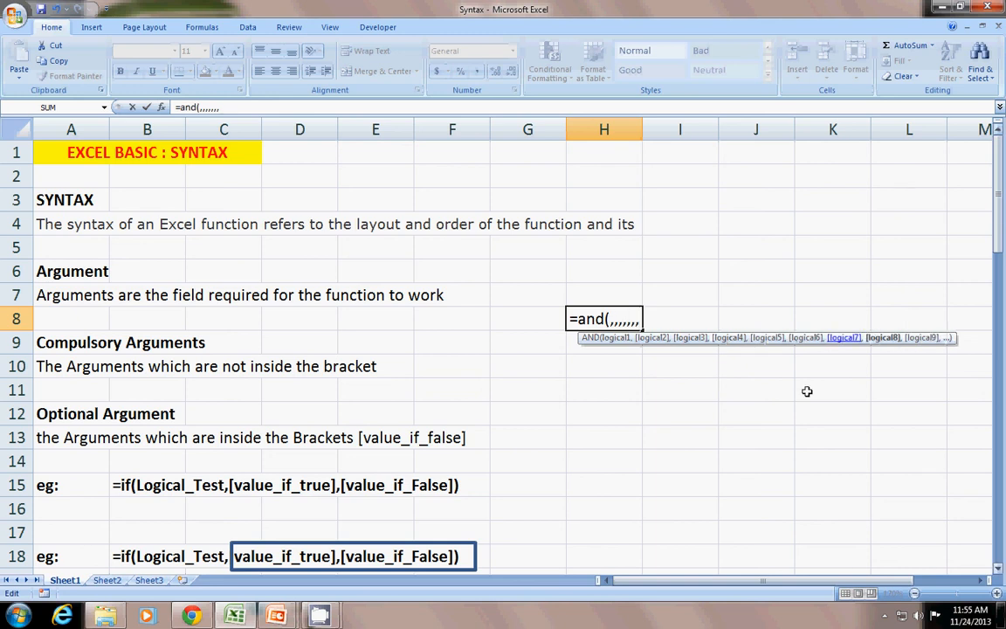
mouse_move(601, 338)
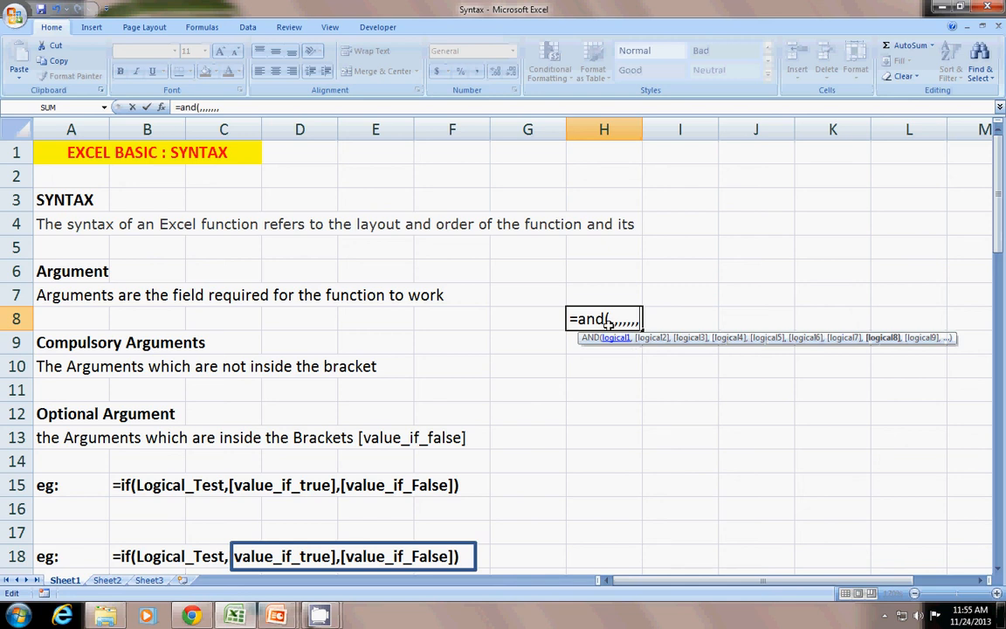
mouse_move(649, 252)
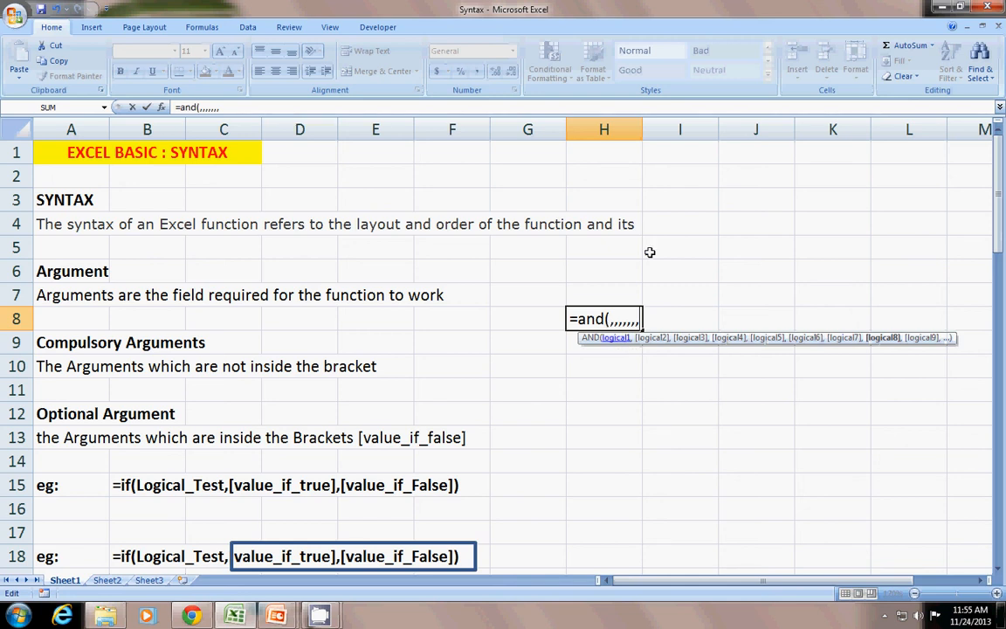
mouse_move(733, 299)
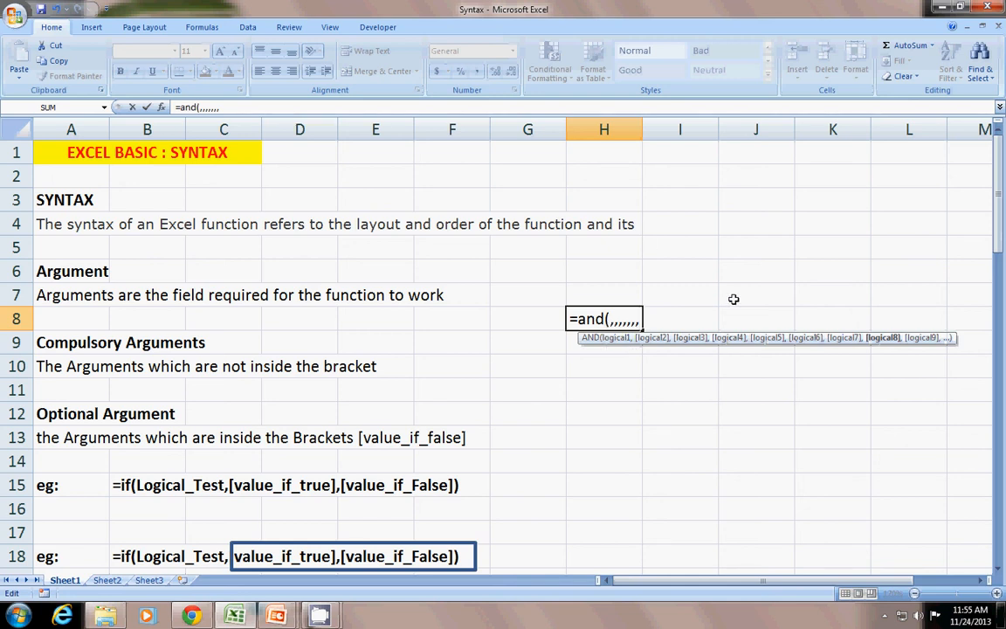
mouse_move(951, 343)
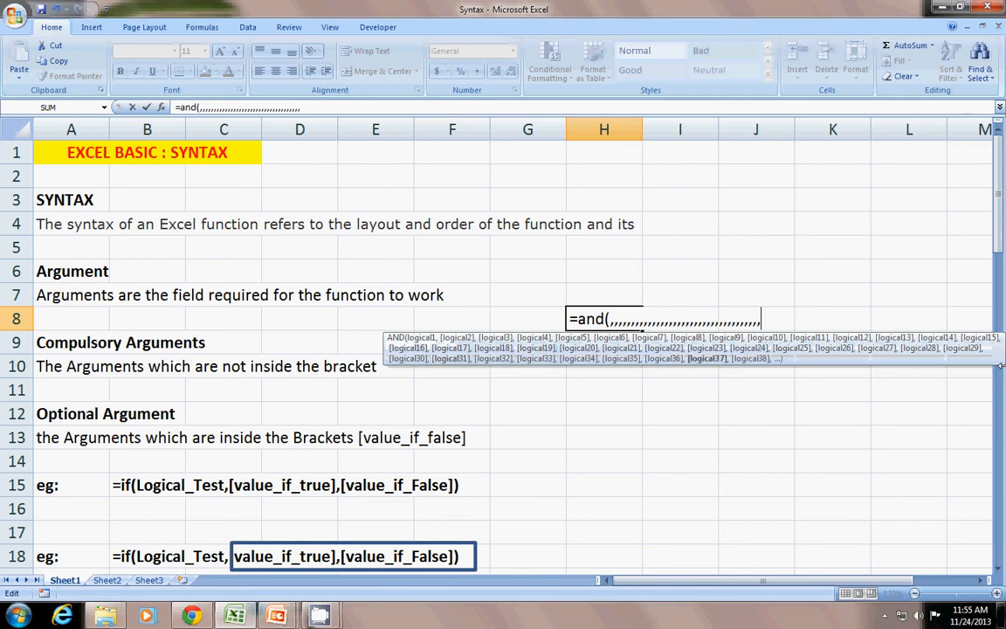
type(",,")
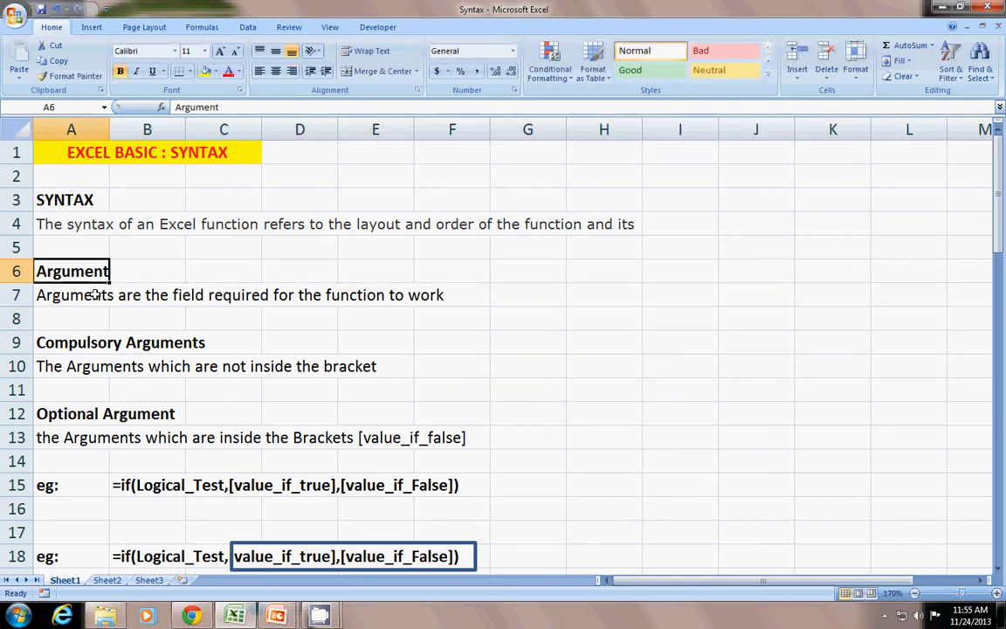
mouse_move(203, 301)
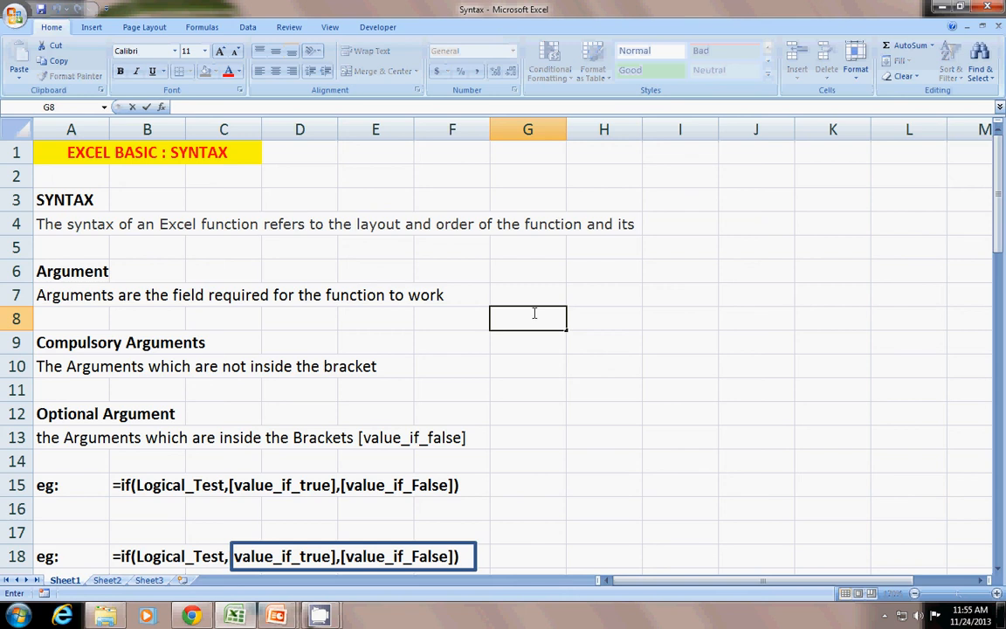
mouse_move(278, 431)
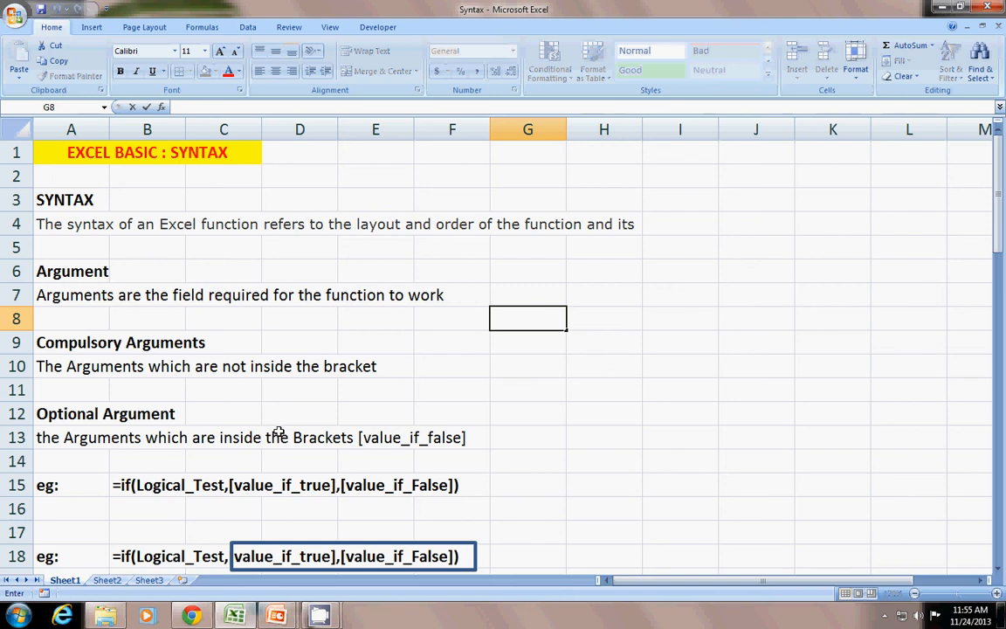
mouse_move(186, 503)
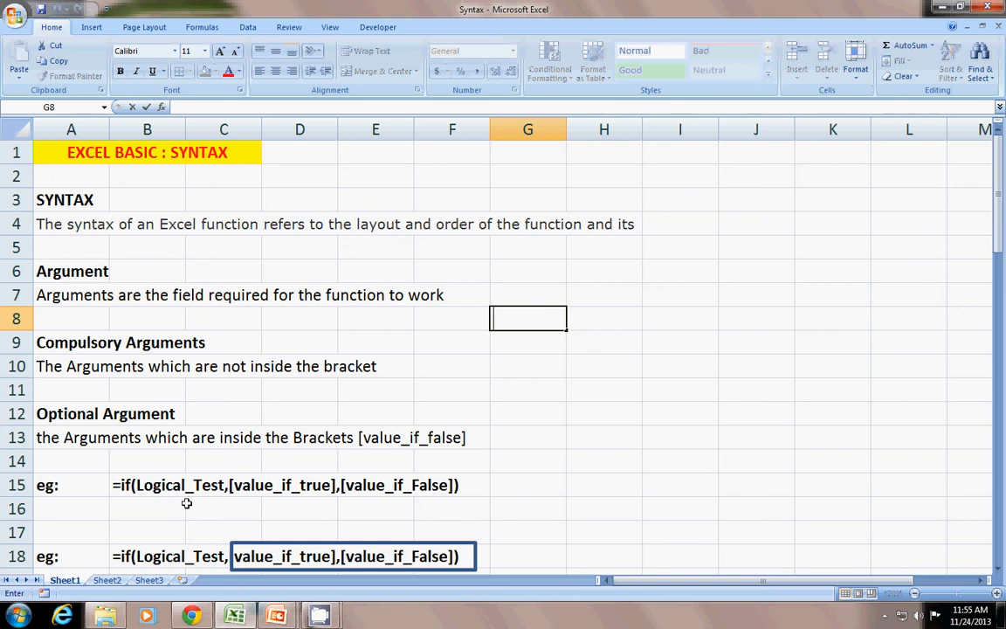
mouse_move(391, 497)
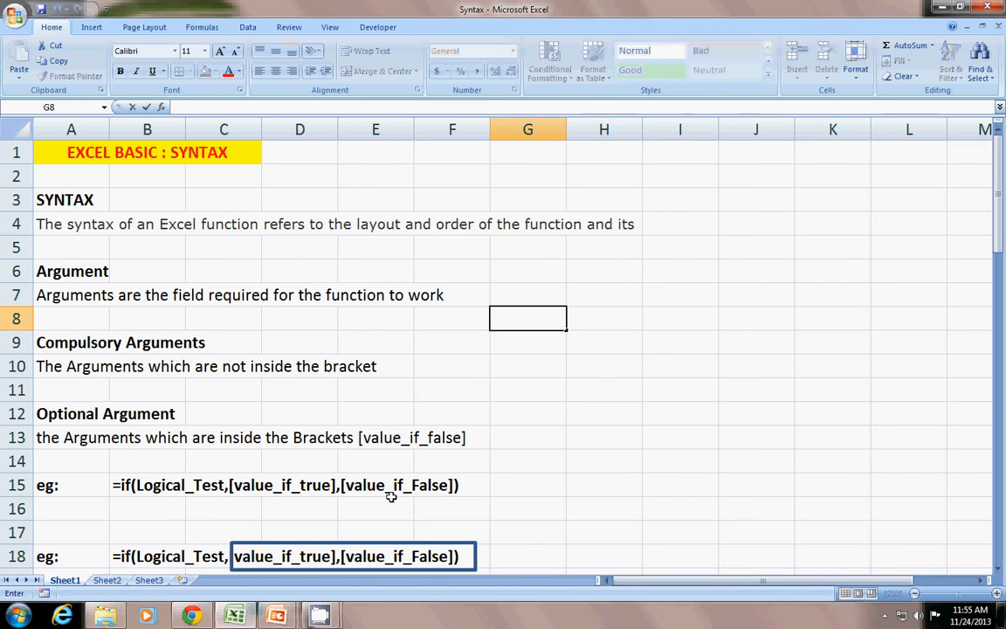
left_click(679, 485)
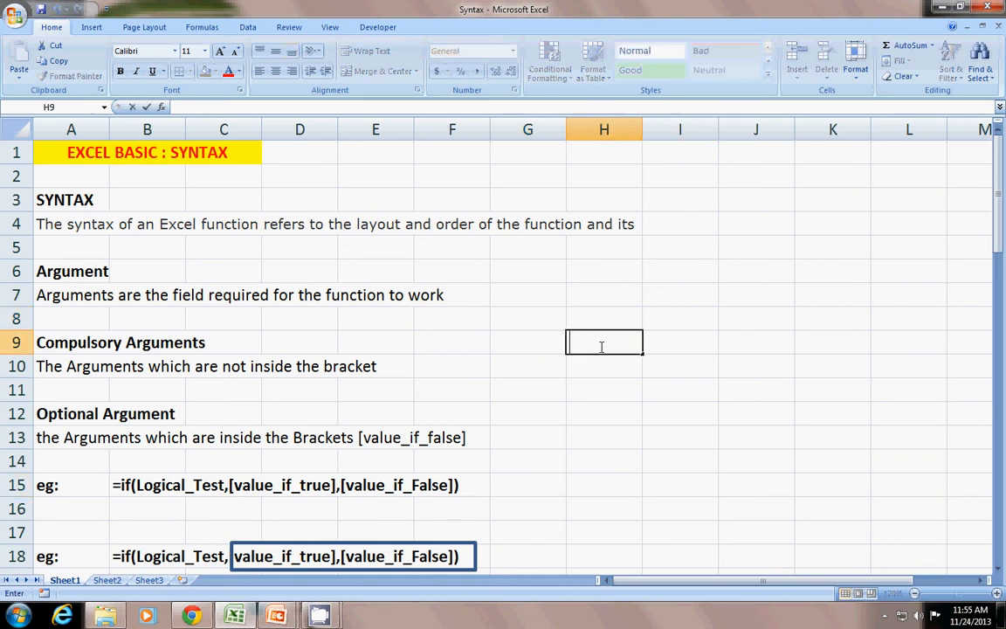
type("=sum(")
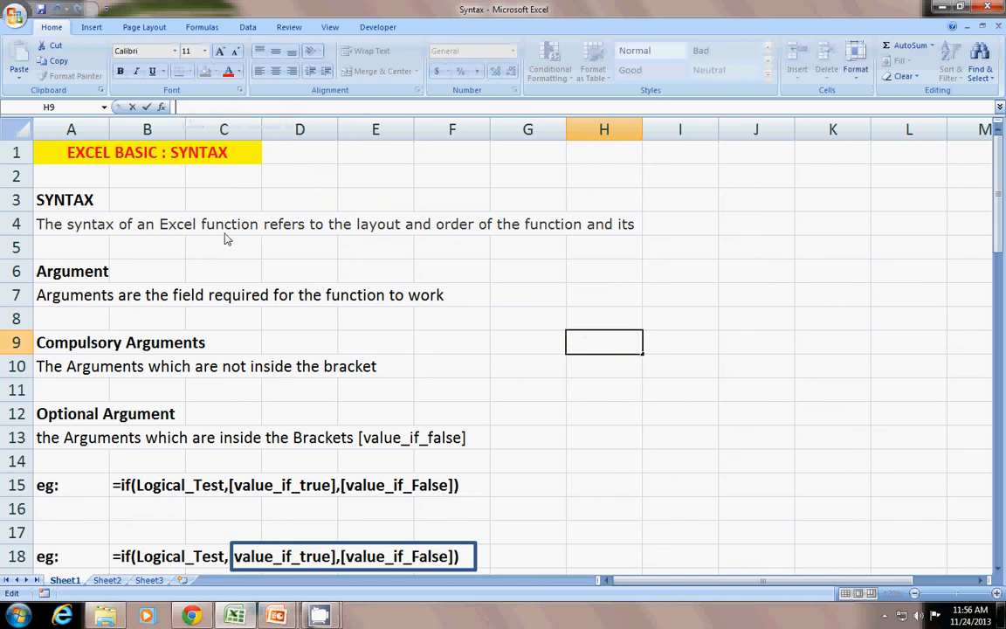
left_click(72, 342)
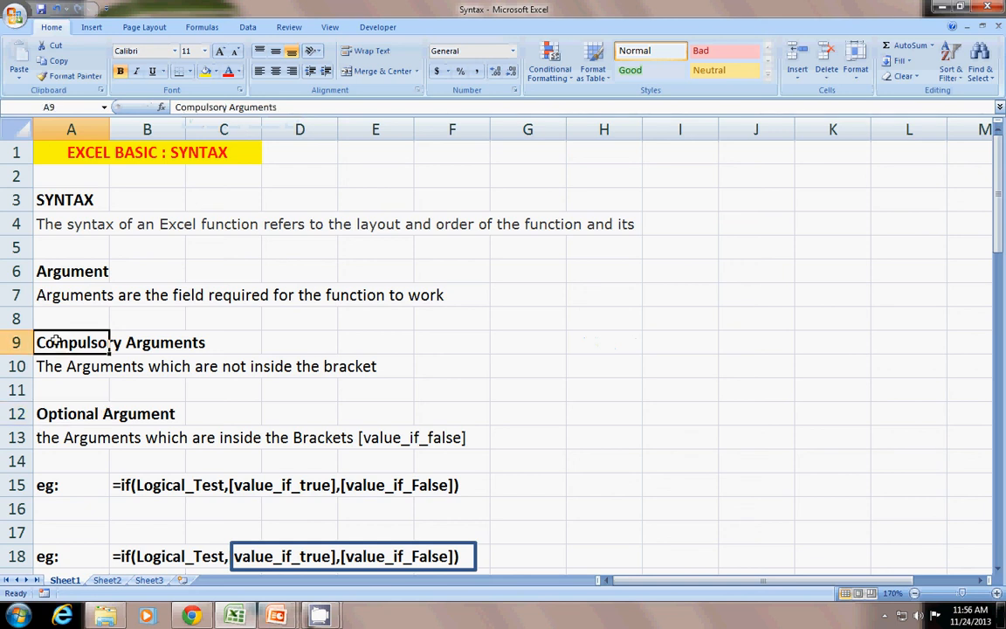
mouse_move(182, 395)
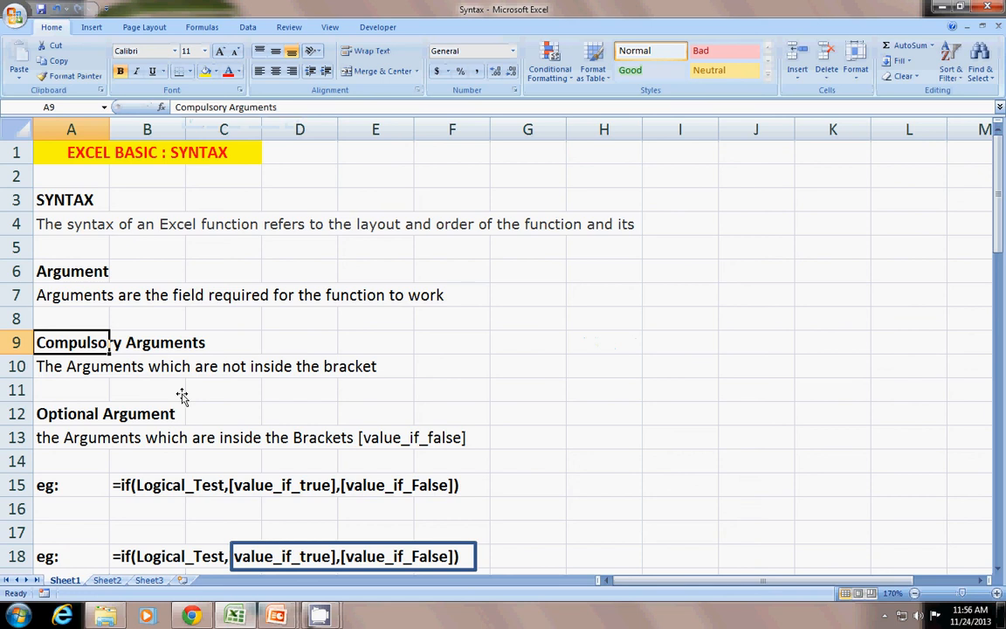
left_click(71, 365)
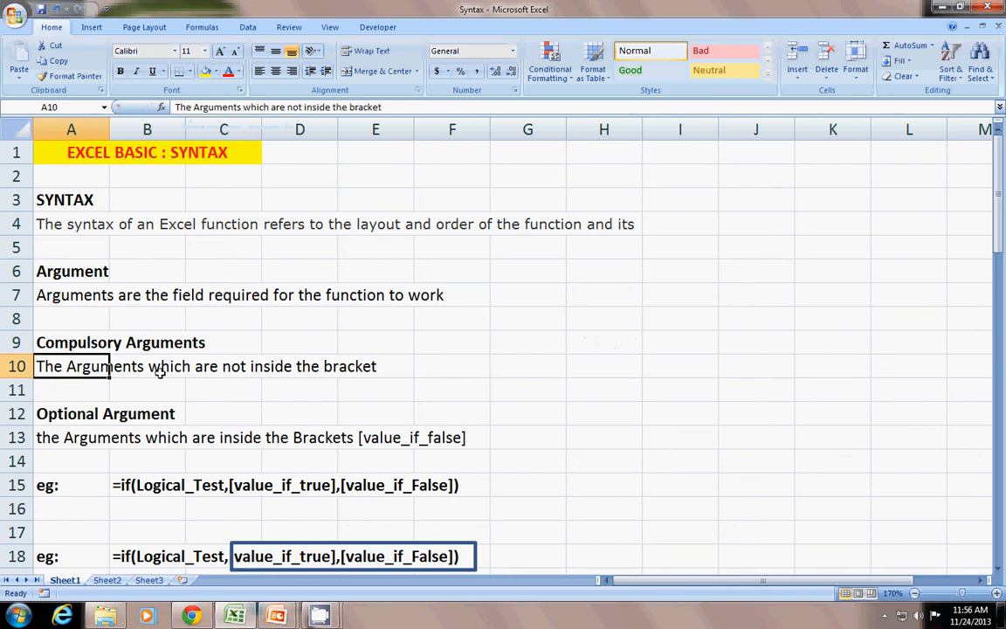
left_click(375, 366)
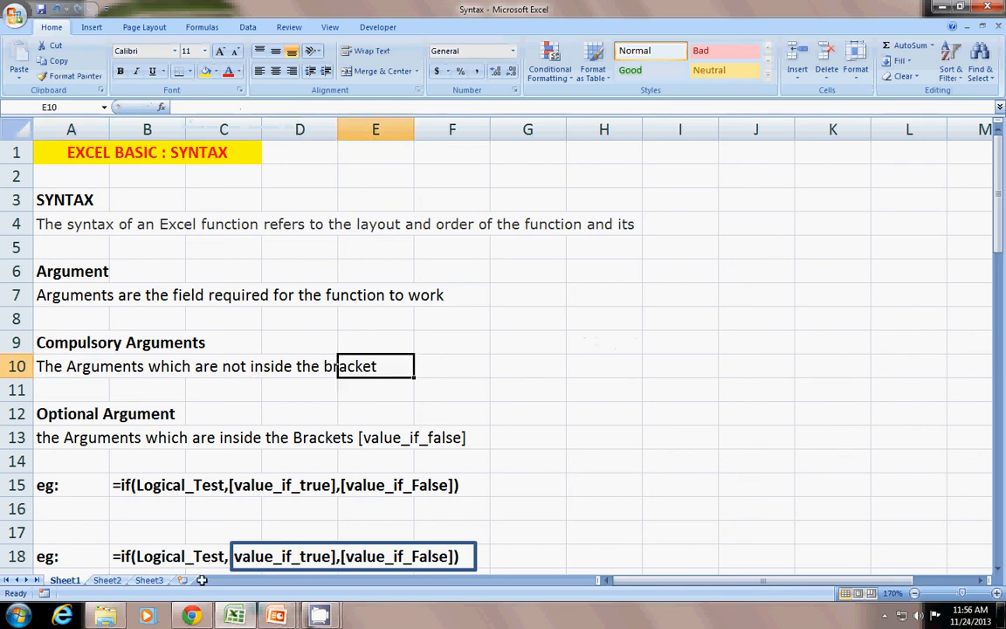
mouse_move(214, 550)
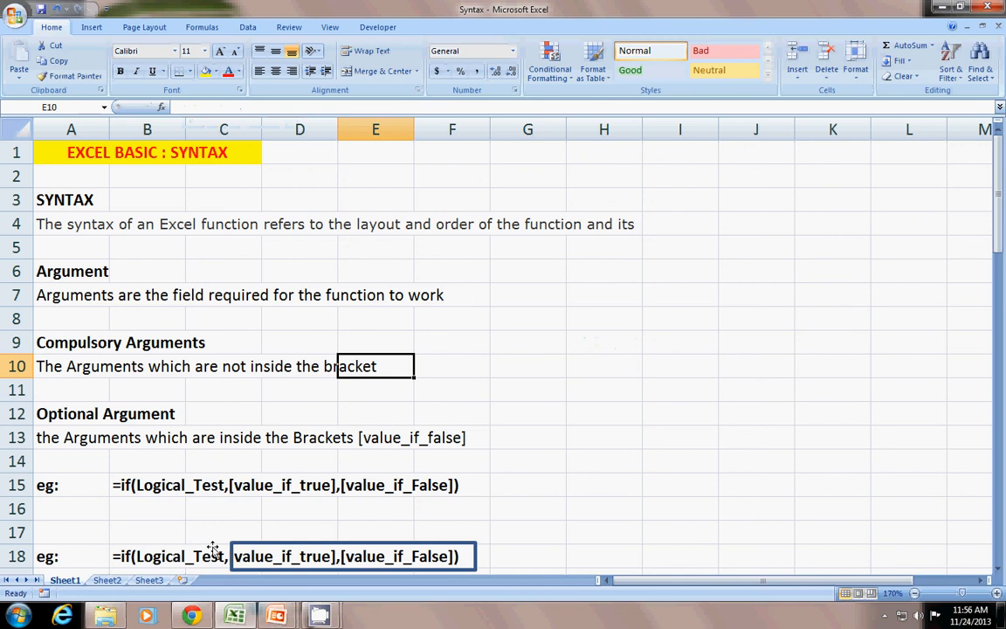
mouse_move(53, 352)
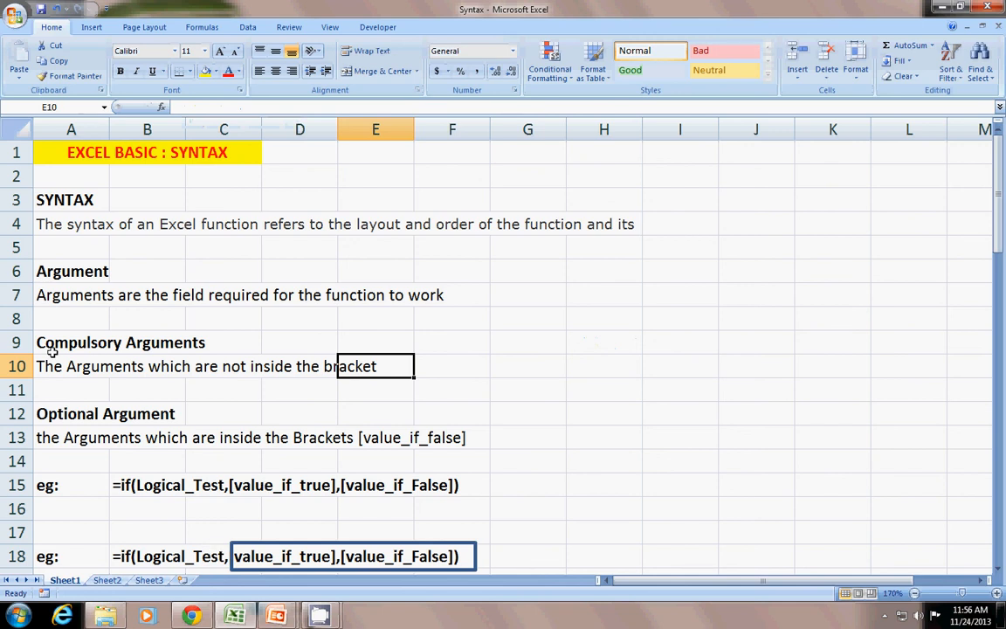
left_click(147, 341)
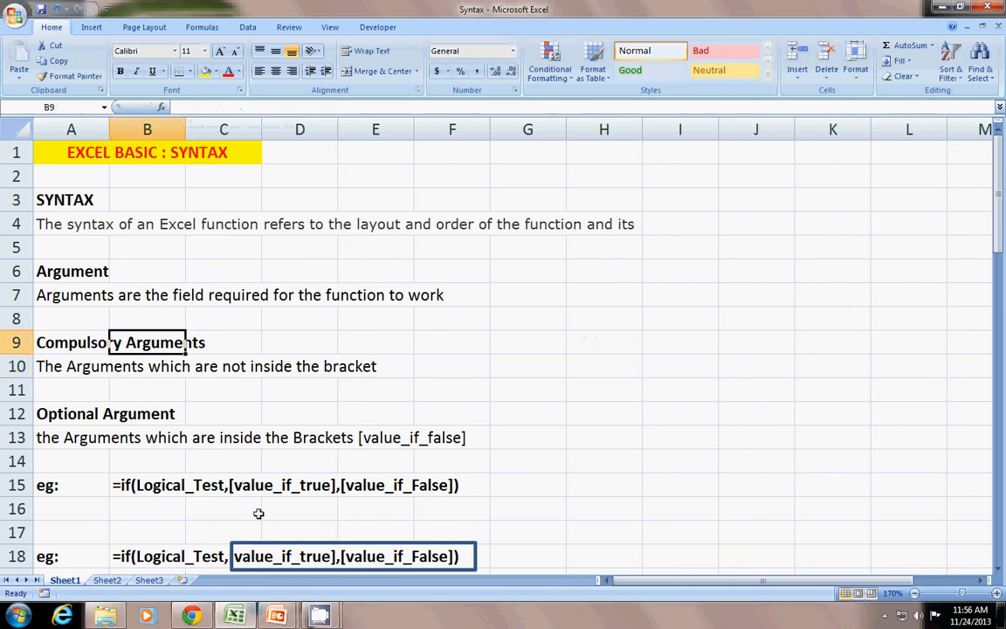
left_click(71, 438)
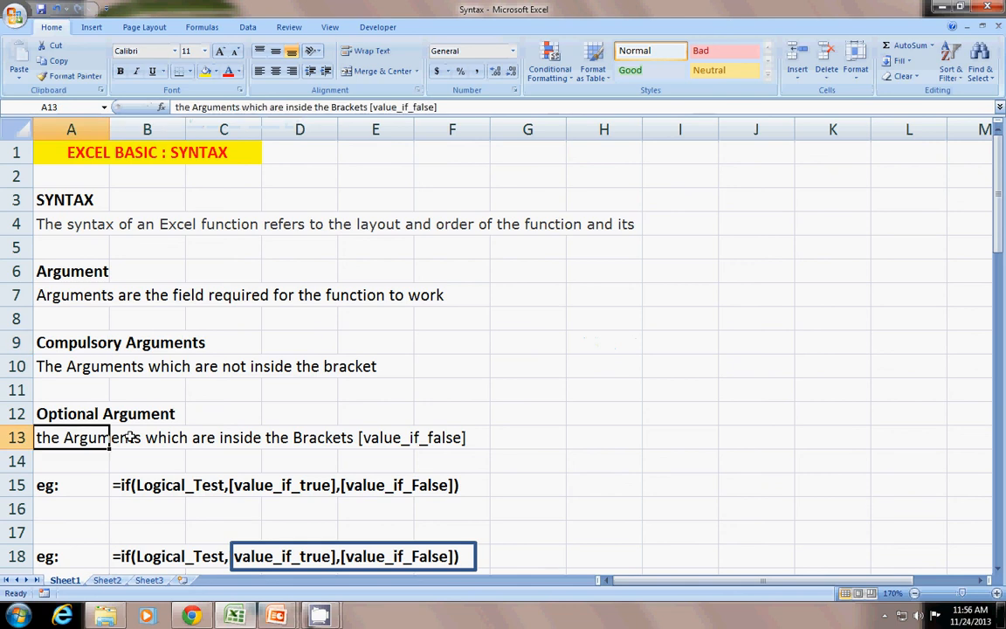
left_click(224, 485)
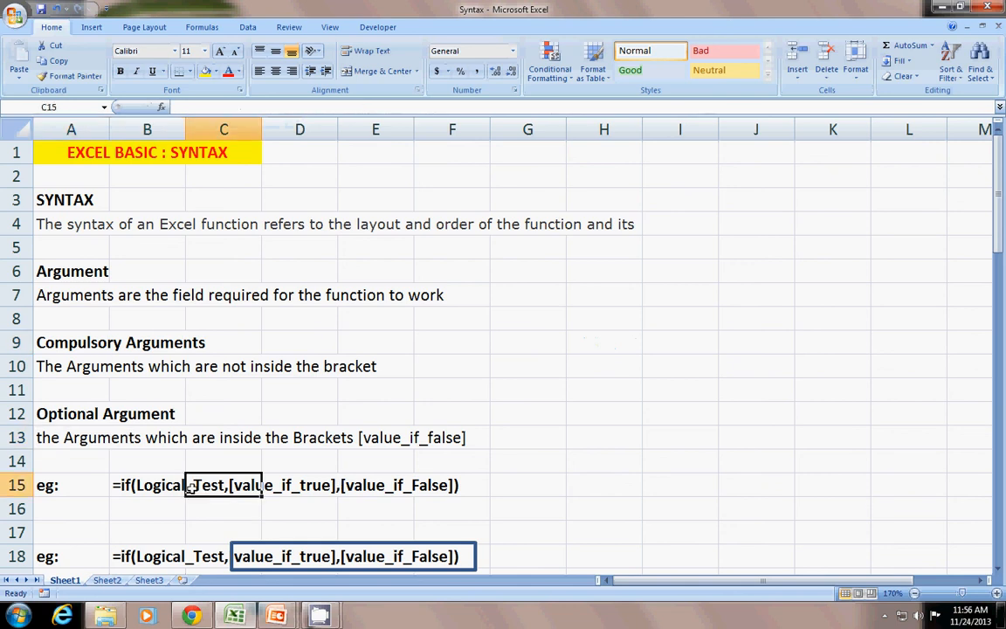
scroll("down", 3)
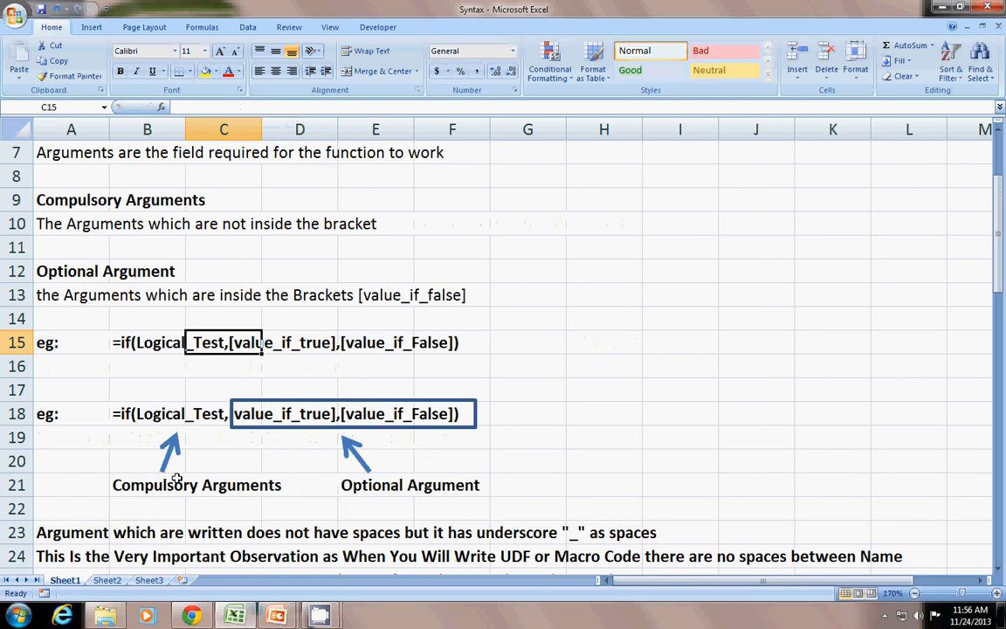
left_click(146, 413)
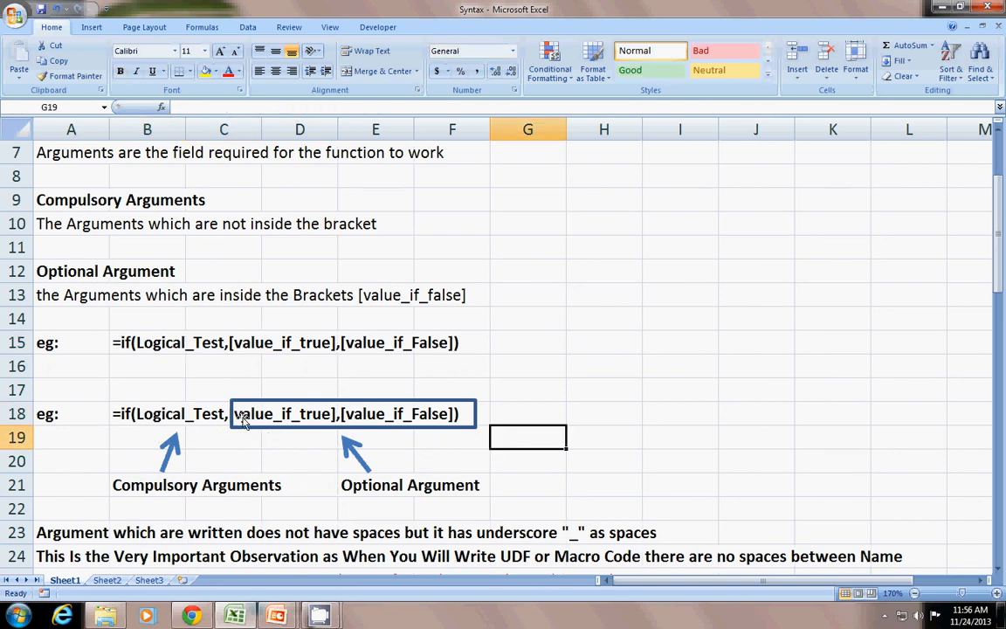
mouse_move(157, 461)
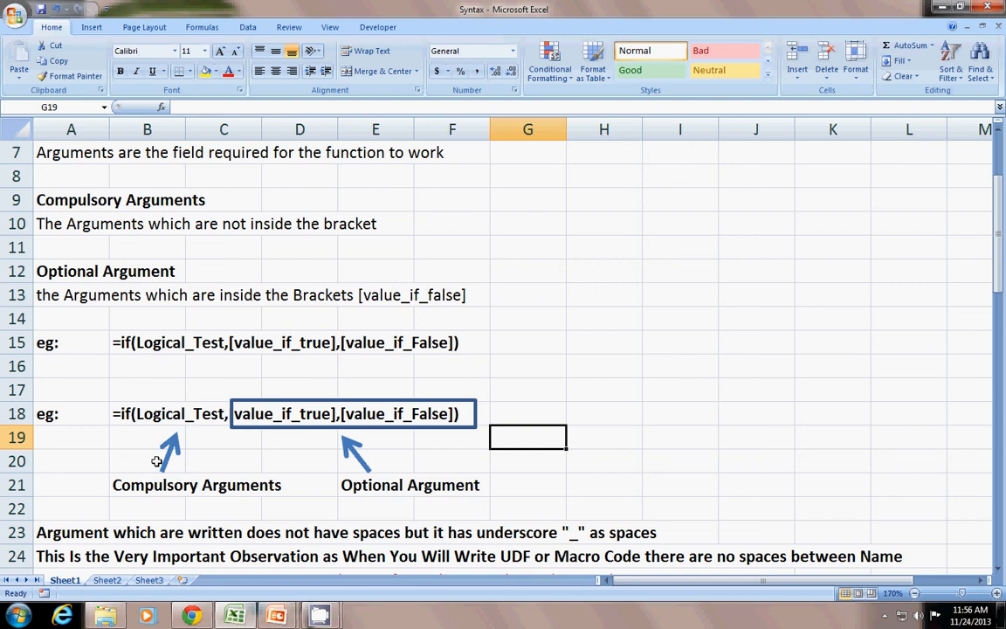
left_click(603, 436)
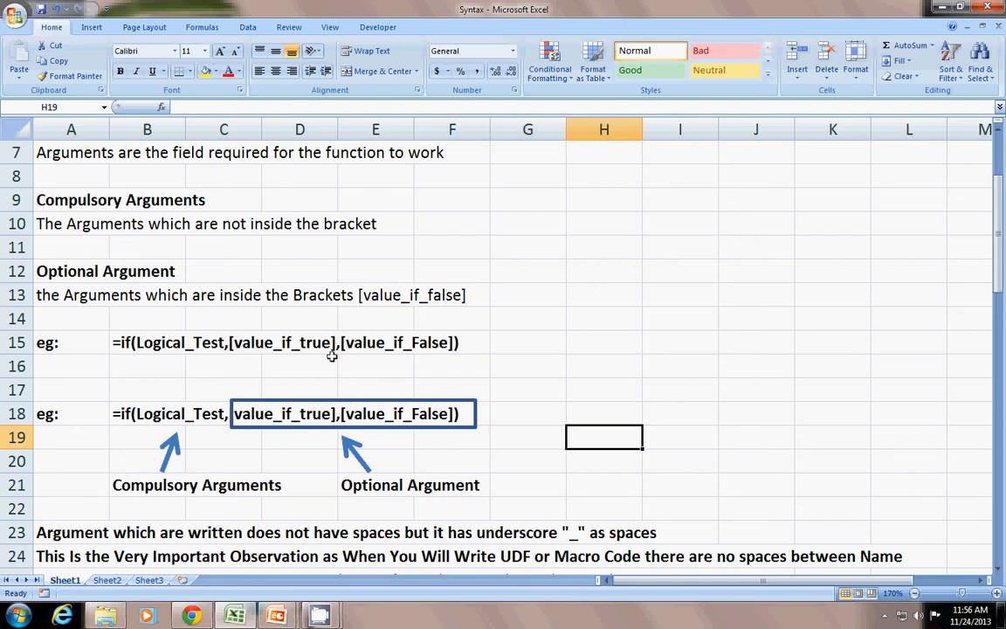
mouse_move(394, 487)
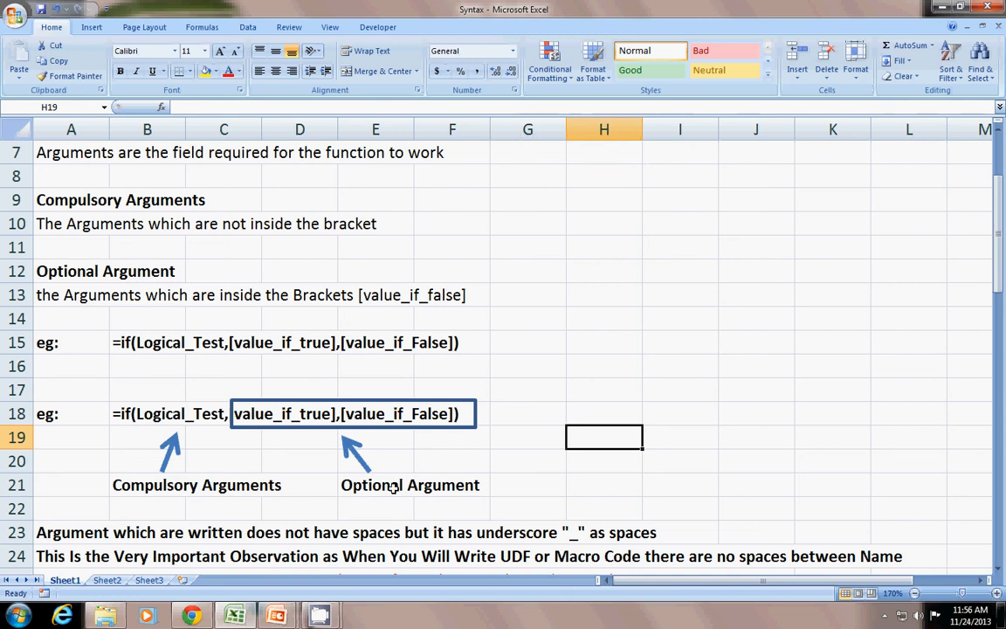
scroll("down", 3)
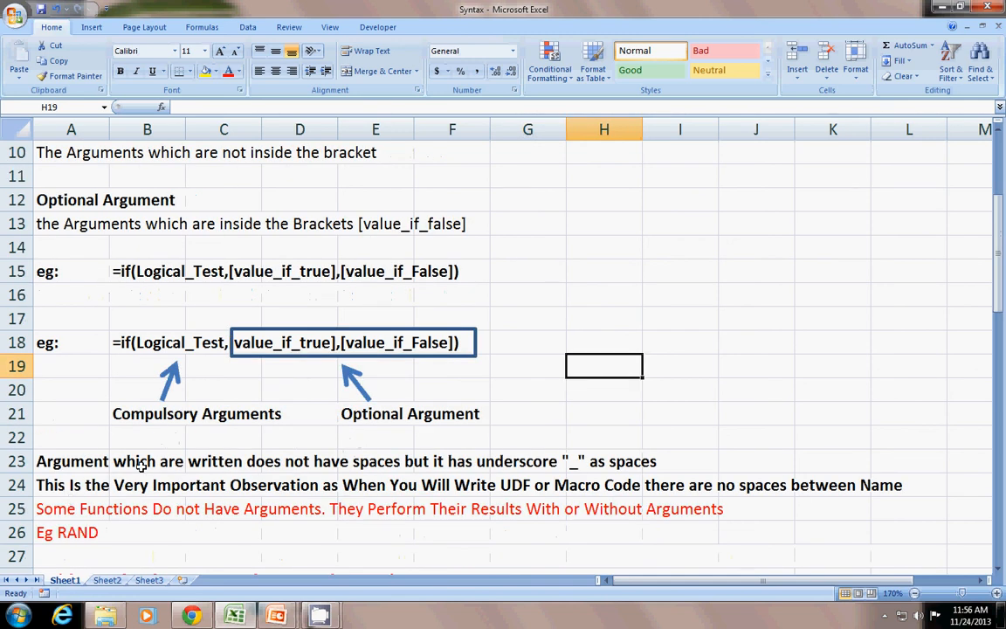
left_click(528, 556)
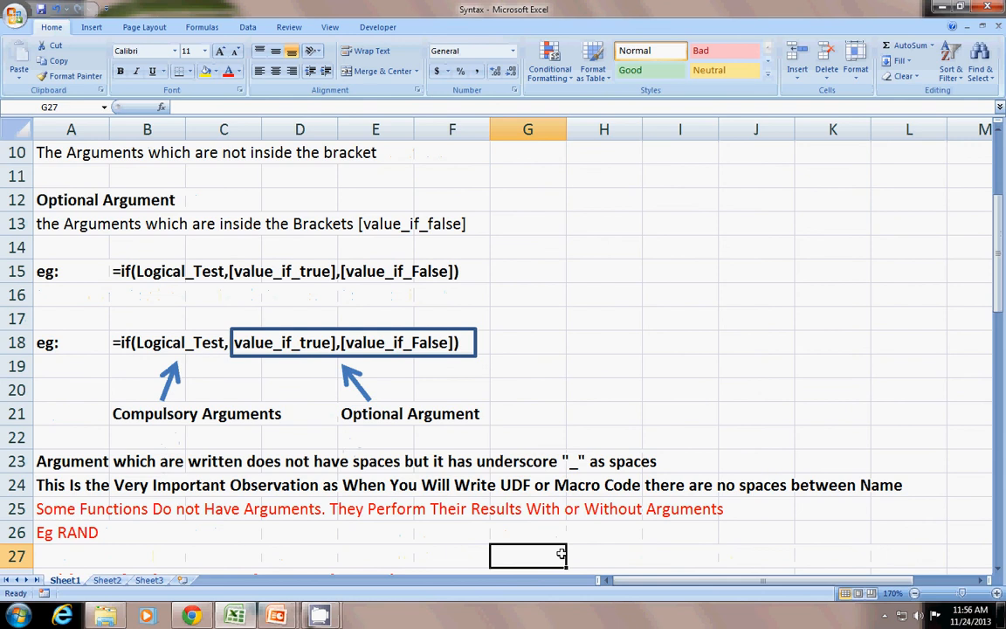
mouse_move(491, 470)
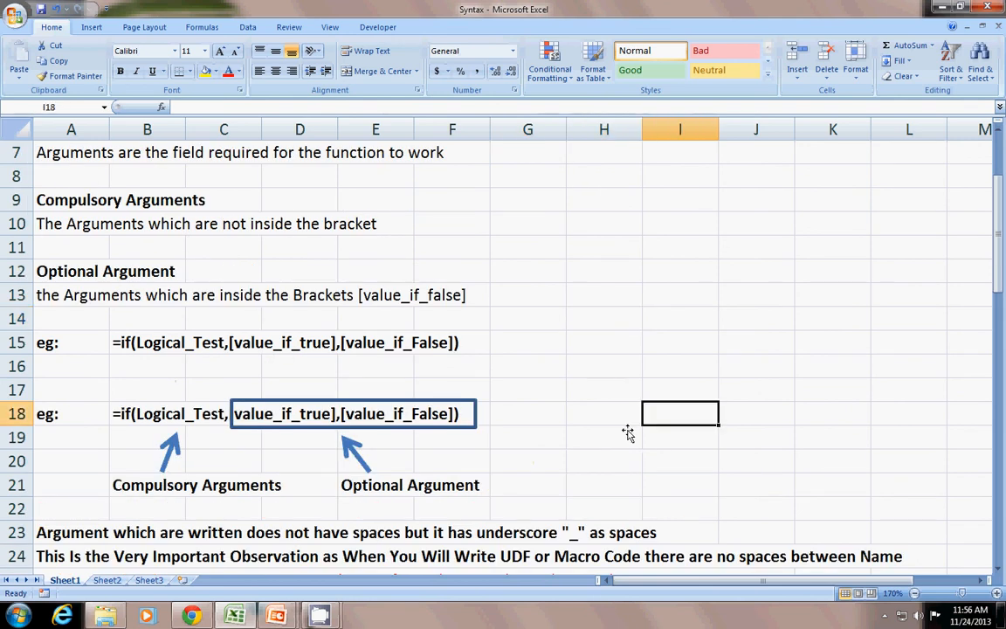
scroll("down", 3)
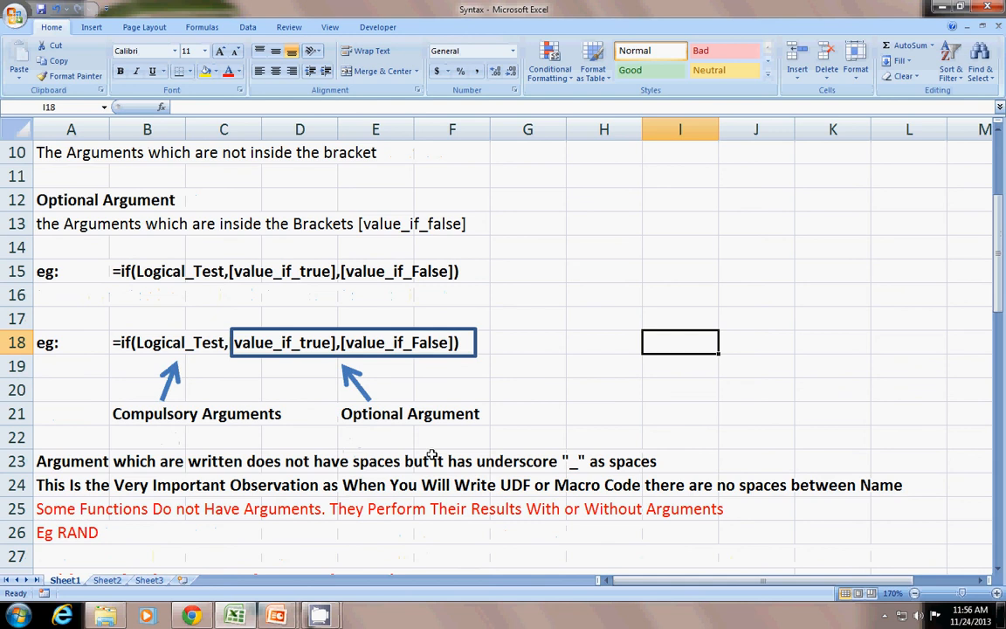
left_click(603, 365)
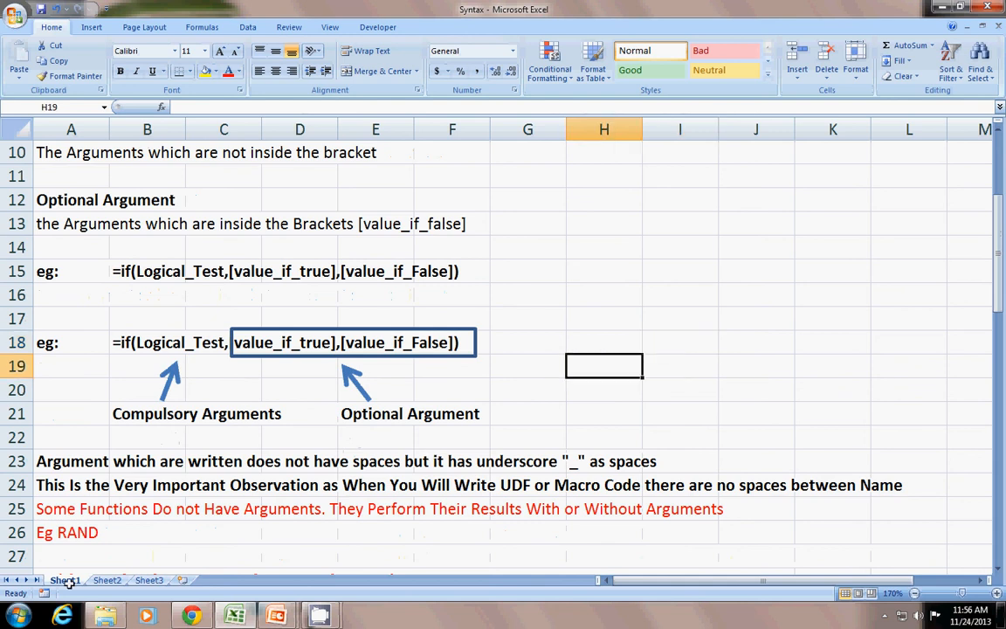
Try naming a new macro 'My first macro', then dismiss the invalid-name warning
left_click(47, 593)
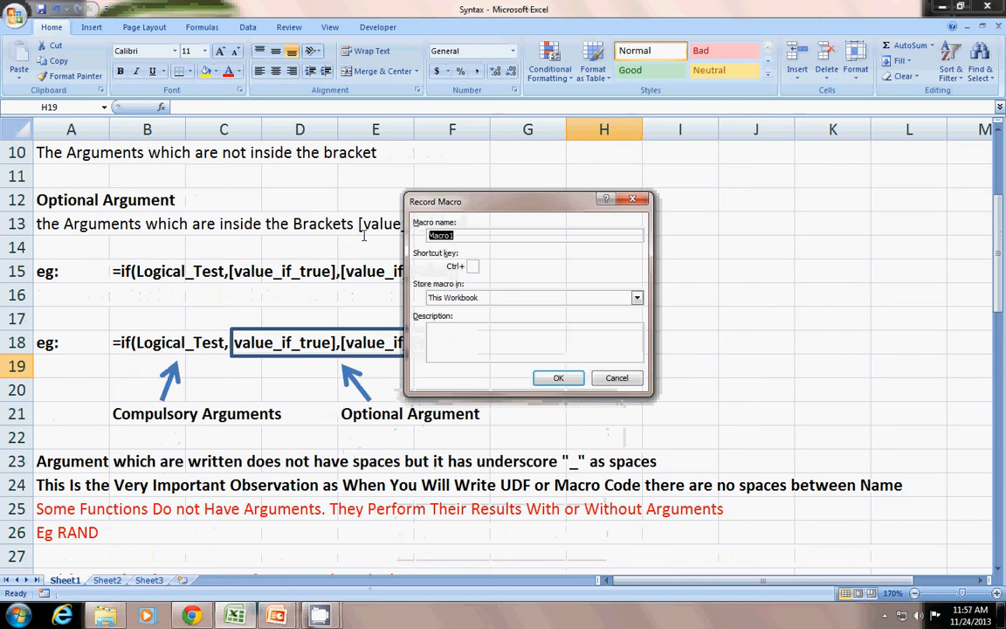
type("M")
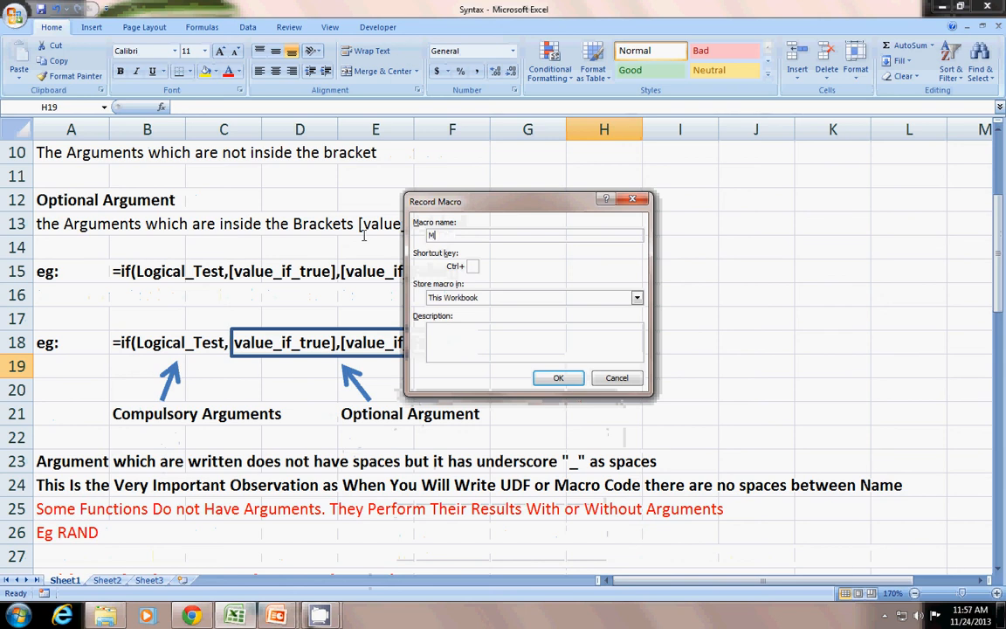
type("y first macro")
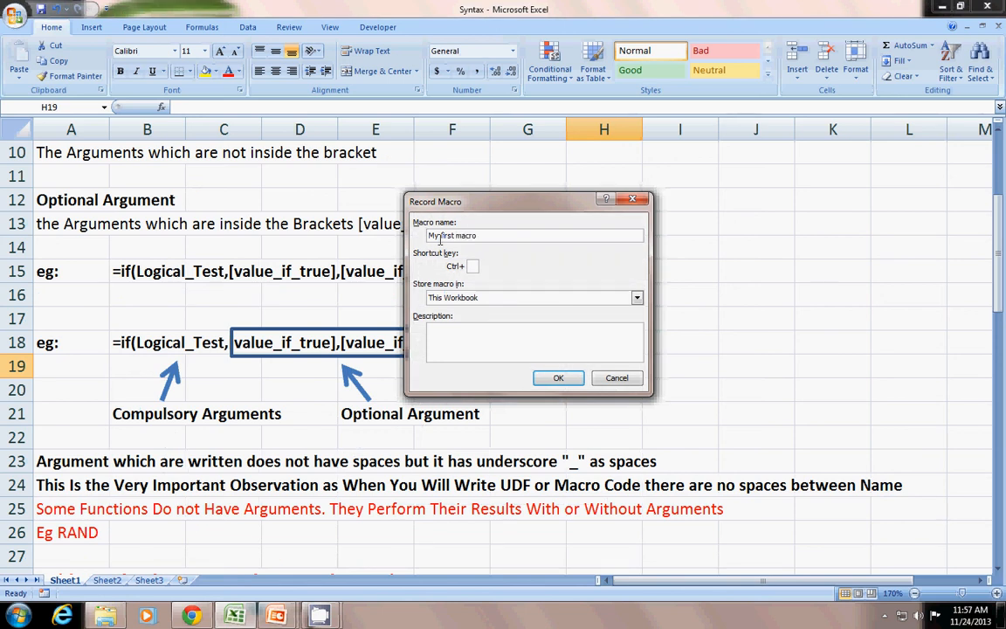
left_click(558, 377)
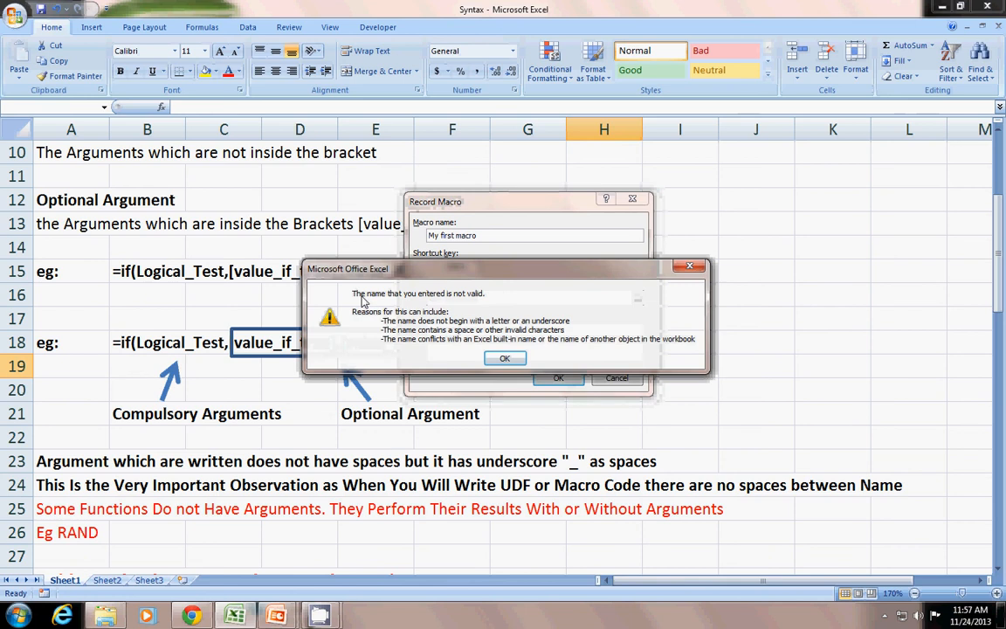
mouse_move(463, 304)
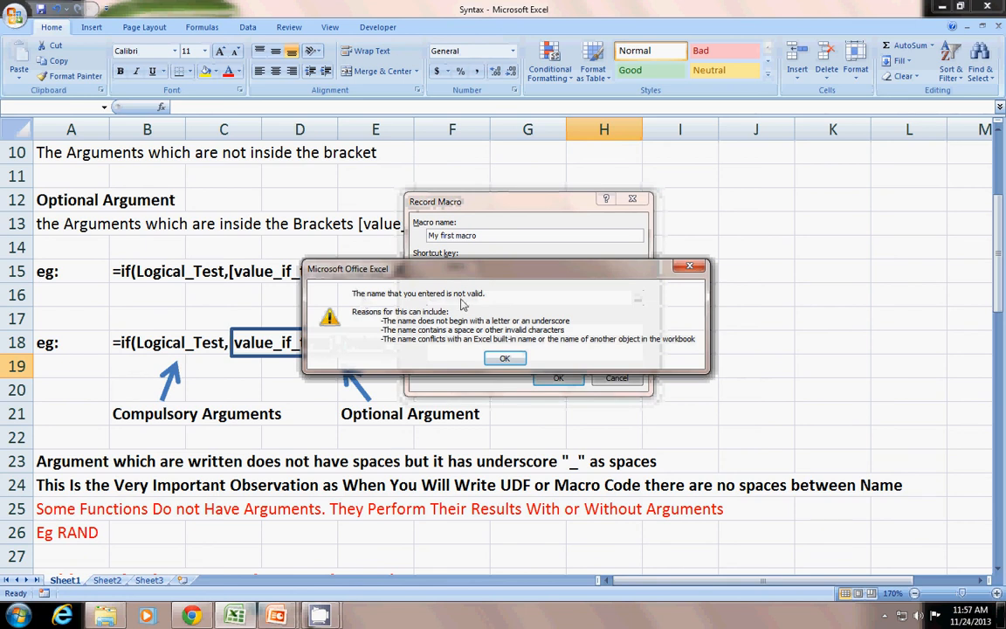
mouse_move(407, 330)
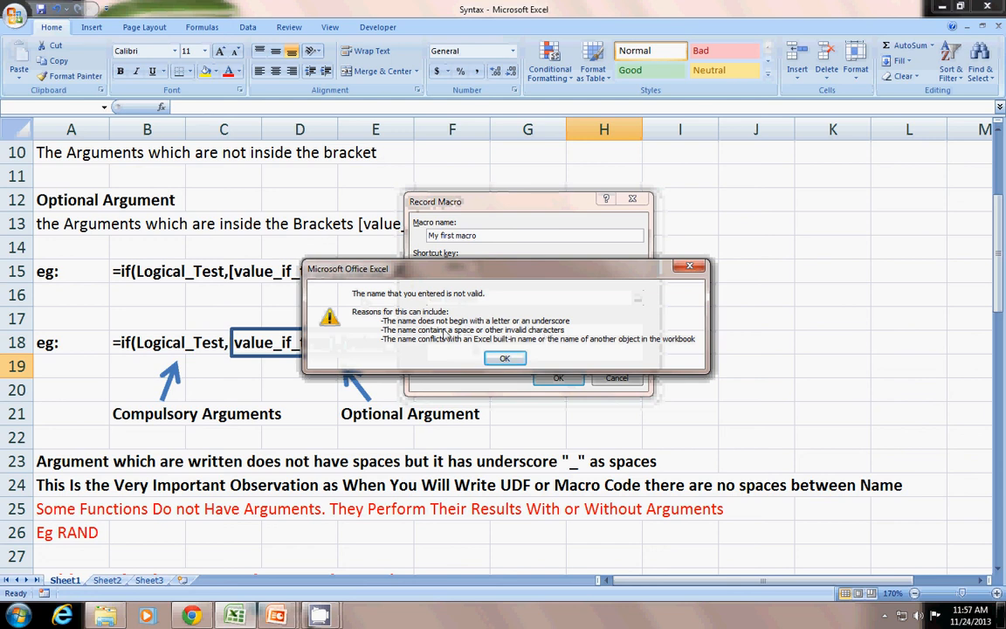
mouse_move(495, 339)
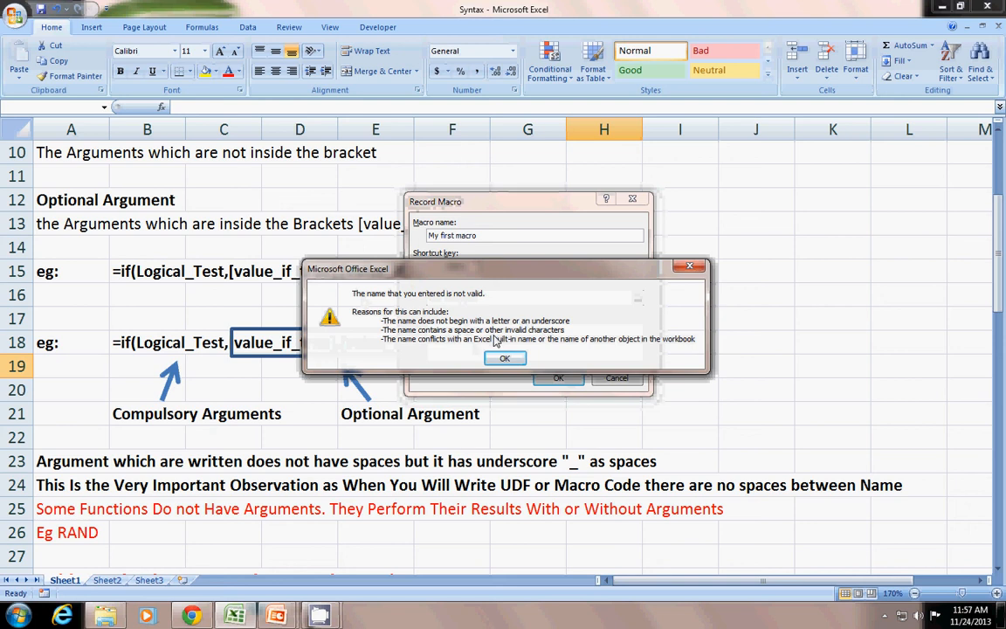
mouse_move(544, 341)
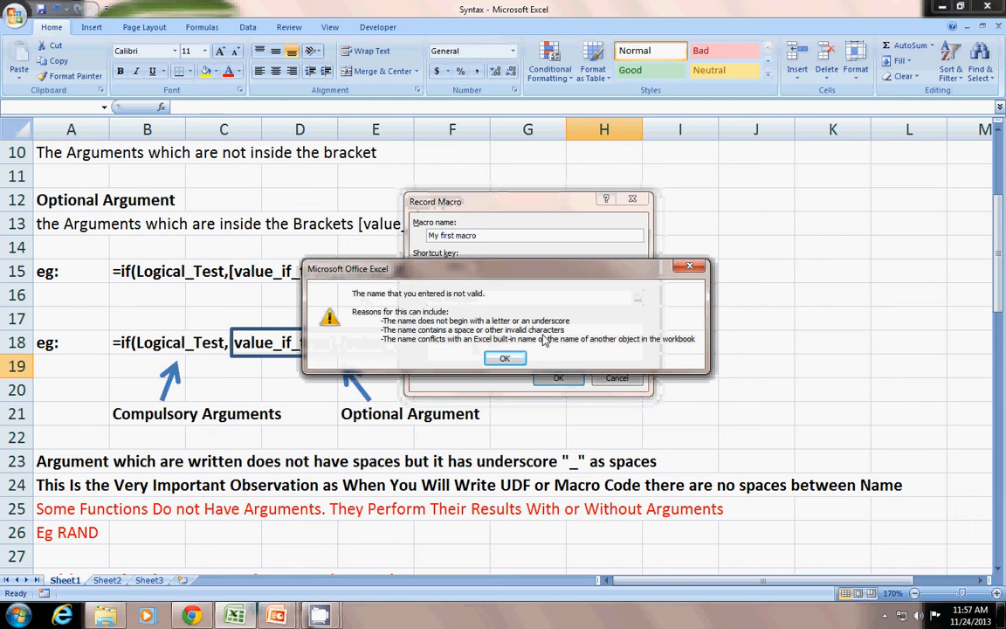
left_click(505, 358)
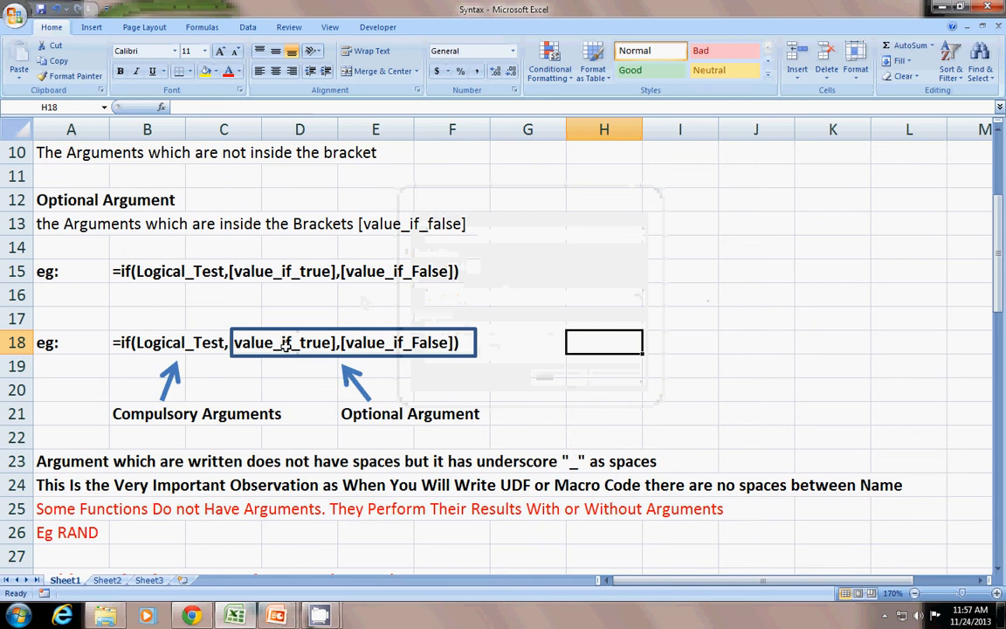
mouse_move(107, 250)
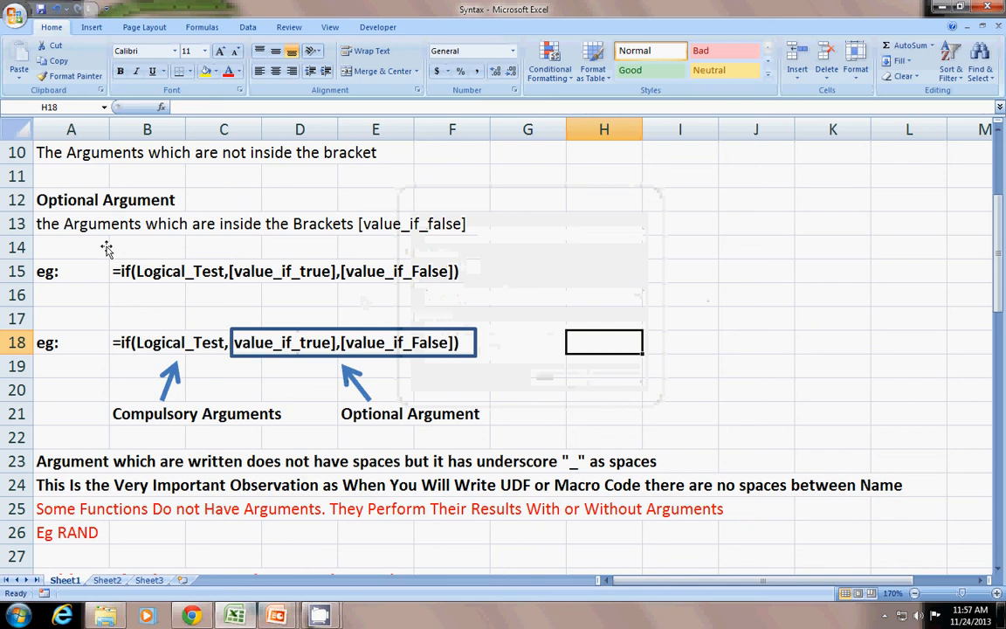
left_click(71, 413)
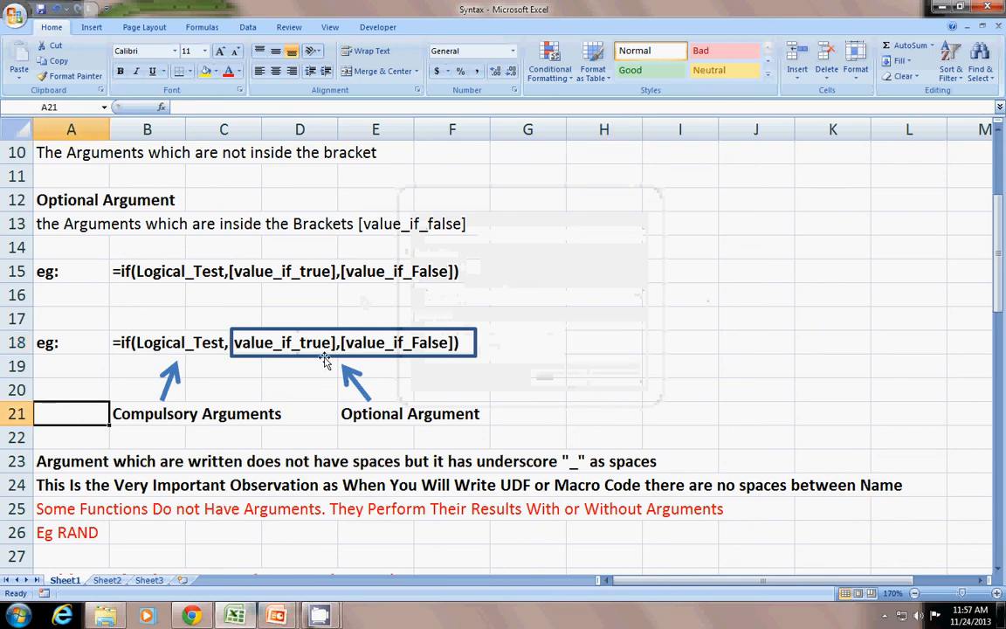
mouse_move(460, 375)
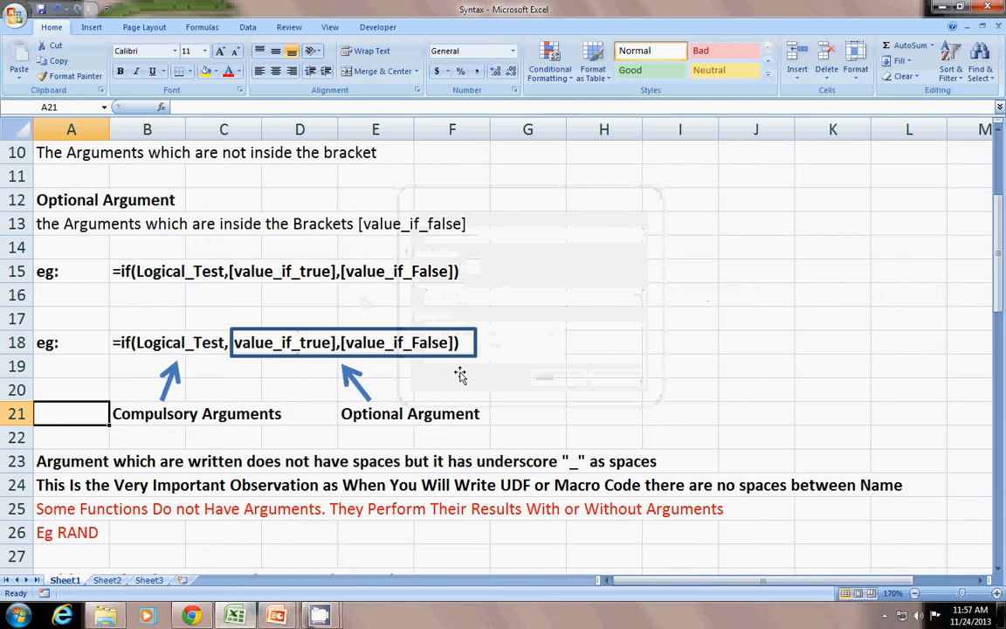
left_click(756, 460)
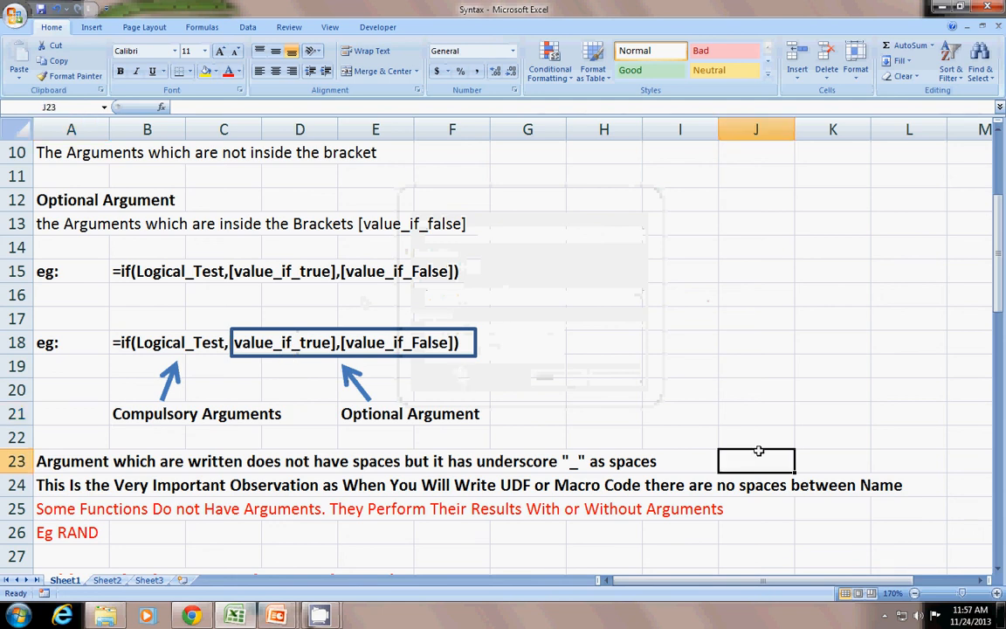
scroll("down", 3)
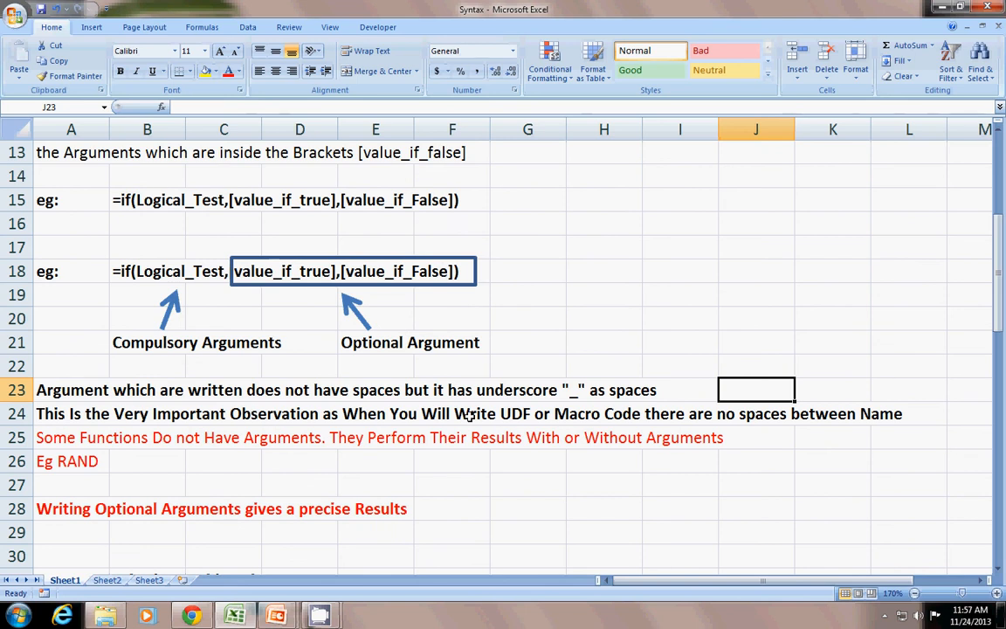
left_click(527, 508)
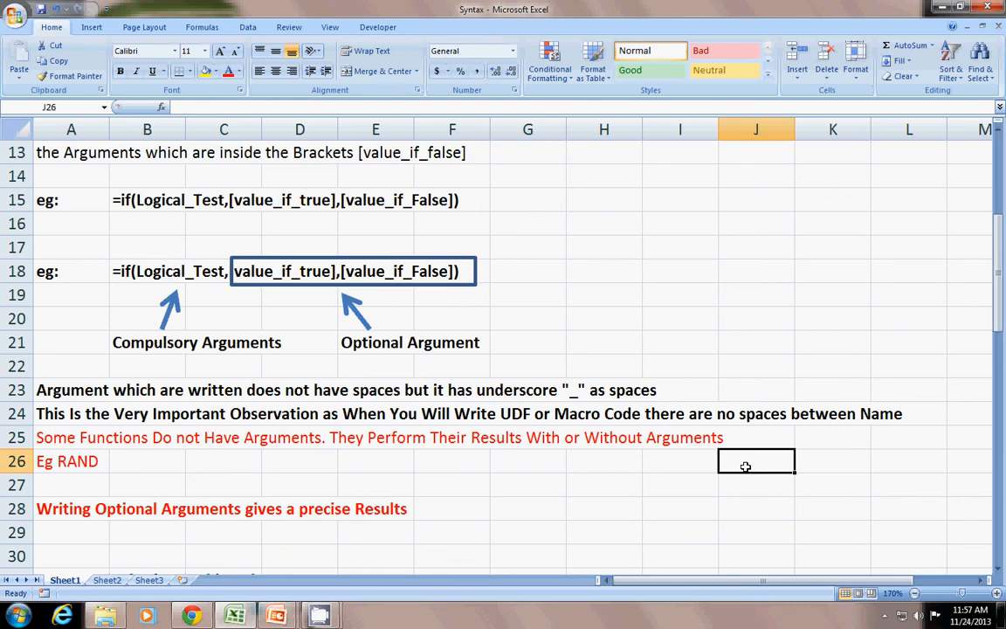
mouse_move(472, 447)
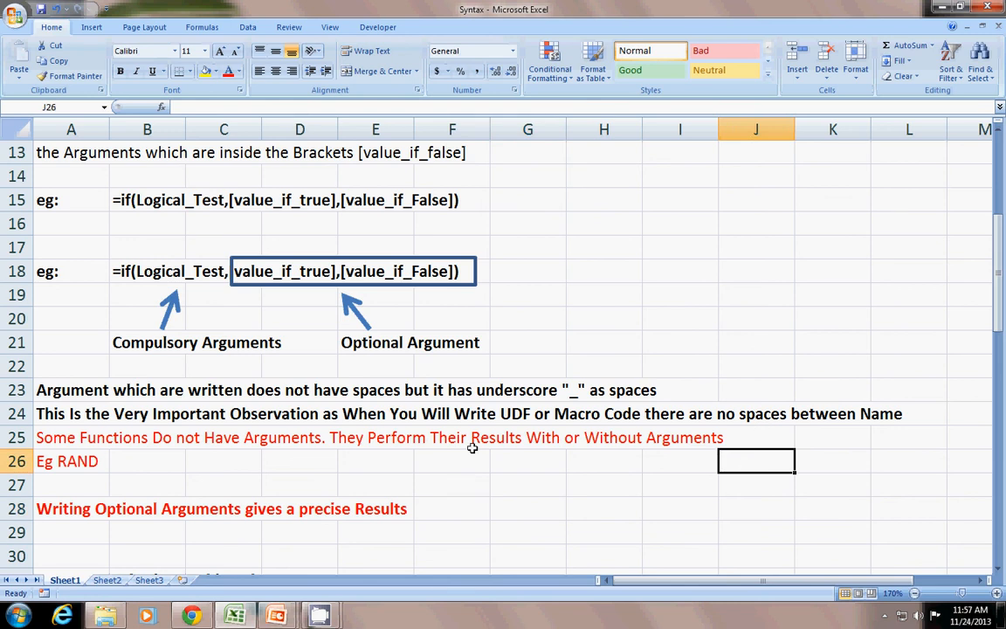
left_click(146, 508)
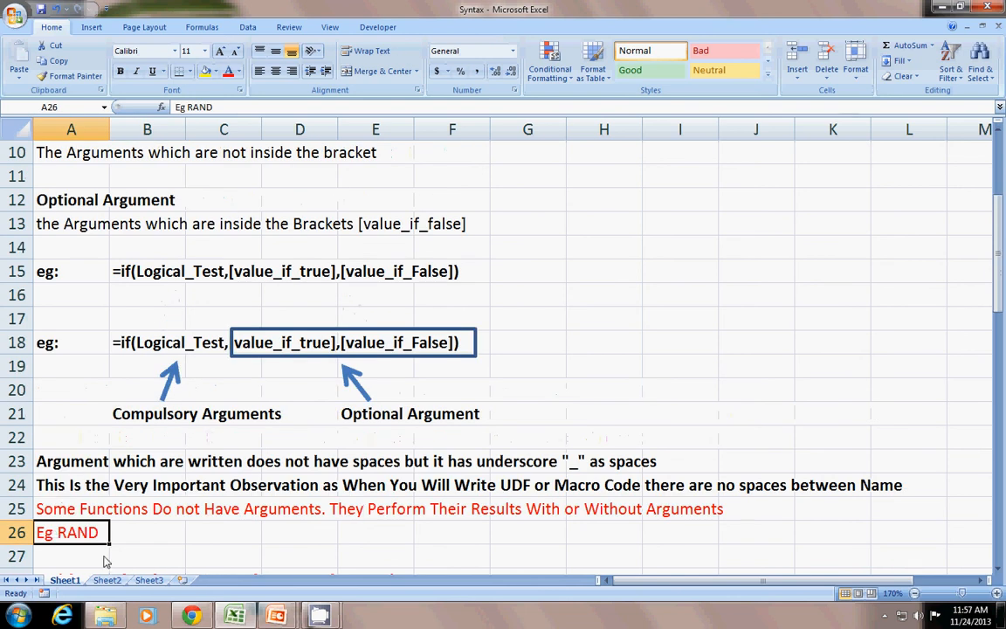
In B26 beside Eg RAND, try =rand(), start a =datedif( formula, and request F1 help
left_click(147, 532)
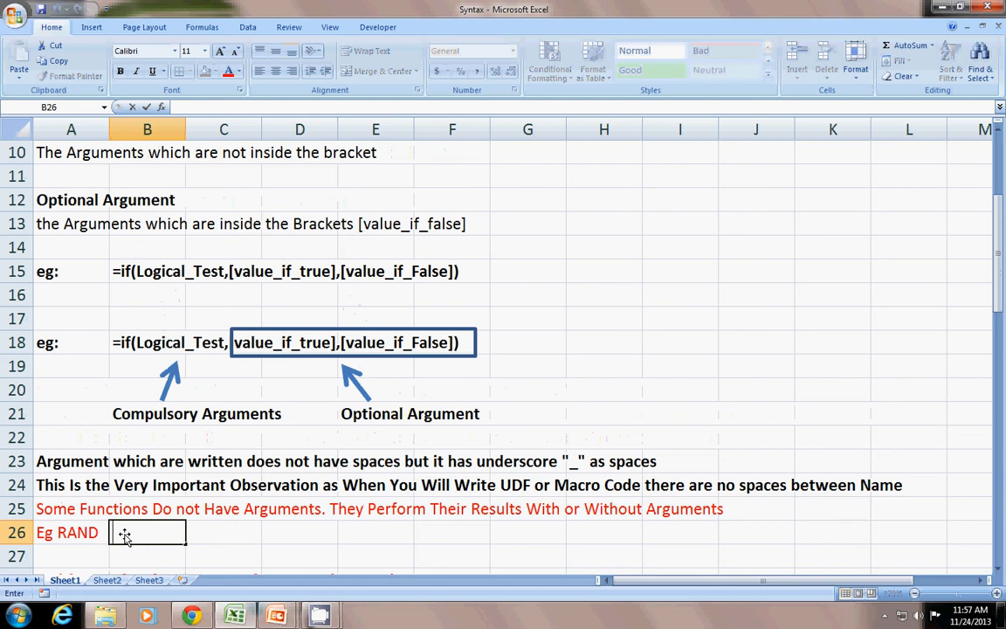
type("=rand()")
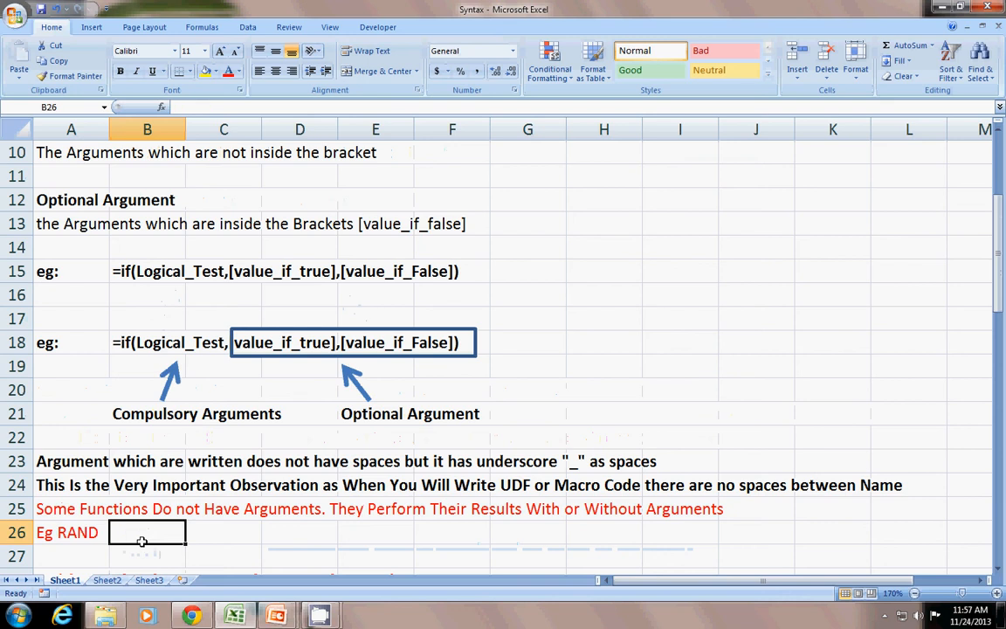
type("=")
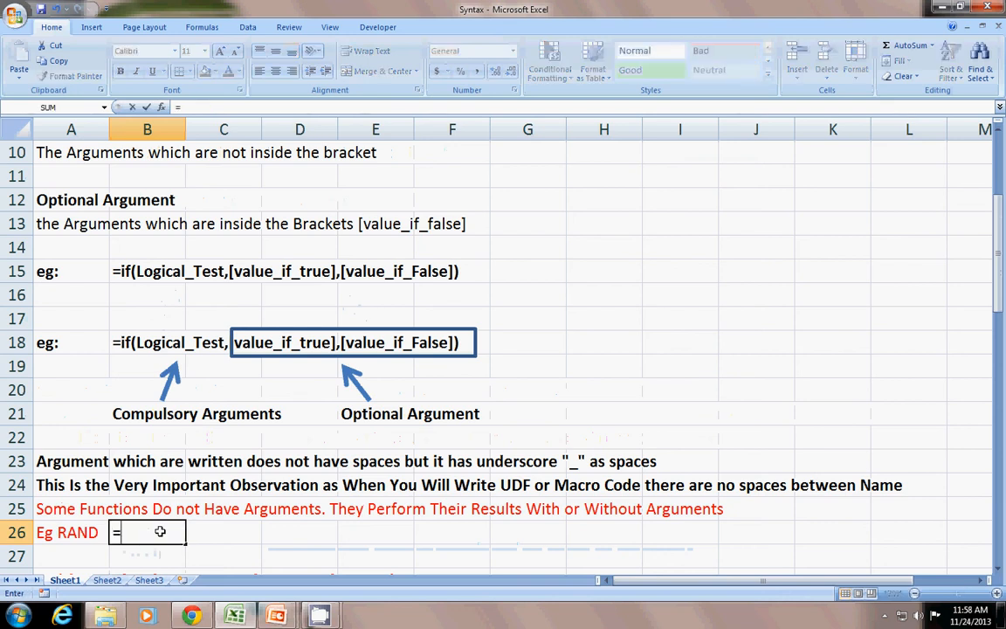
type("date")
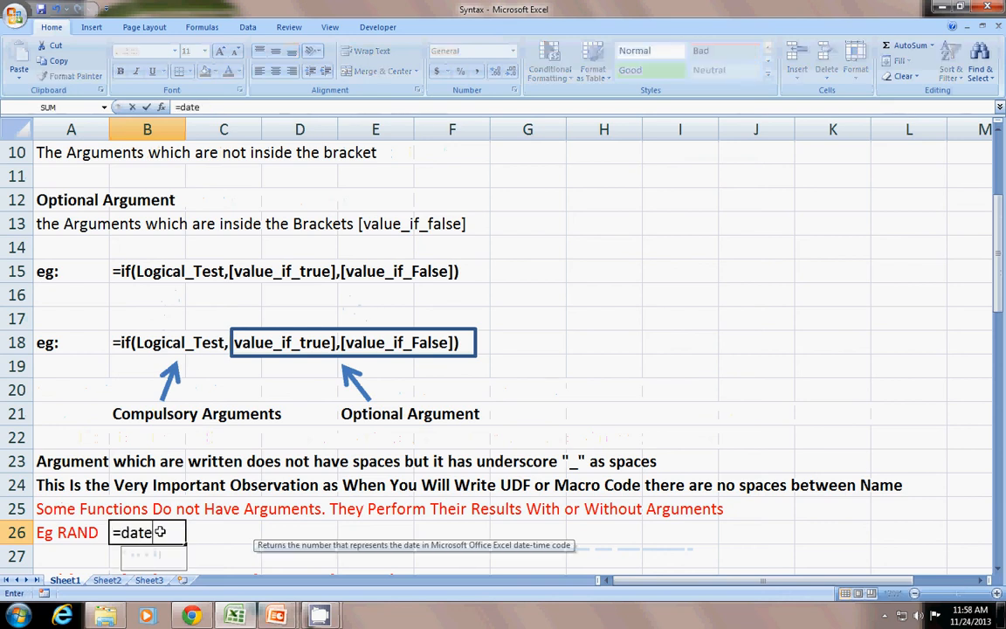
type("=date")
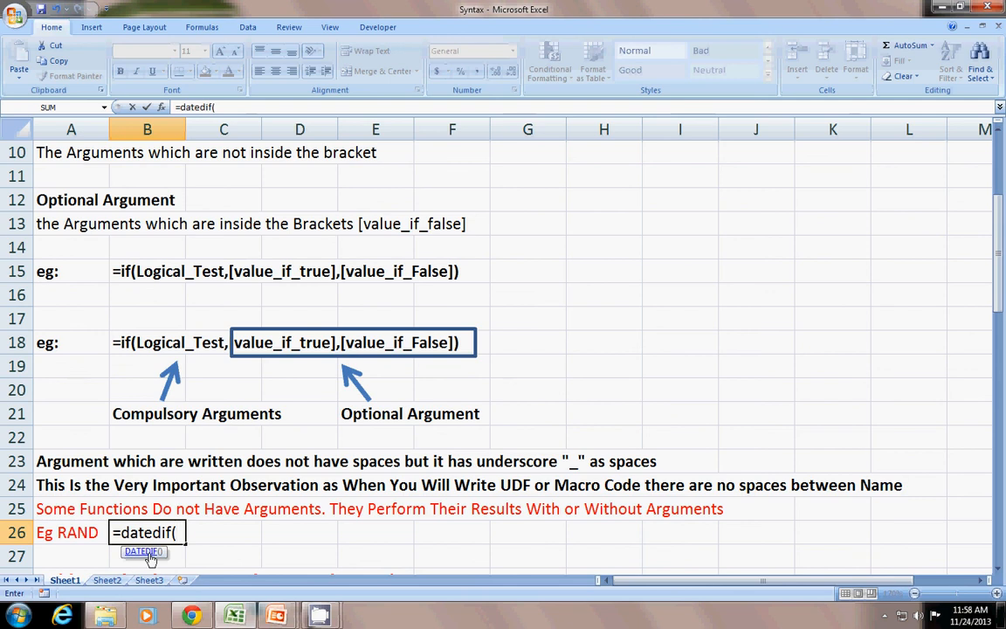
key("f1")
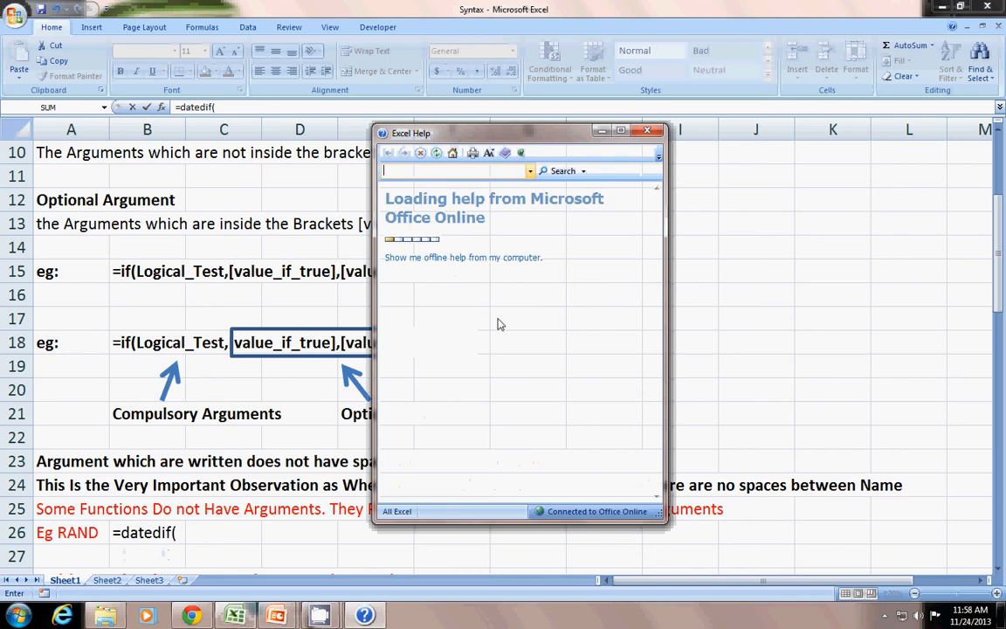
mouse_move(478, 140)
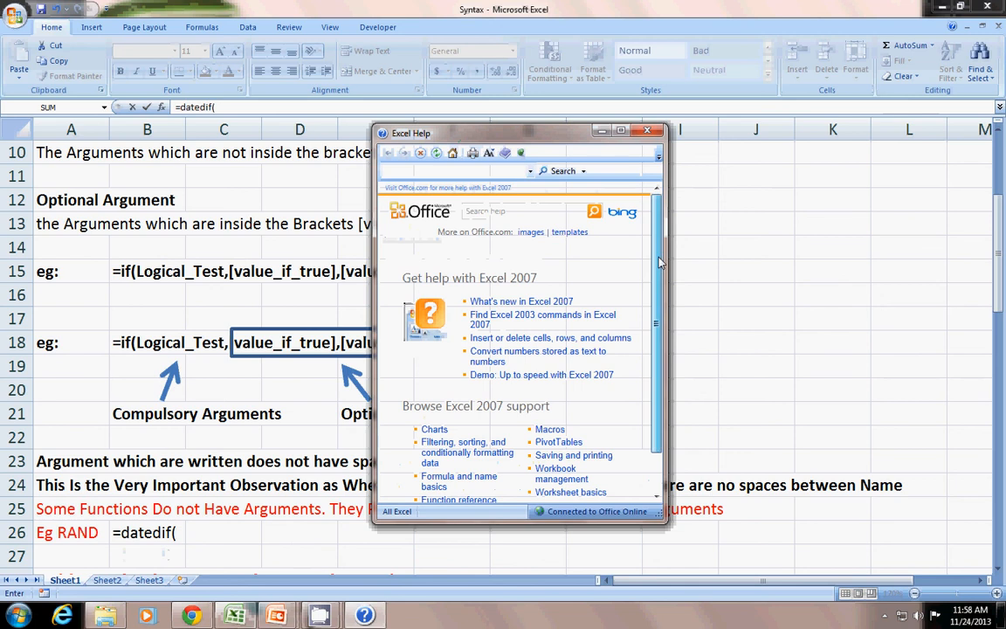
Close Excel Help and discard the unfinished DATEDIF formula in B26
left_click(647, 130)
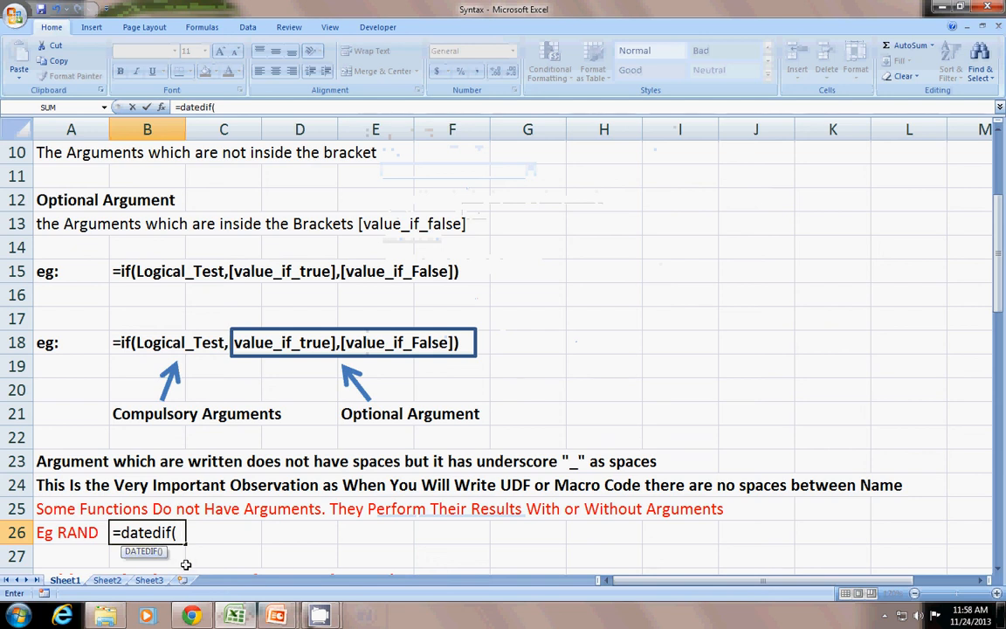
key("Escape")
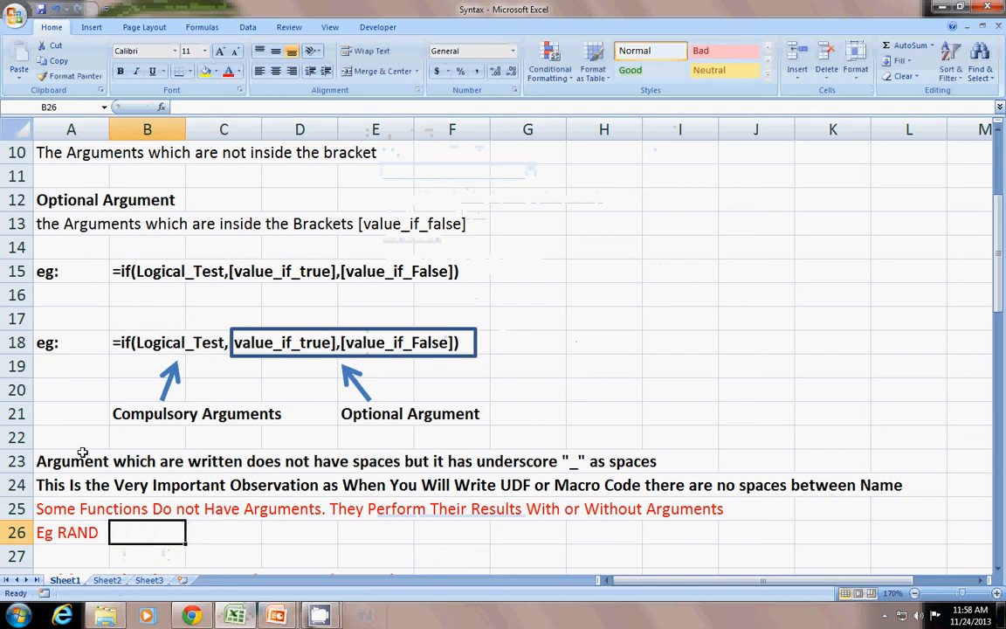
mouse_move(85, 517)
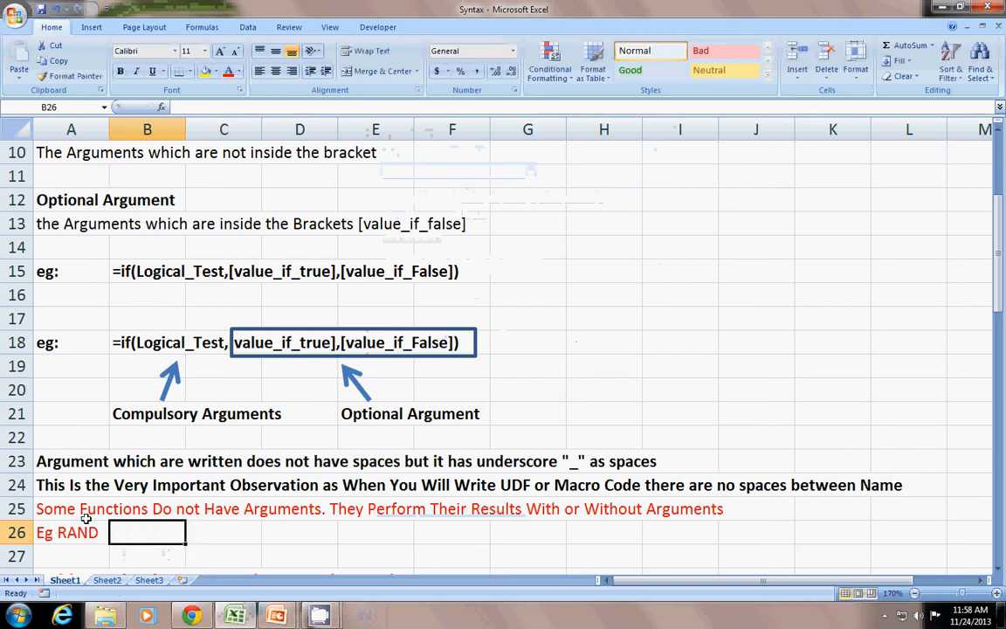
Scroll down to the Region sales table with Quarter 1 sales and Achieved Goal columns
scroll("down", 3)
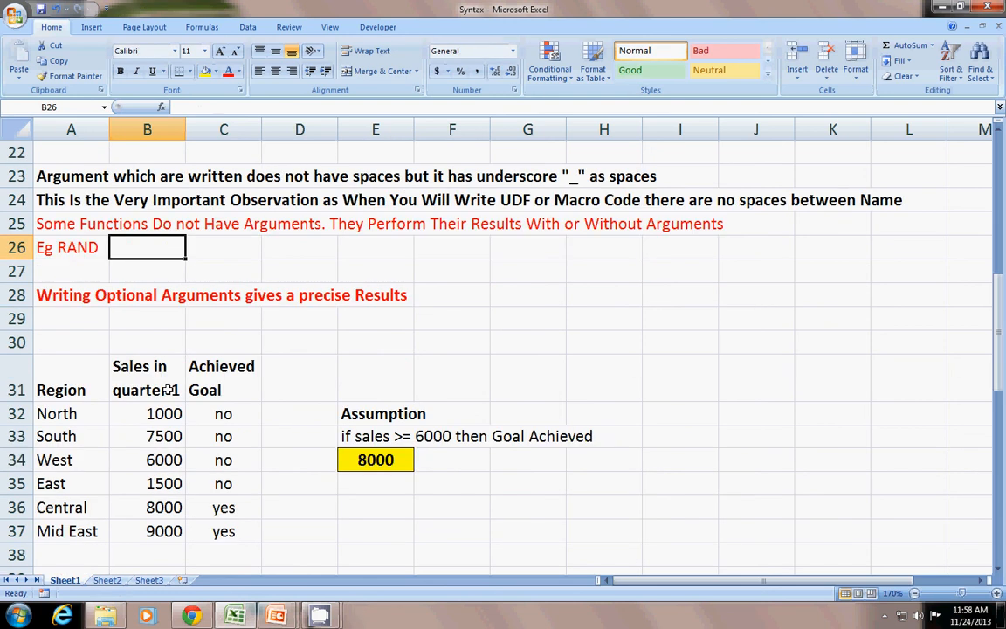
scroll("down", 3)
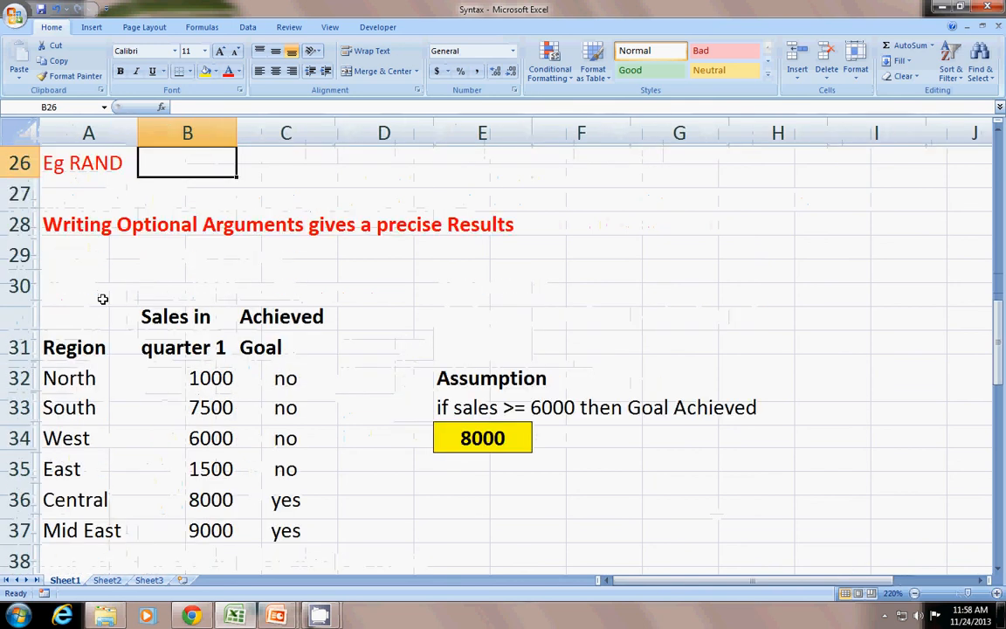
mouse_move(157, 330)
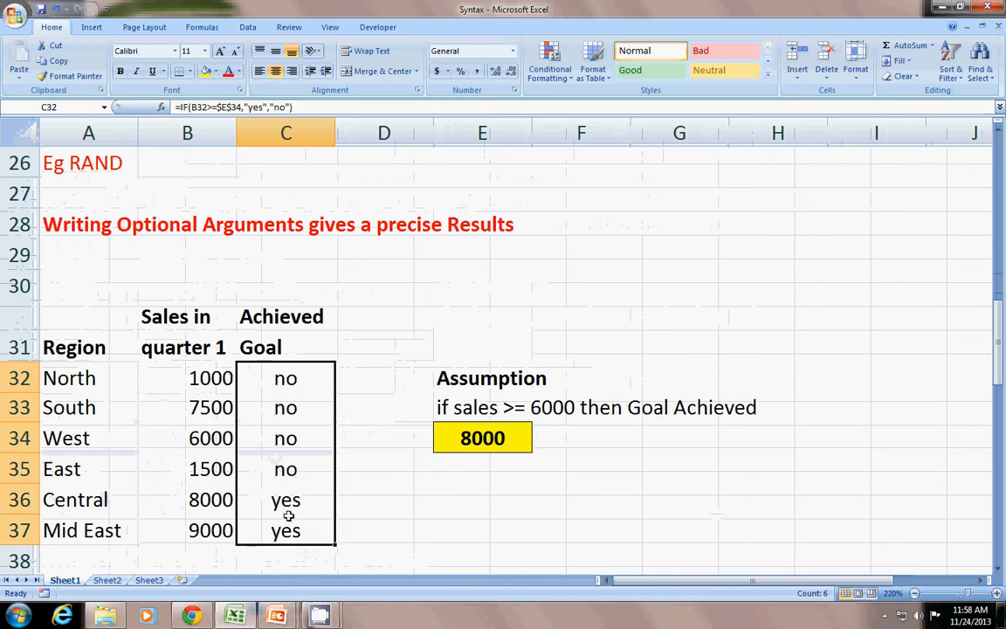
Enter =IF(B32>=$E$34,"YES","NO") in C32 for North's Achieved Goal
double_click(285, 377)
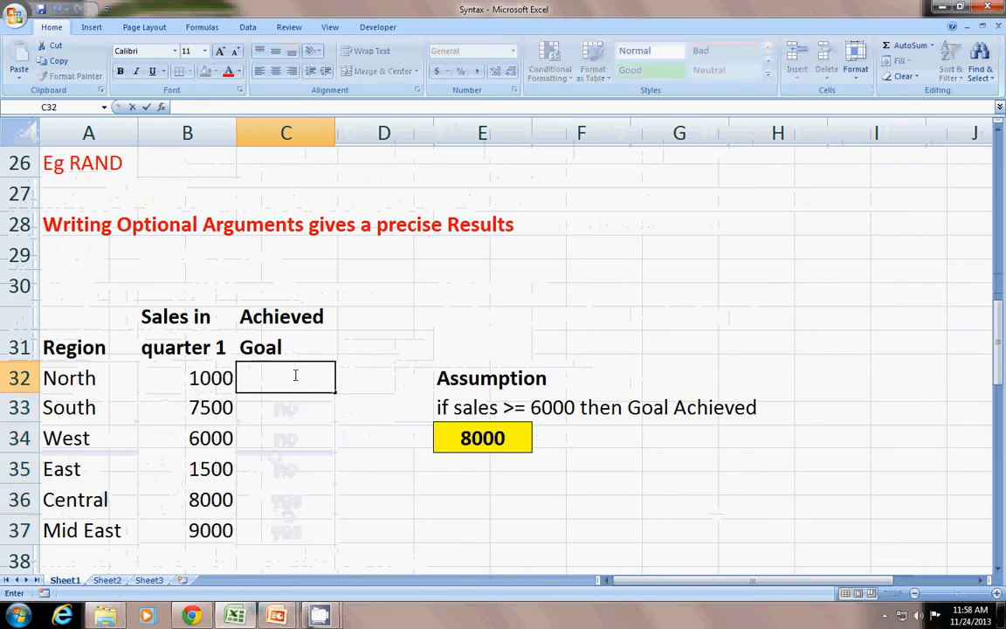
type("=i")
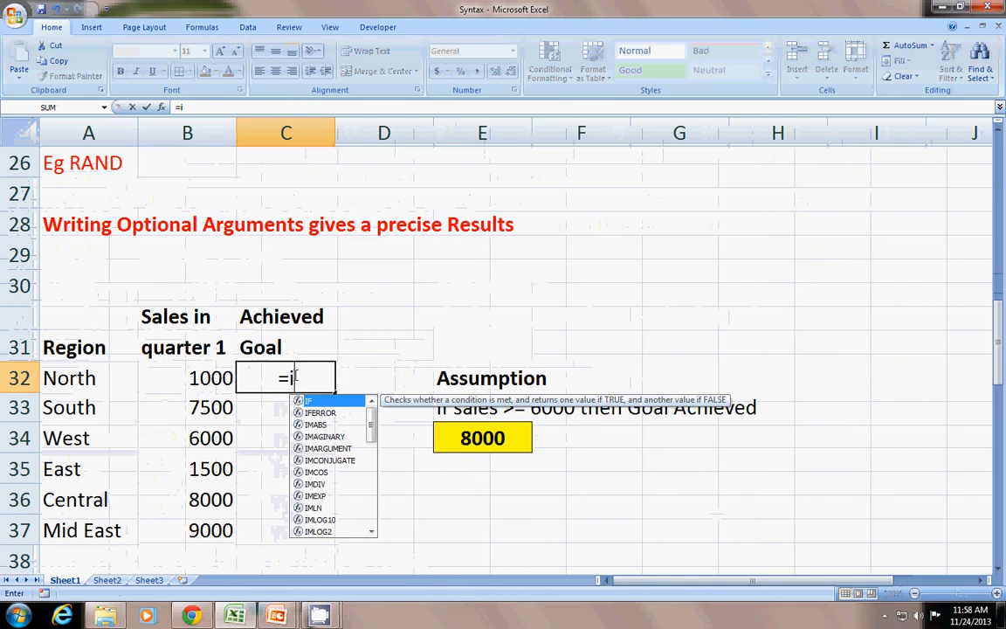
type("f(")
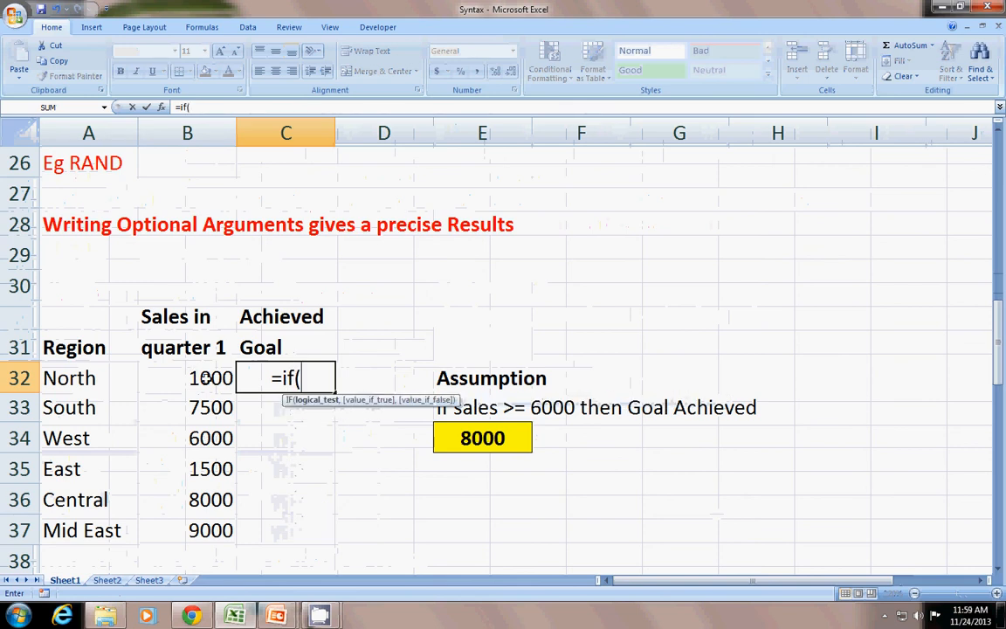
left_click(210, 377)
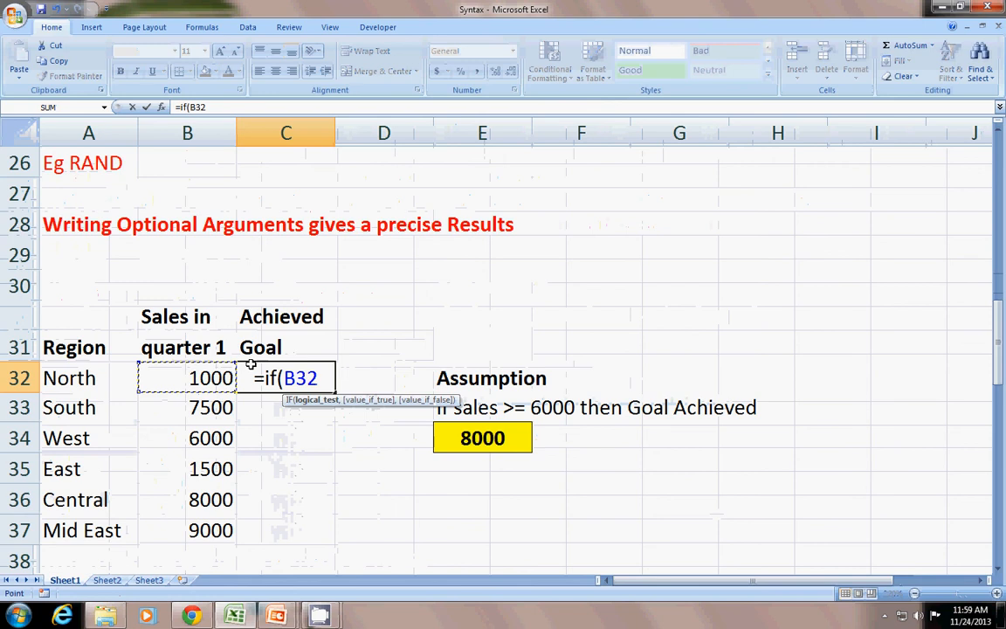
type(">=")
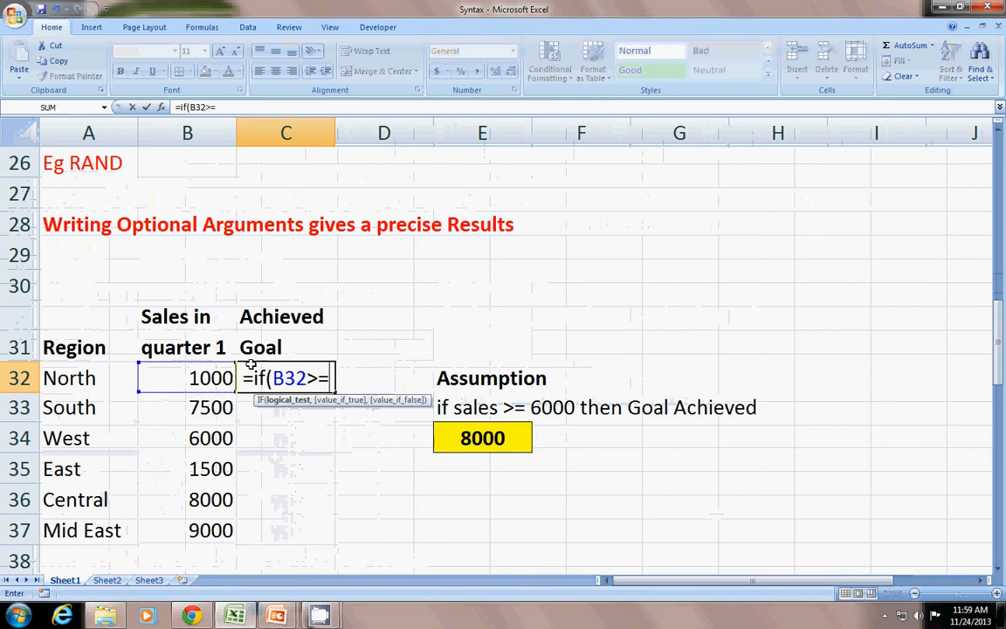
left_click(482, 437)
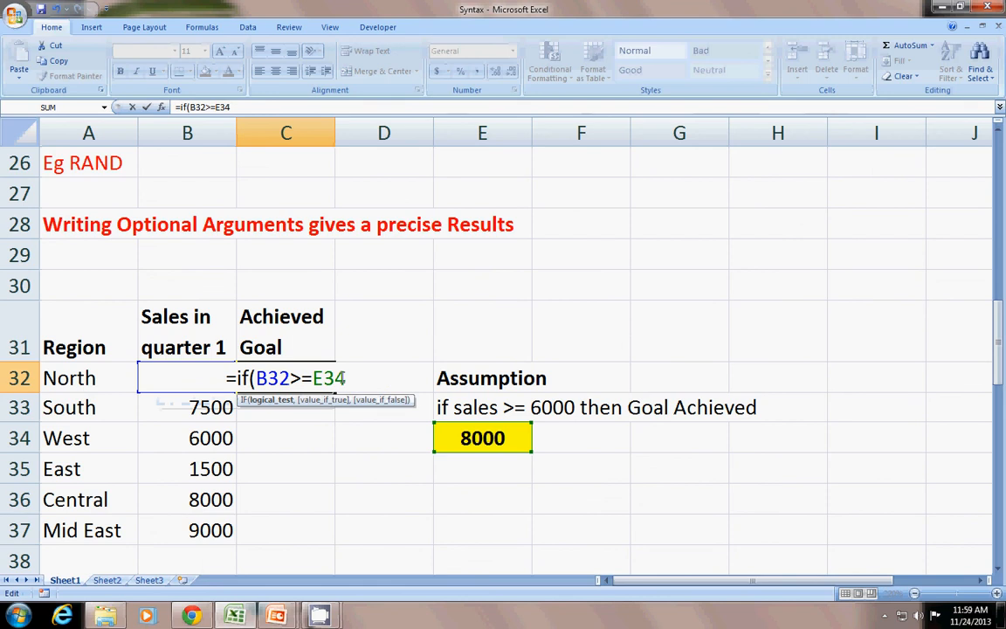
key("f4")
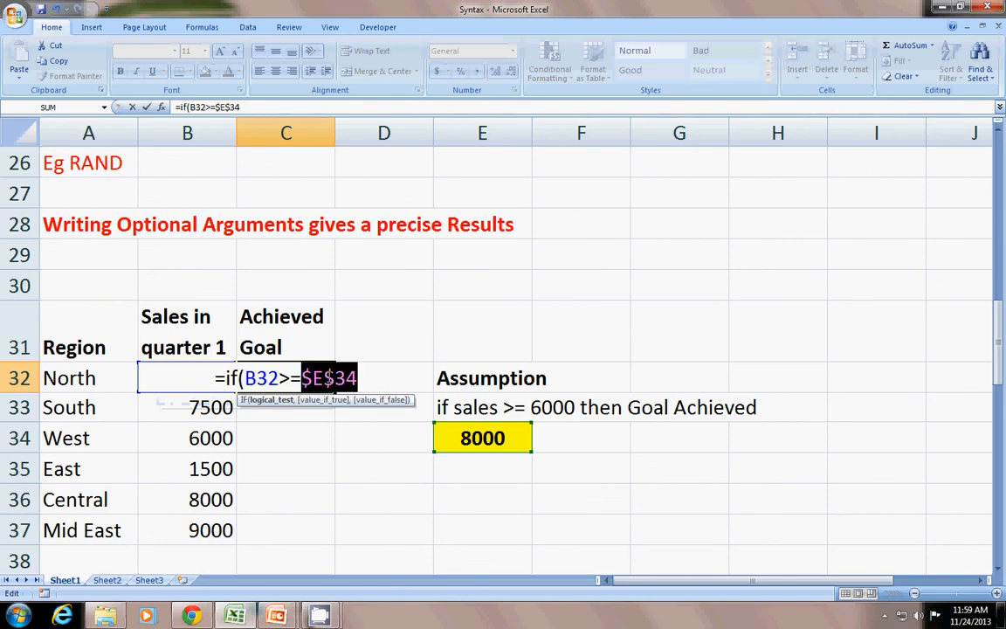
type(",")
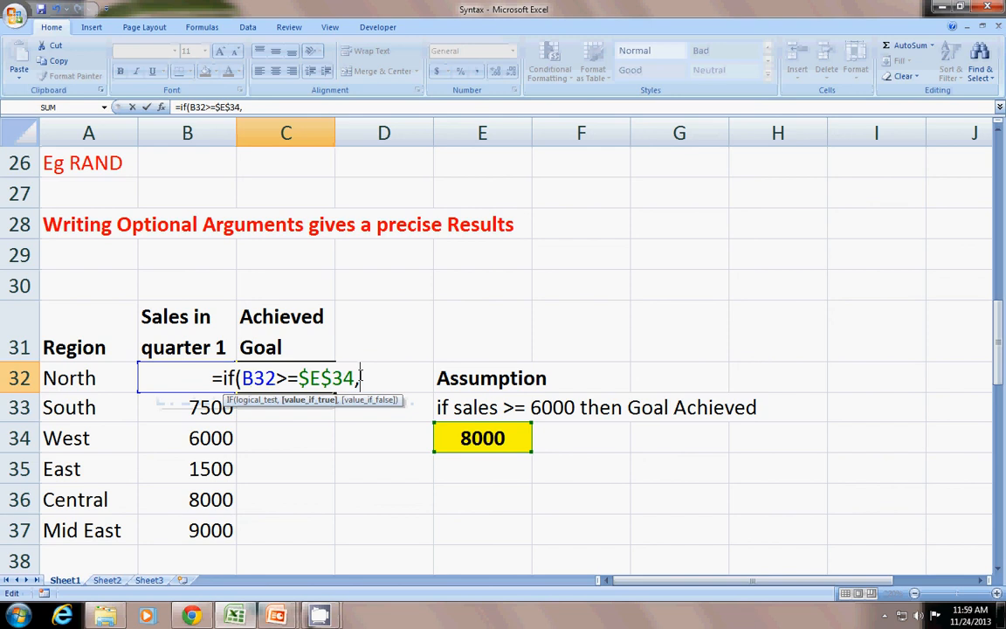
mouse_move(312, 355)
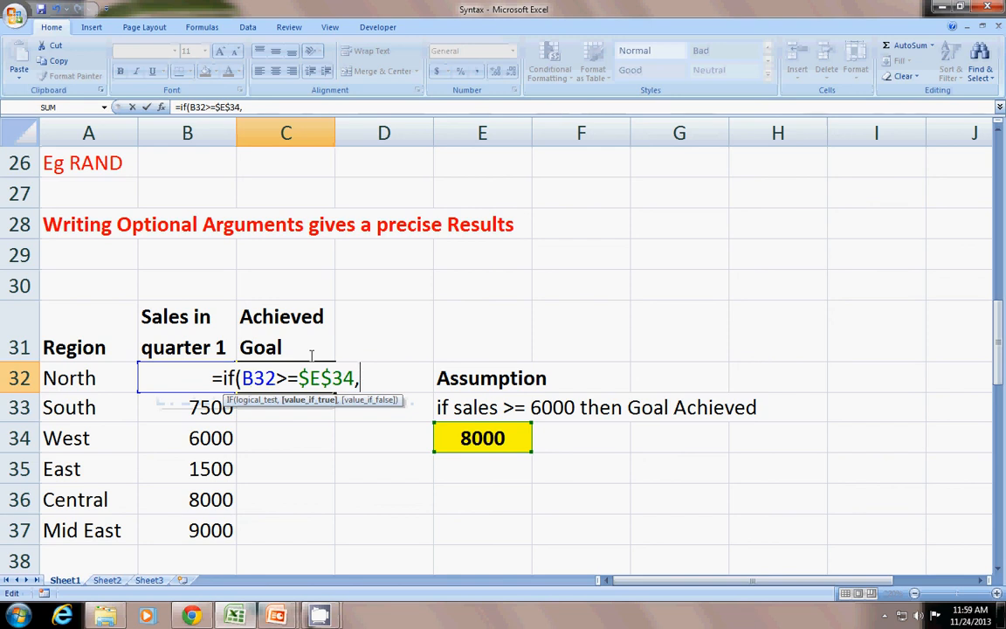
mouse_move(341, 396)
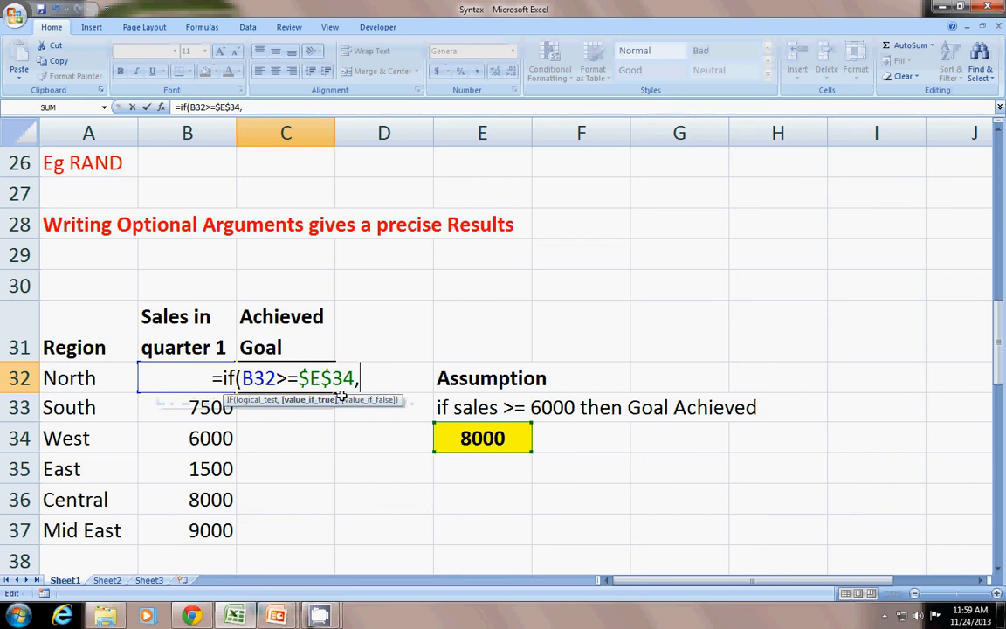
type("\"")
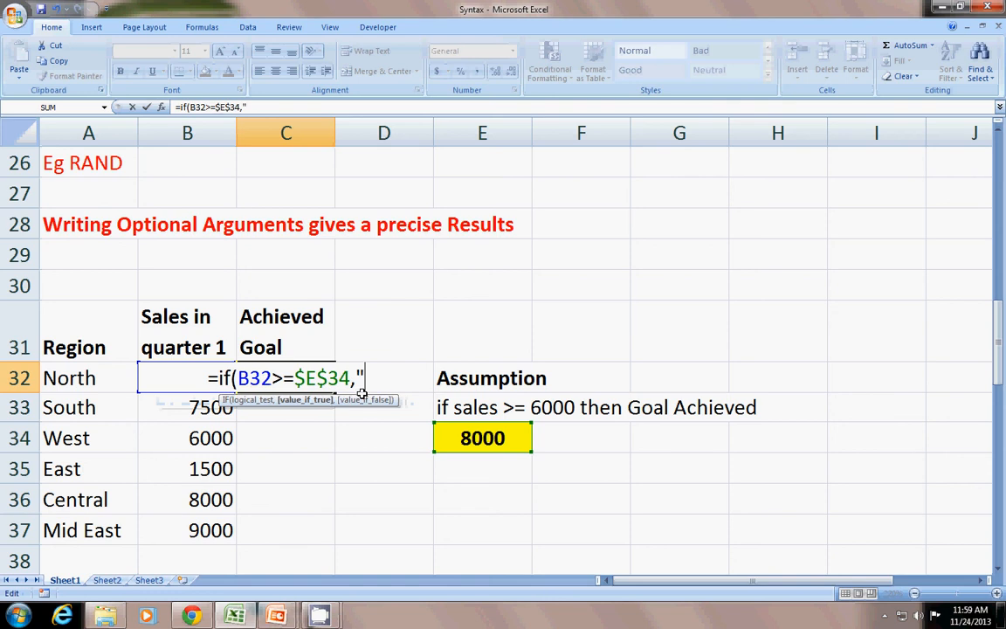
type("YE")
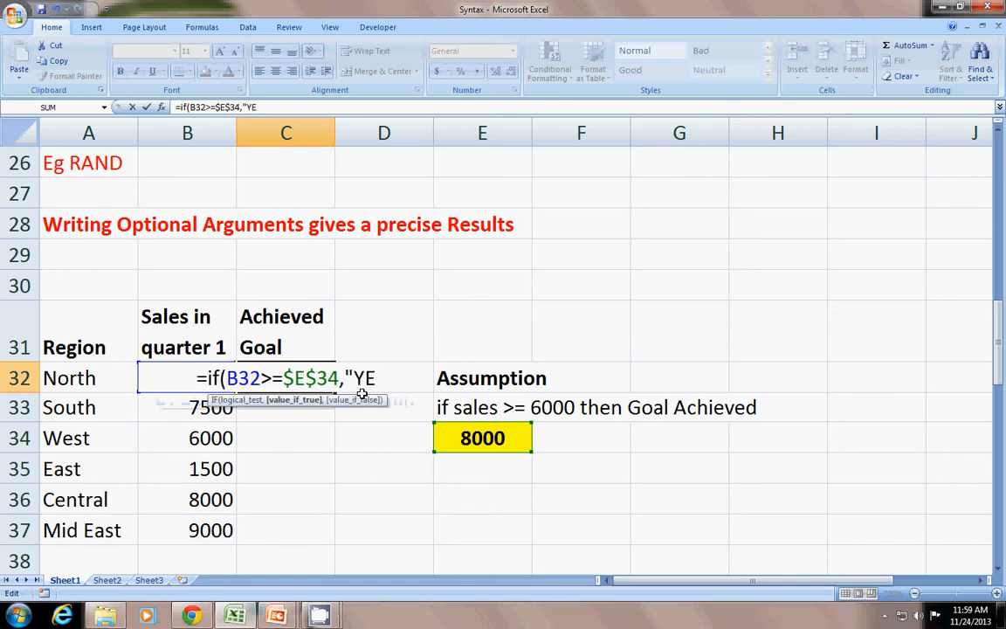
type("S\"")
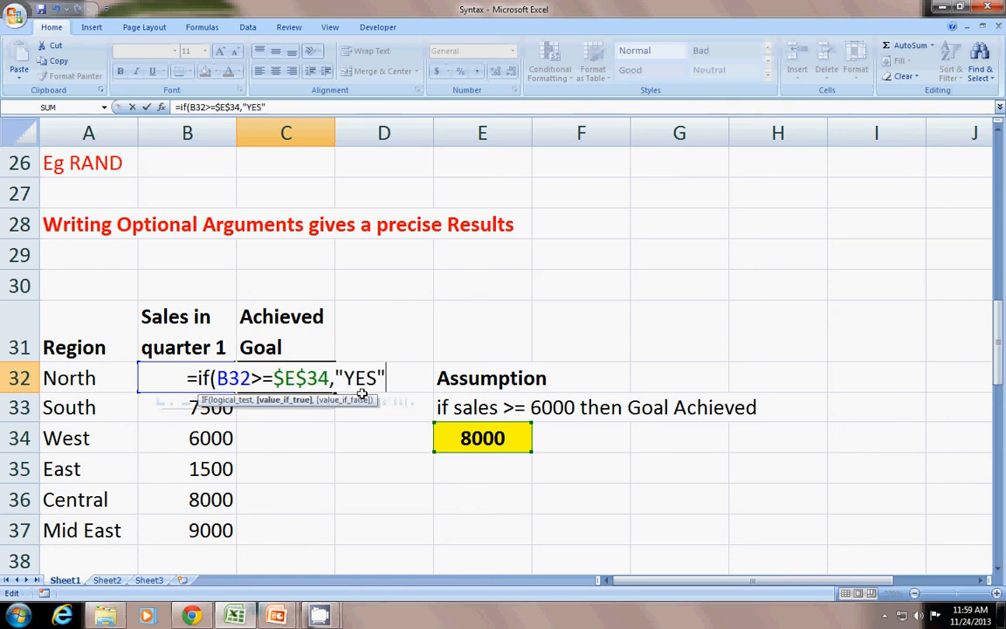
type(",\"N")
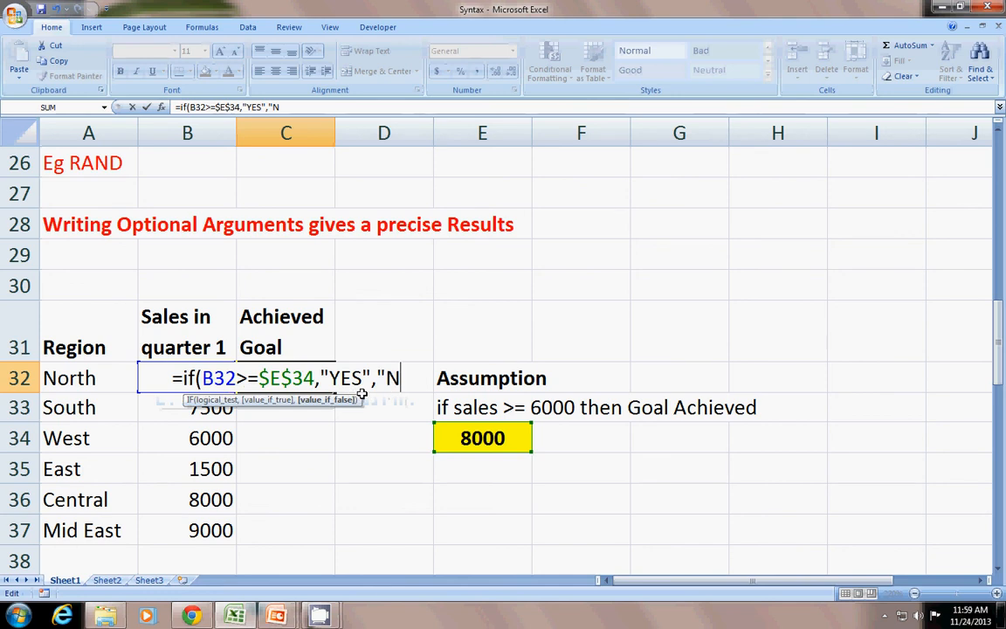
type("O\"")
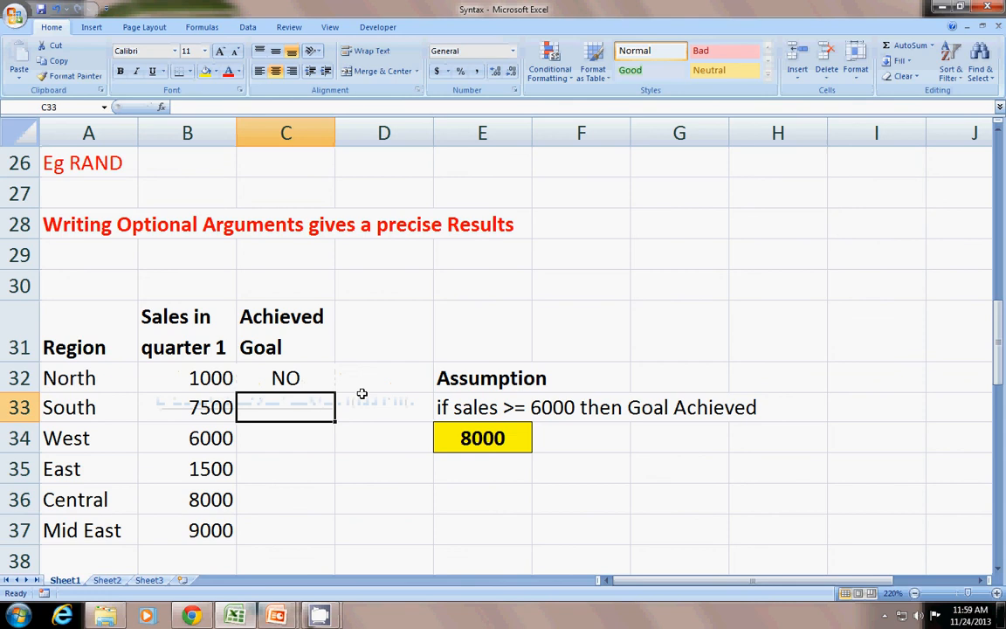
Copy North's goal formula down, then type and clear trial TRUE and FALSE entries in D32:D33
left_click(285, 377)
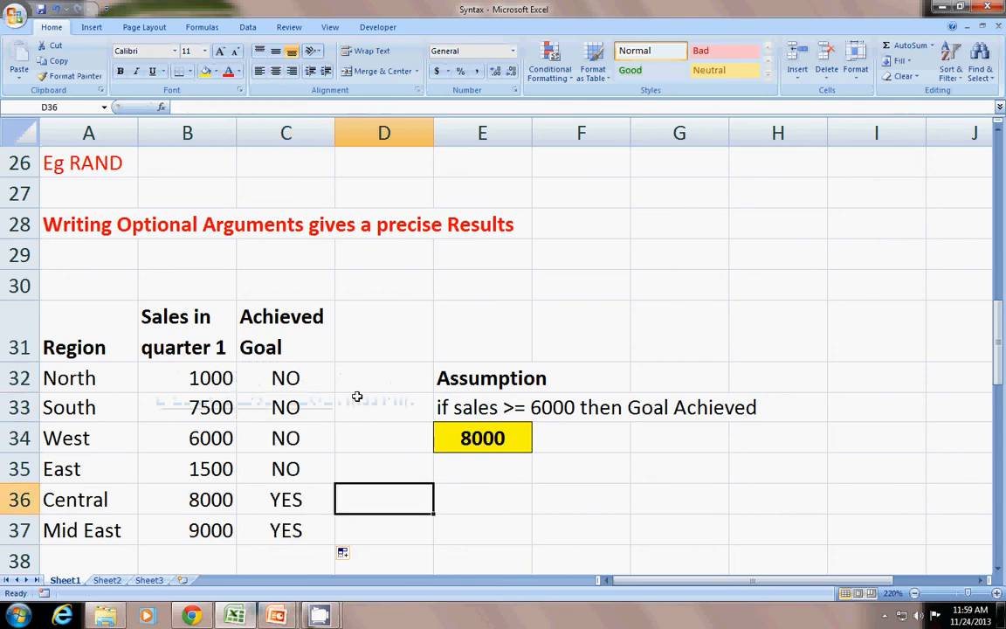
type("TRUE")
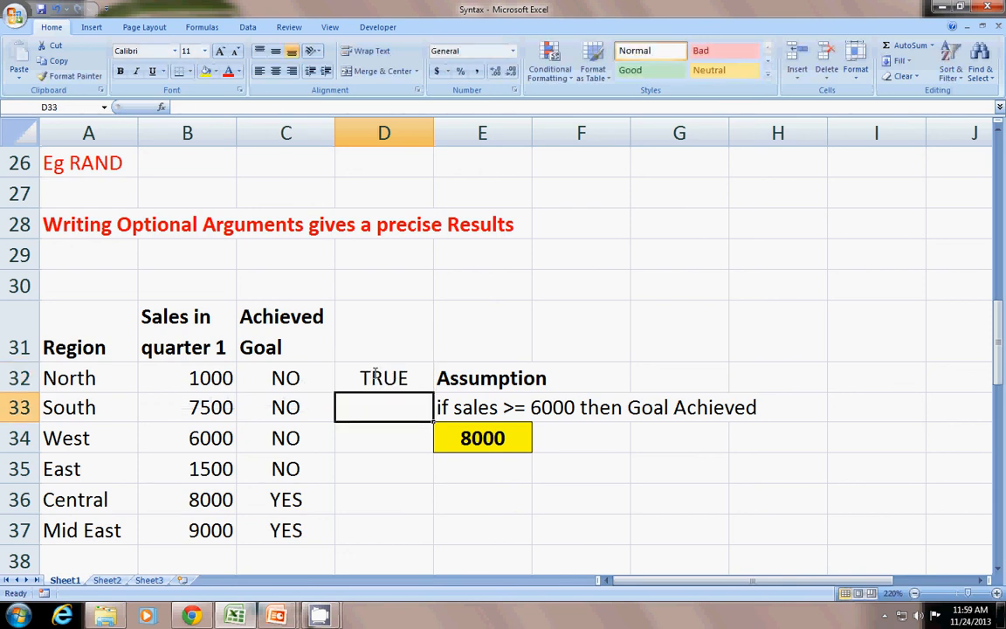
type("FALSE")
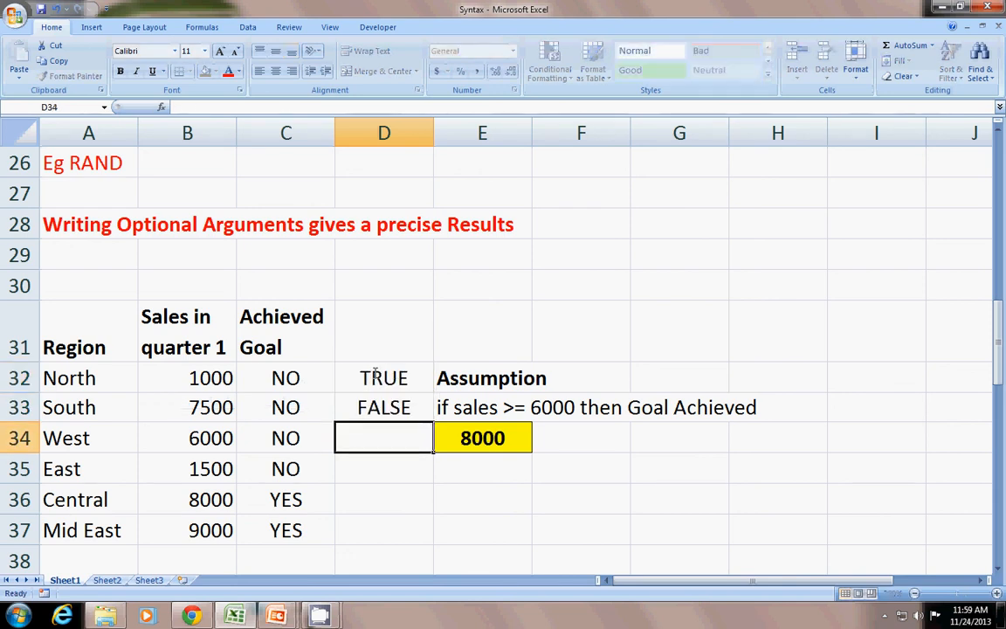
left_click(383, 377)
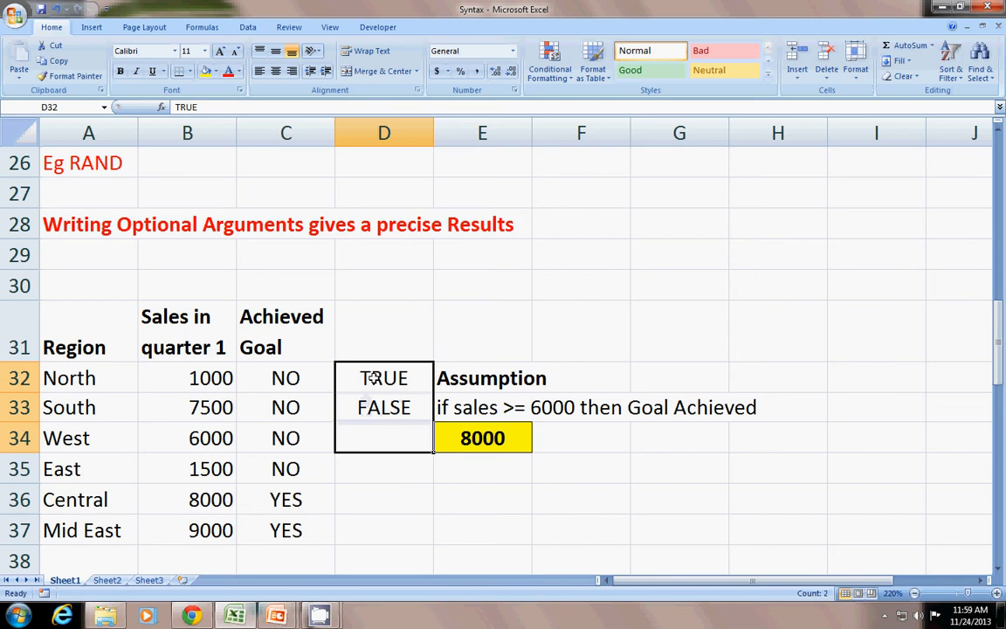
key("Delete")
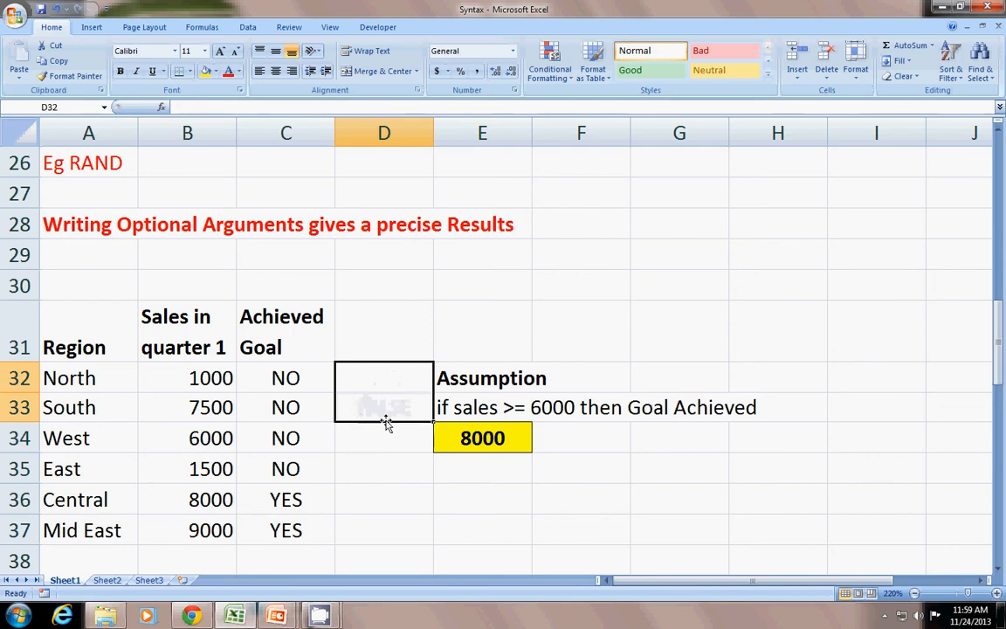
left_click(286, 407)
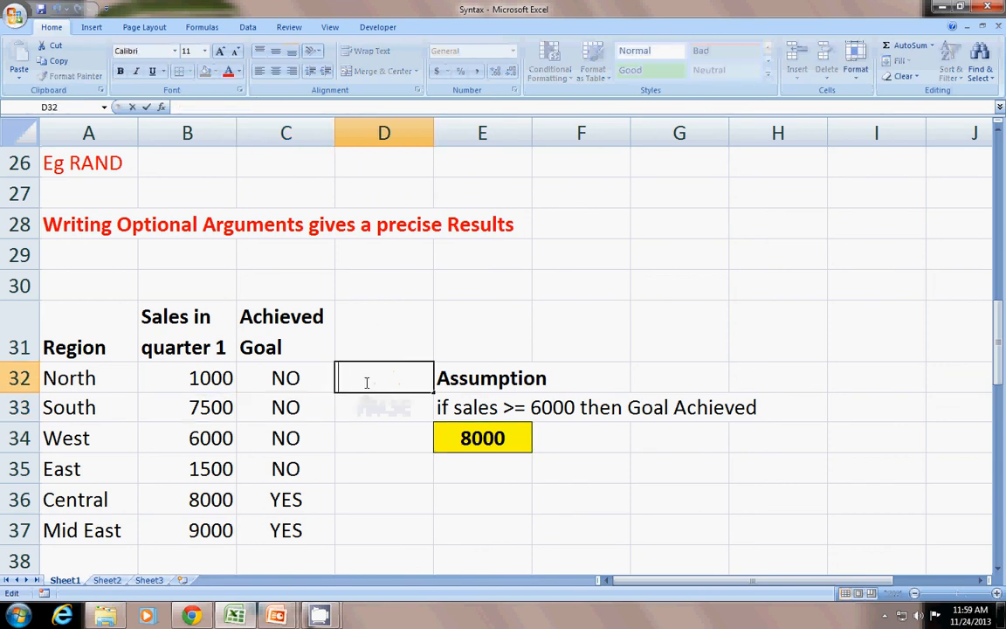
Enter an AND test comparing B32 to the E34 target in D32, fill to D37, review IF formulas
type("=a")
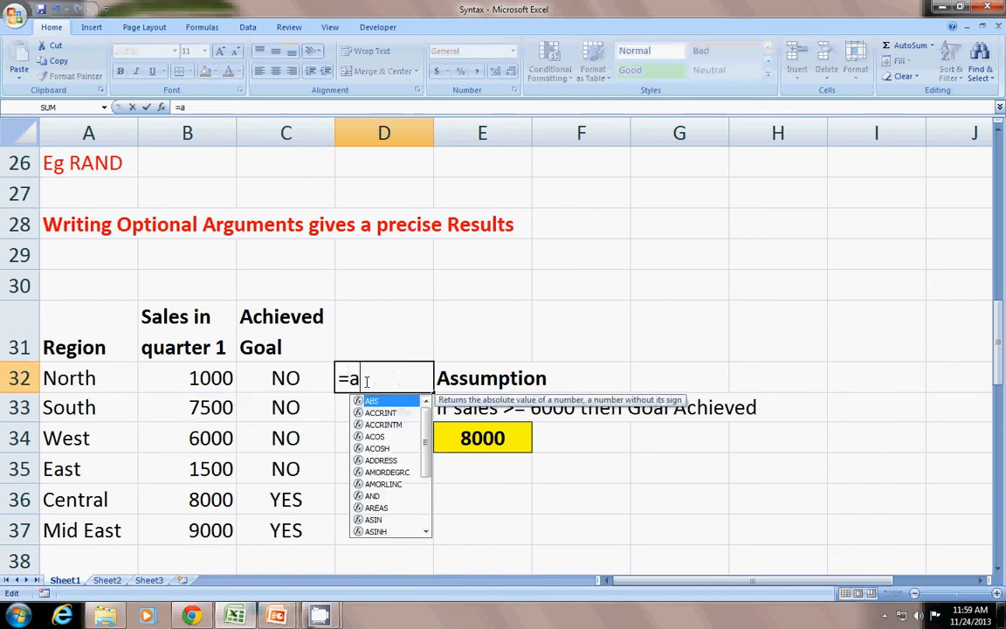
type("nd(")
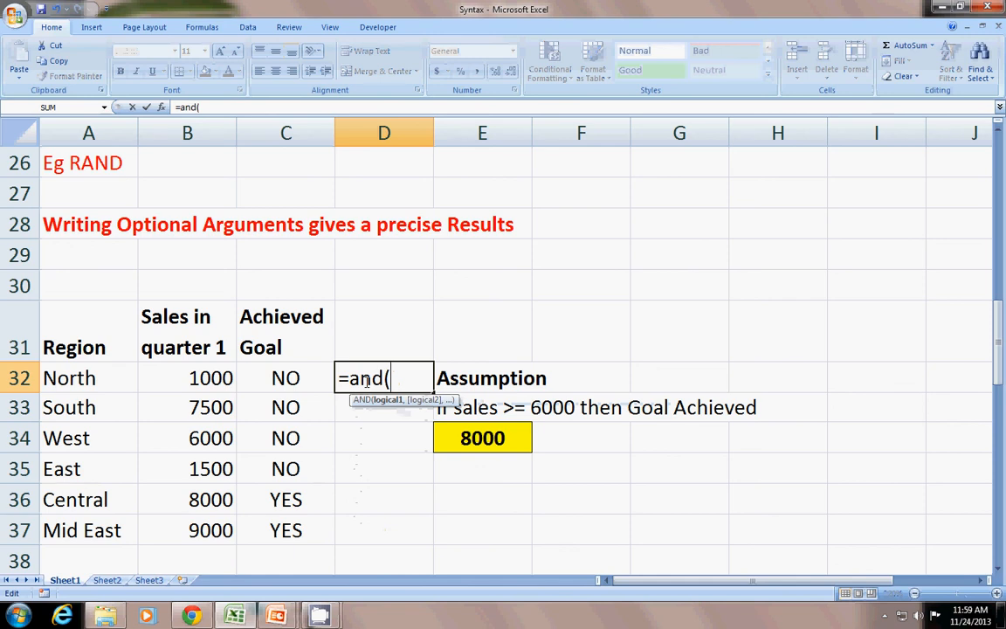
left_click(186, 377)
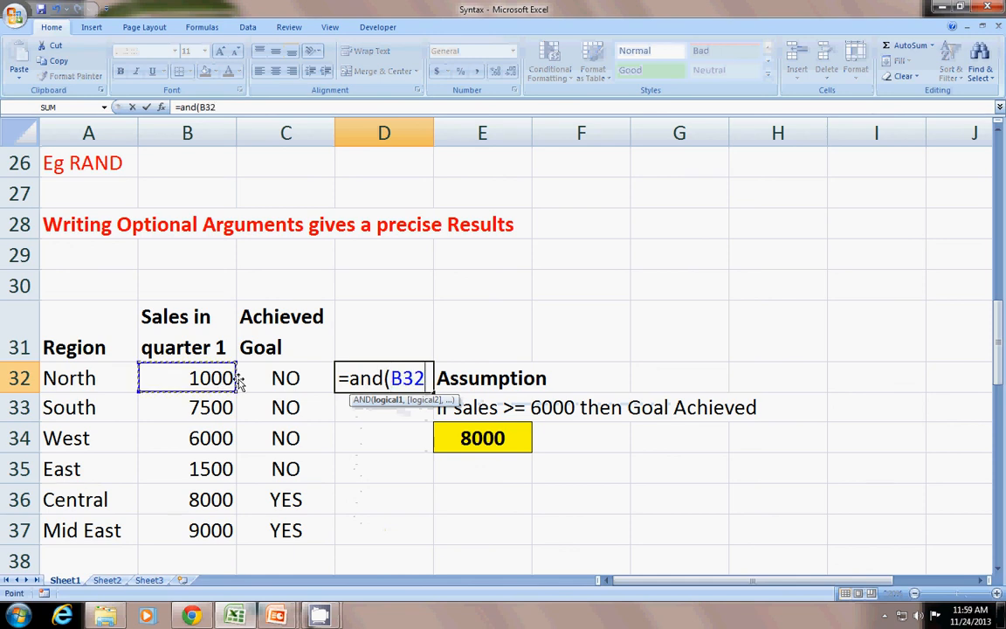
type(">")
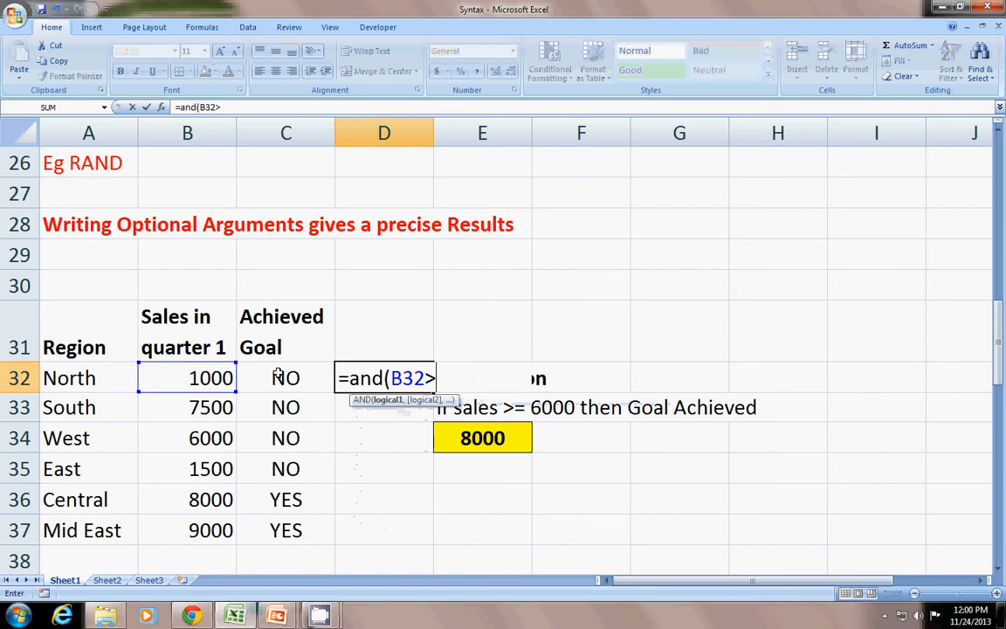
left_click(482, 437)
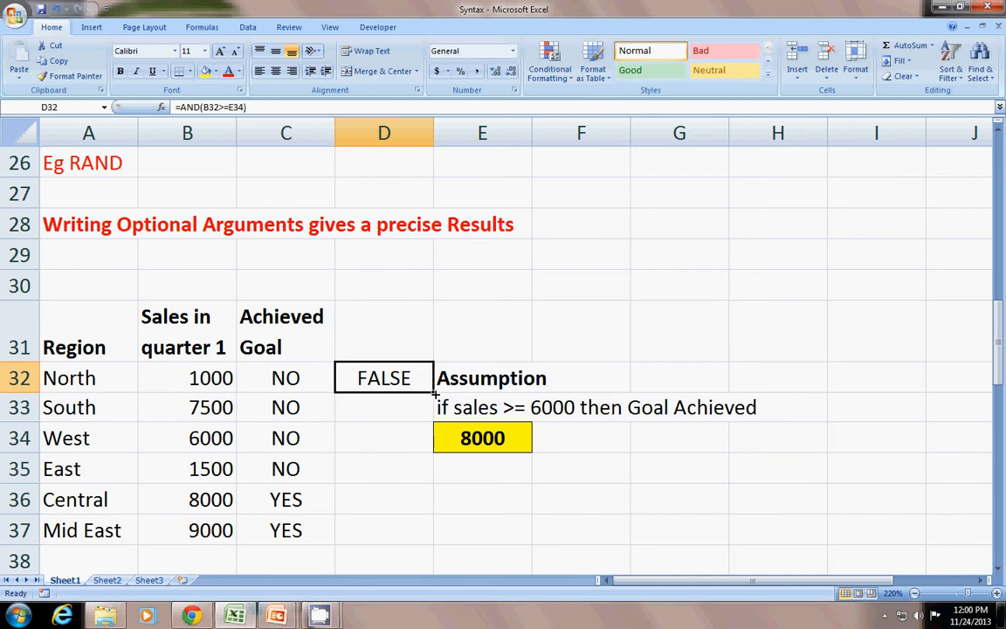
left_click_drag(383, 377, 383, 530)
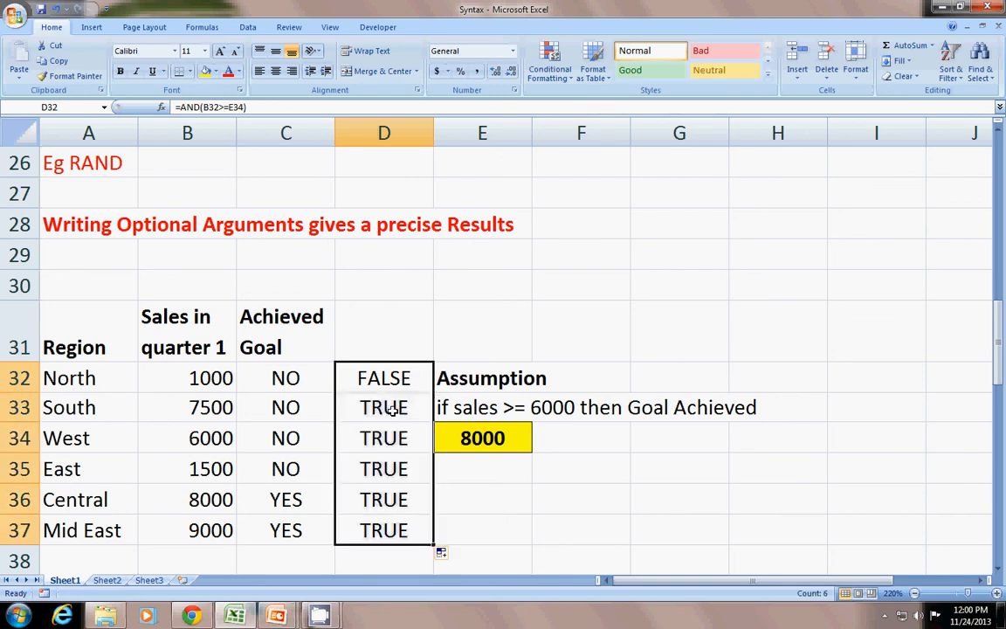
left_click(384, 530)
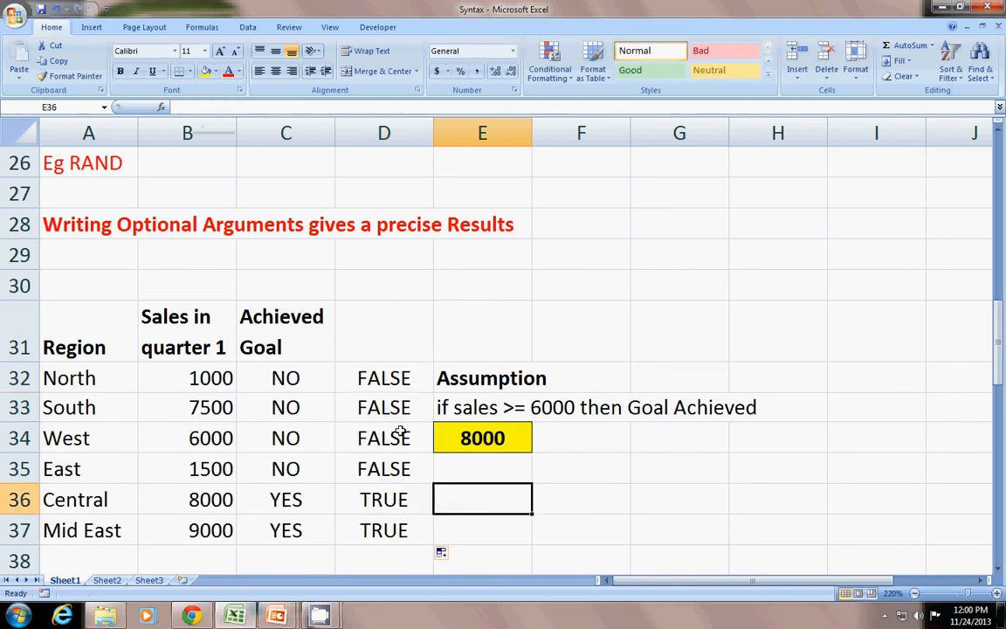
left_click(285, 378)
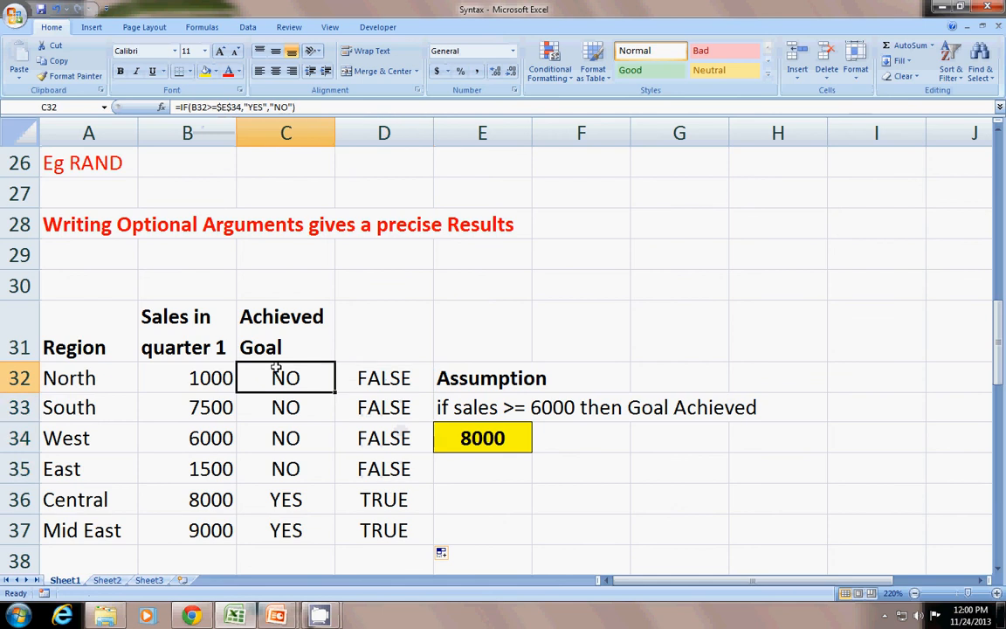
left_click_drag(286, 377, 285, 499)
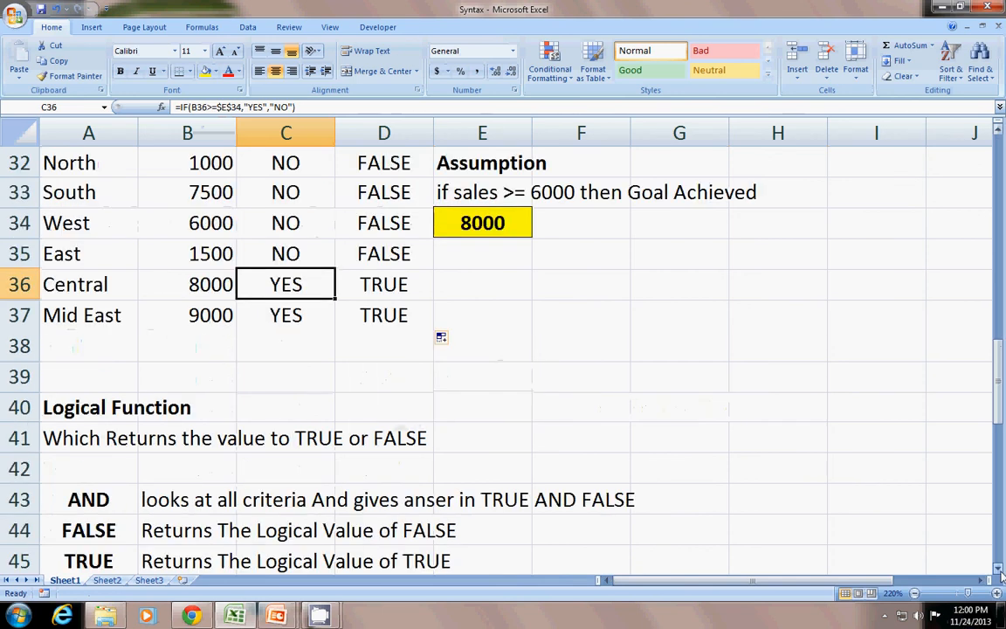
scroll("down", 3)
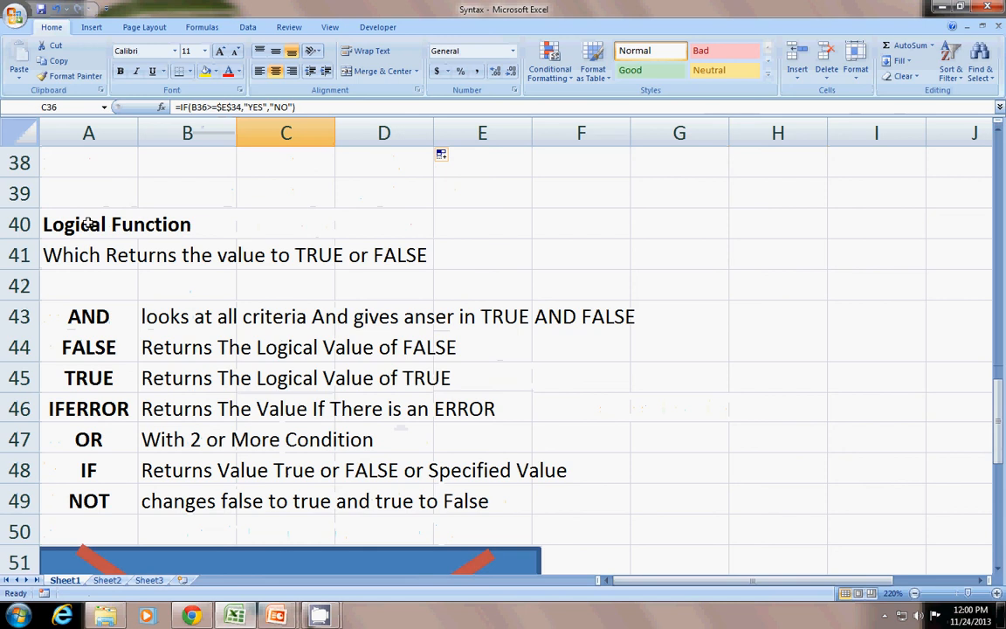
left_click(88, 224)
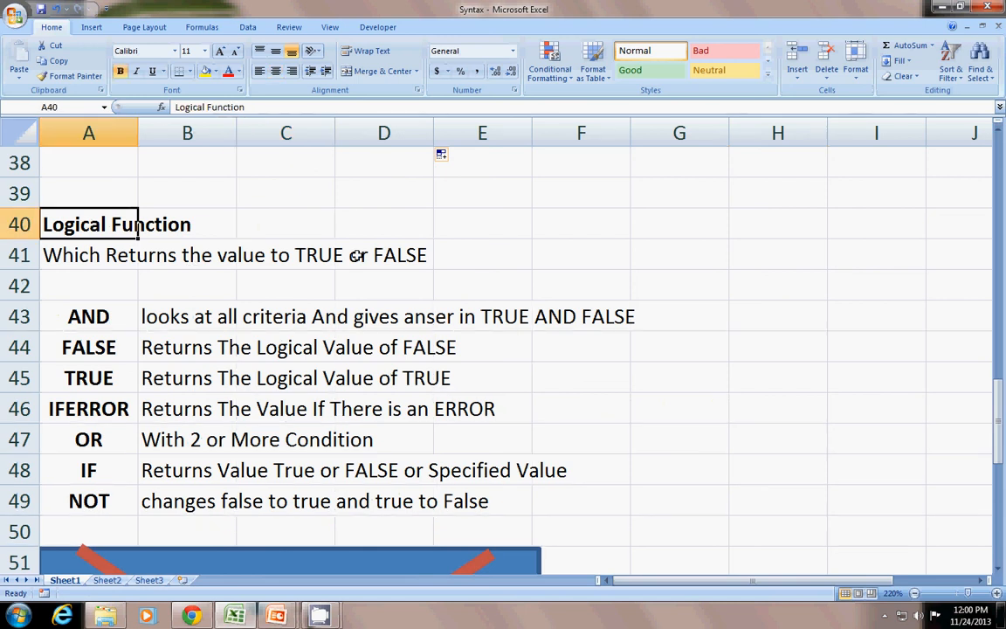
left_click(88, 316)
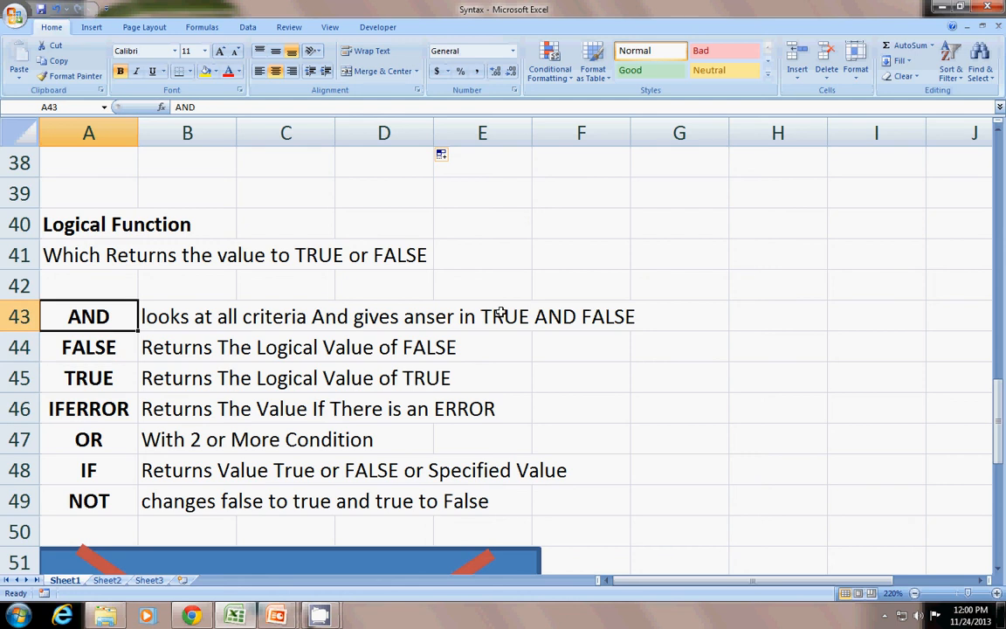
left_click(89, 346)
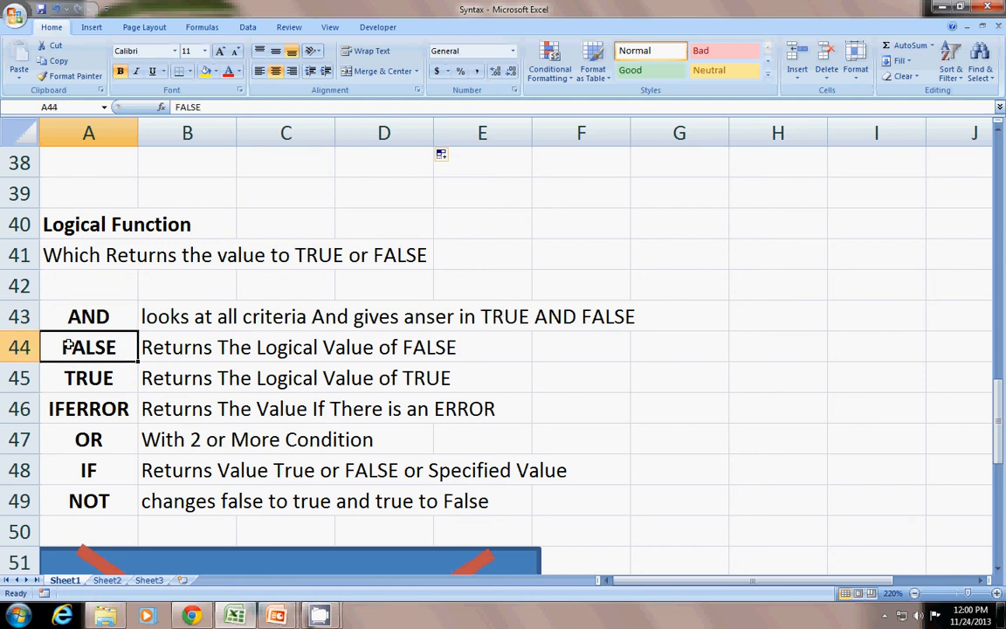
left_click(581, 378)
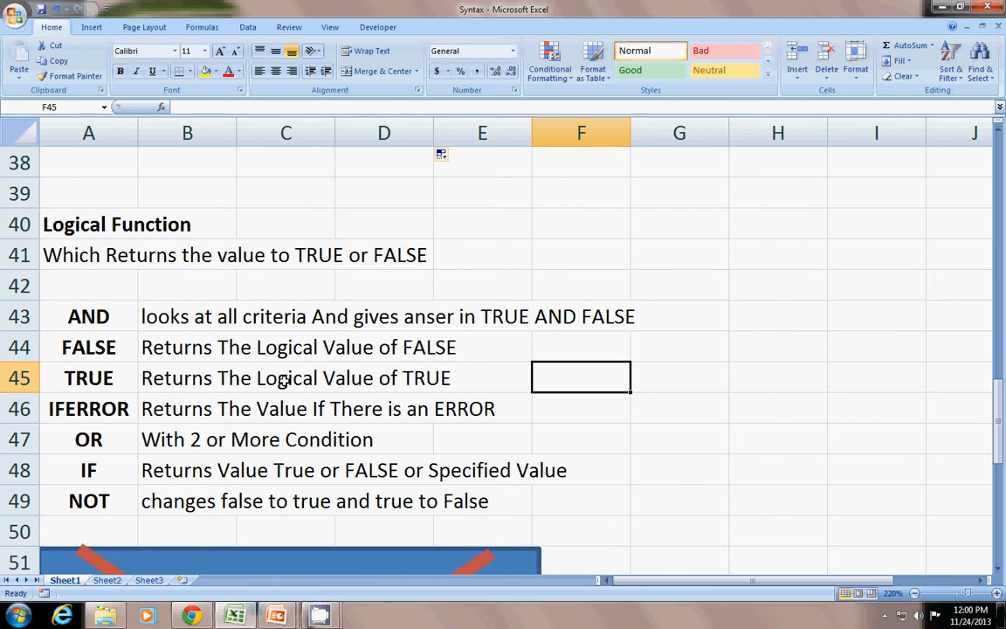
mouse_move(366, 407)
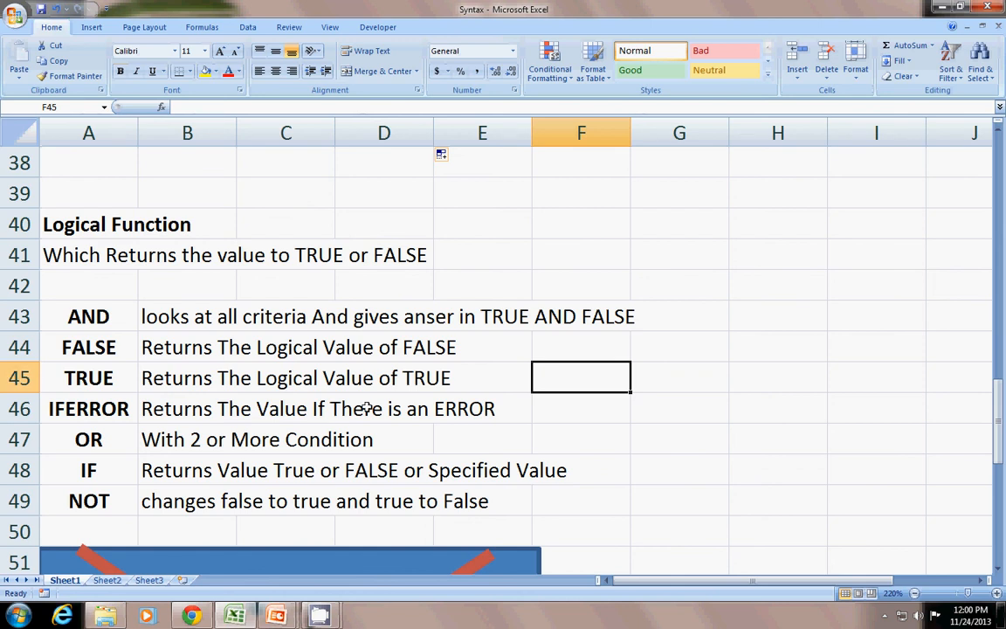
mouse_move(160, 444)
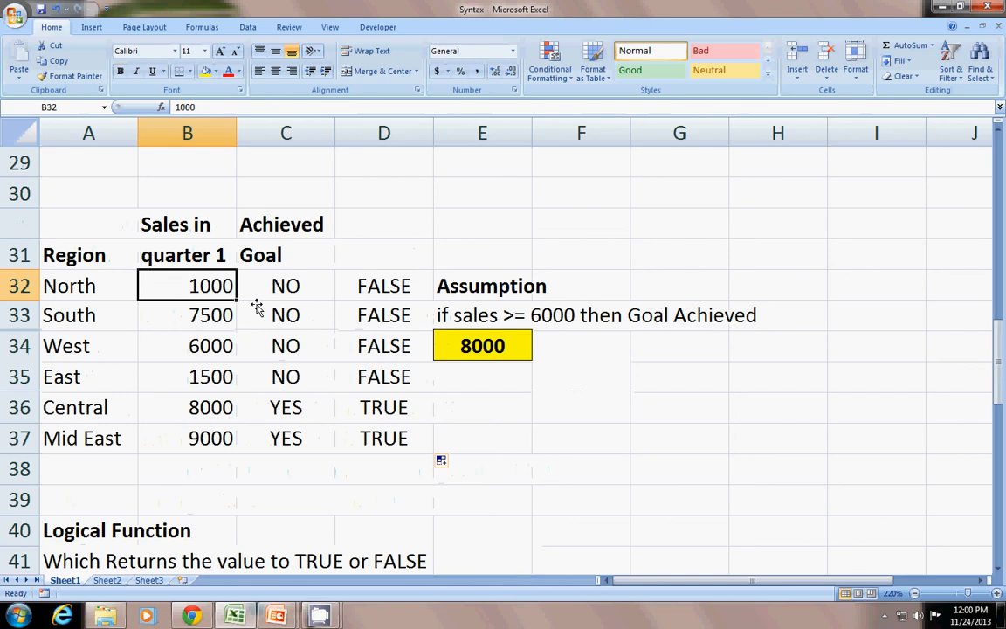
Change North's quarter 1 sales to 1000 and re-enter the 8000 target in E34
key("Delete")
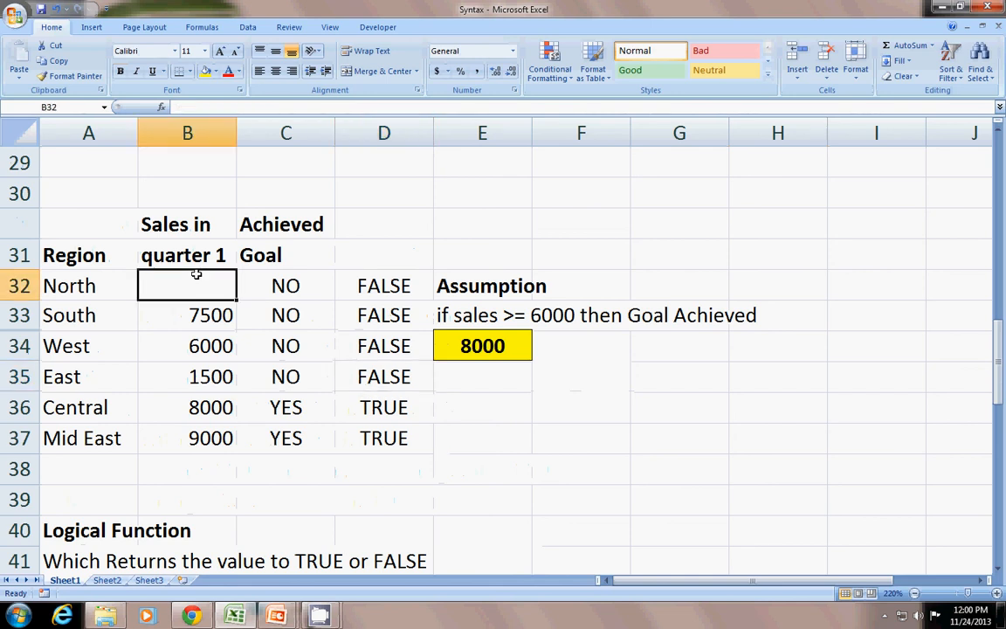
type("1000")
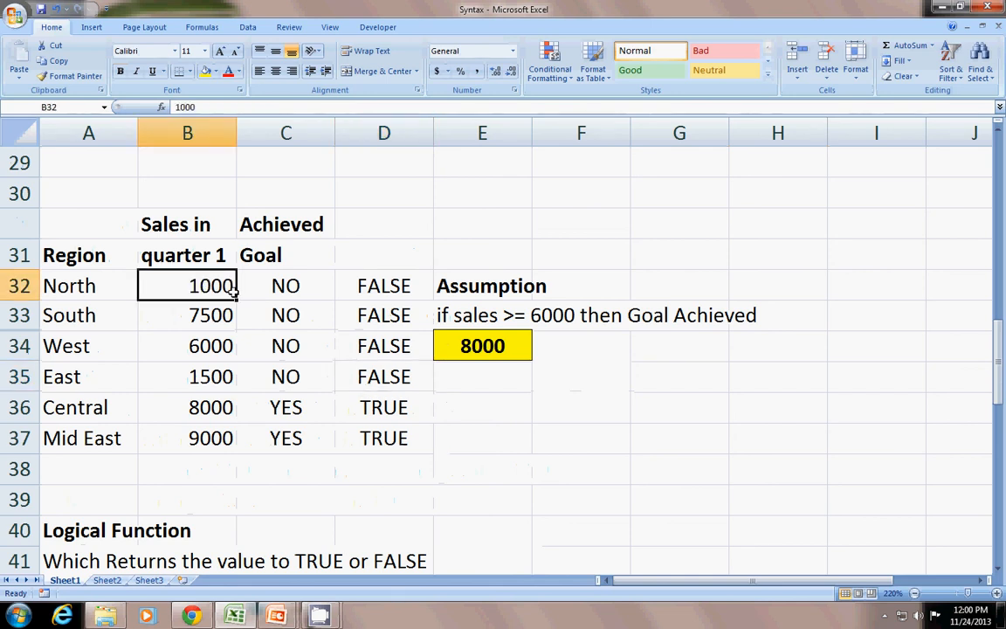
left_click(482, 345)
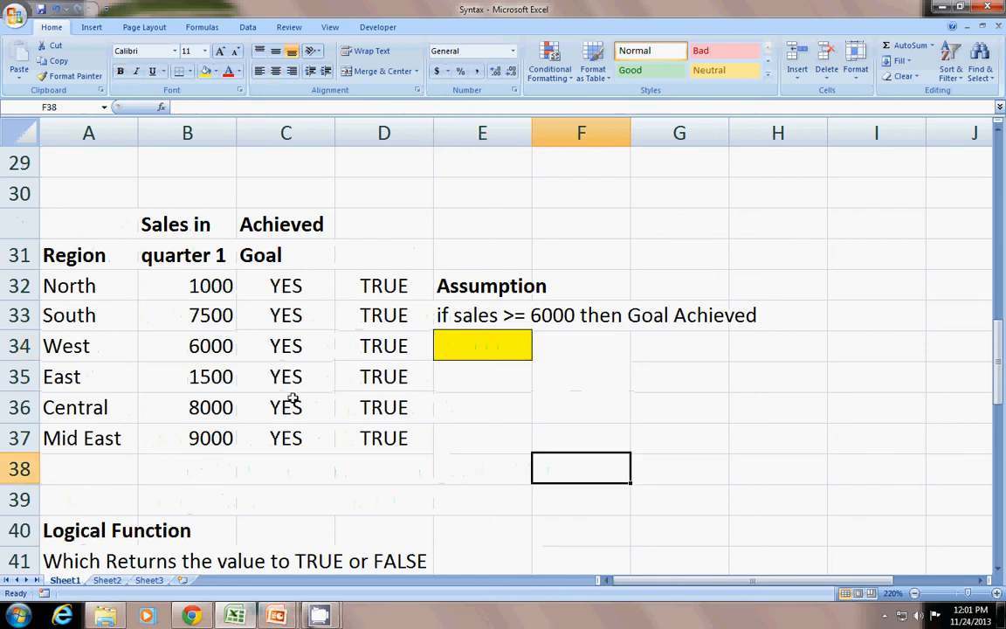
type("8000")
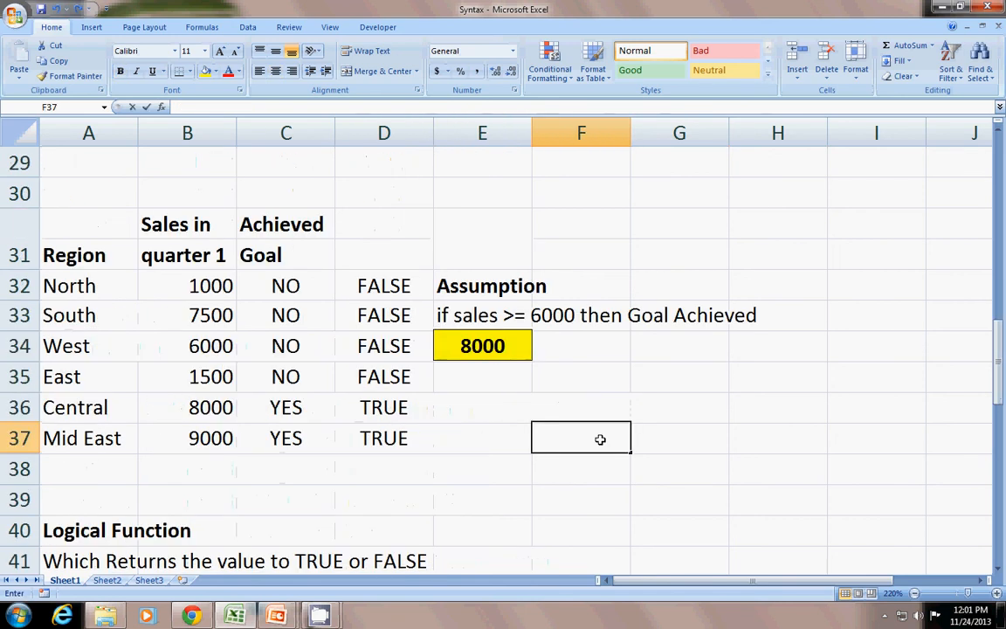
Enter =VLOOKUP(E37,A32:B37,2,FALSE) in F37 to look up NORTH's sales
double_click(580, 437)
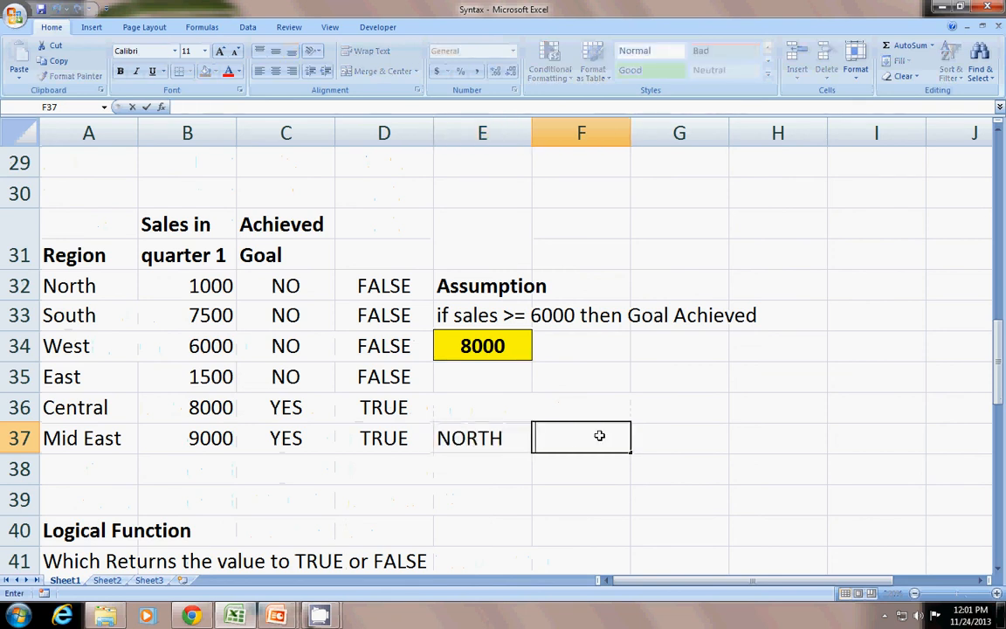
type("=VLOOKUP(")
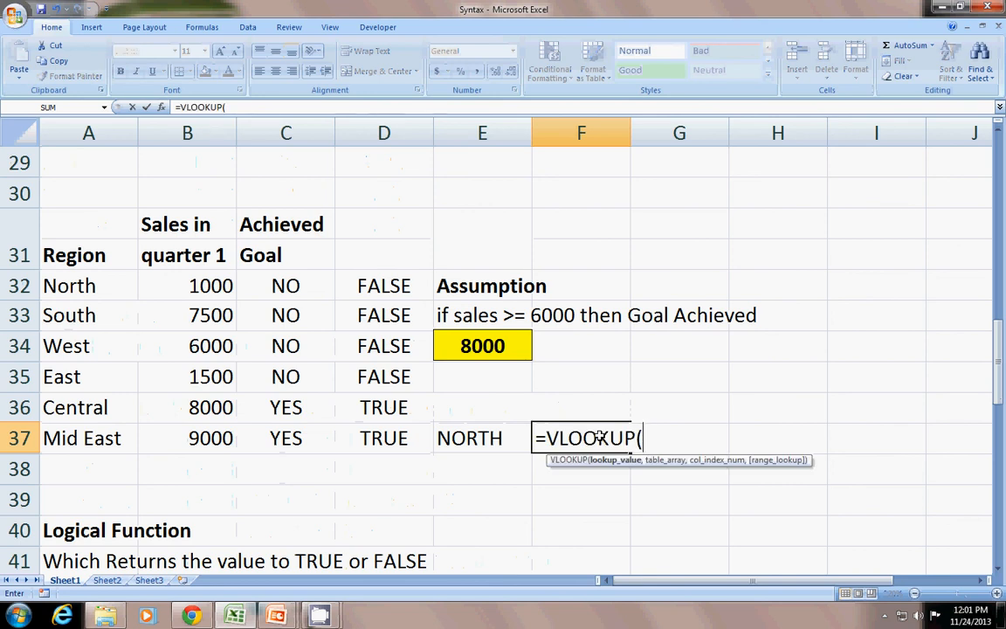
left_click(482, 437)
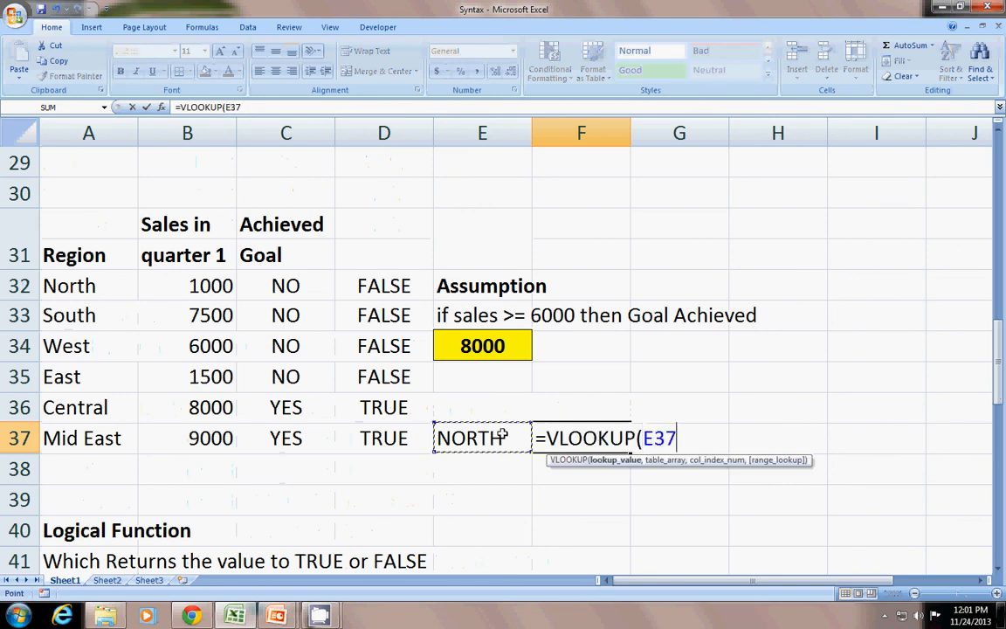
left_click_drag(69, 286, 210, 407)
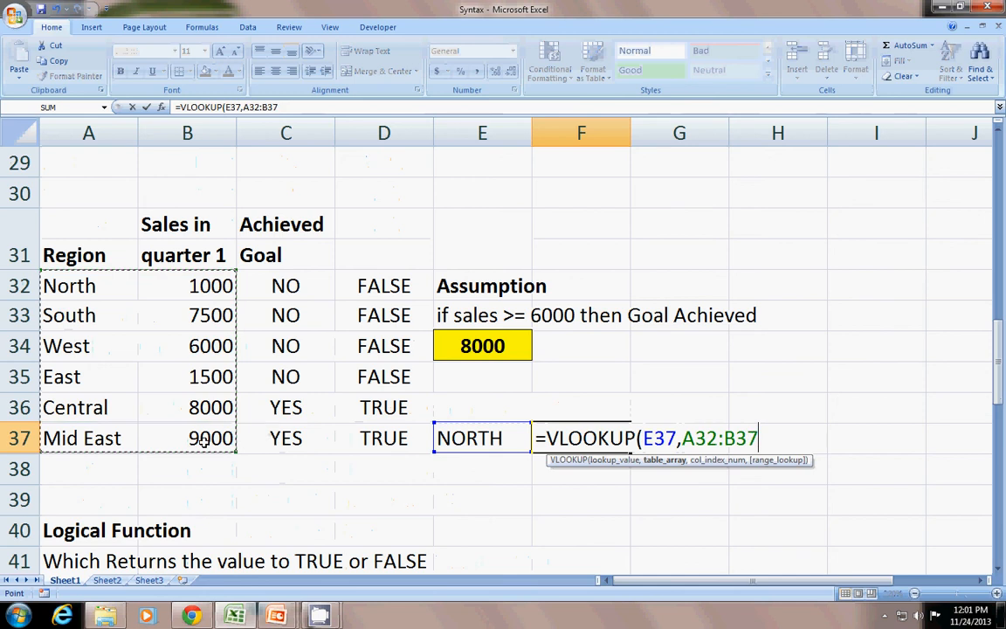
type(",")
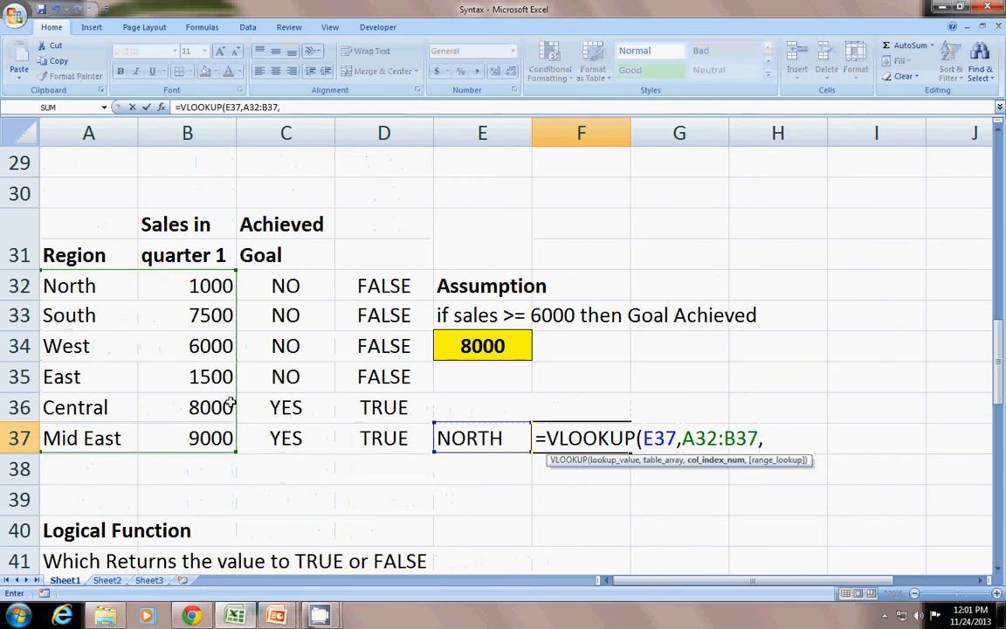
type("2,")
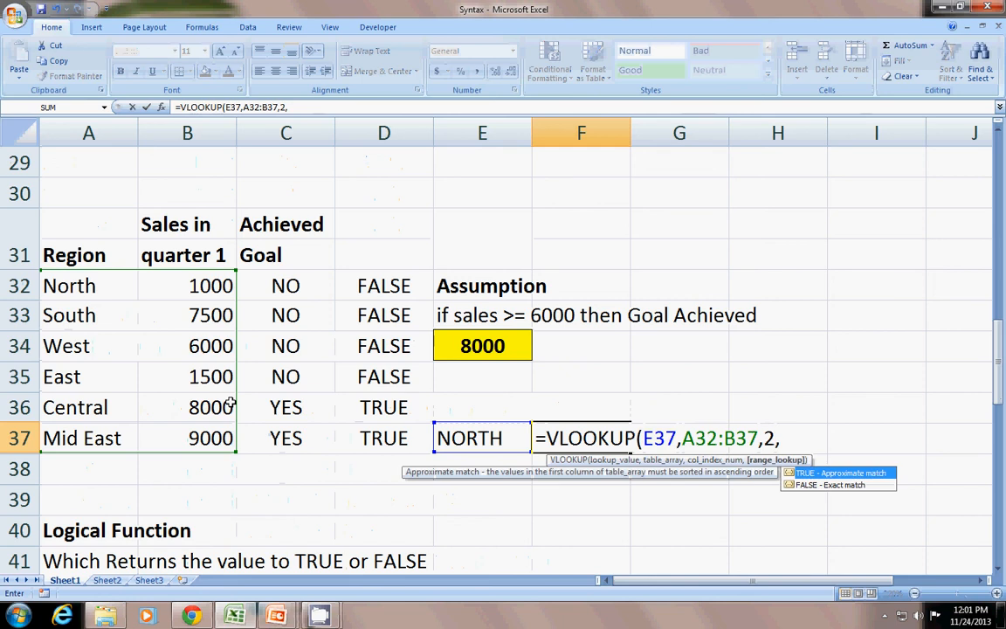
mouse_move(868, 486)
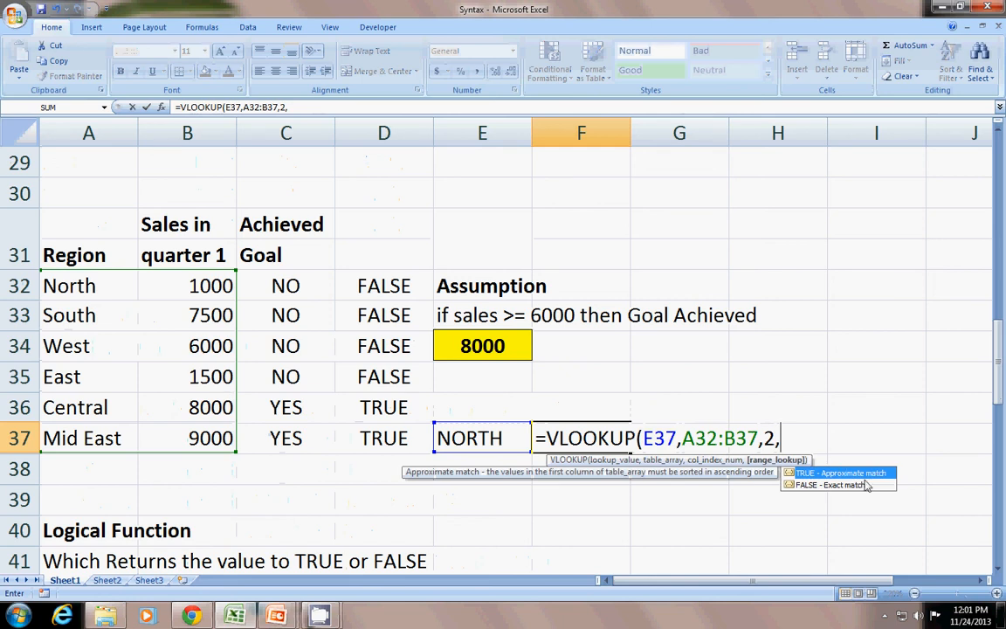
mouse_move(843, 493)
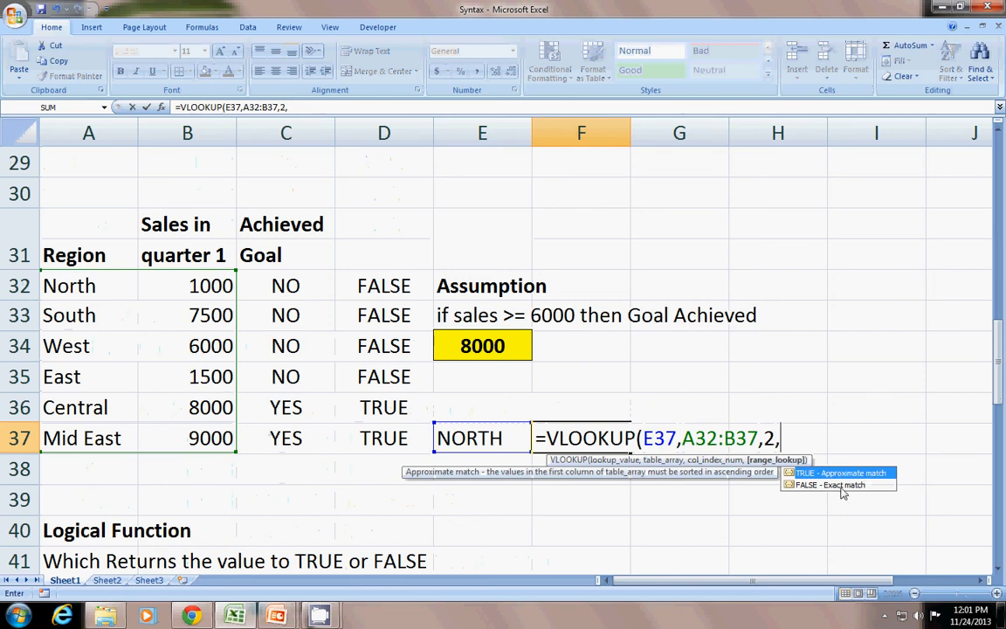
type("false)")
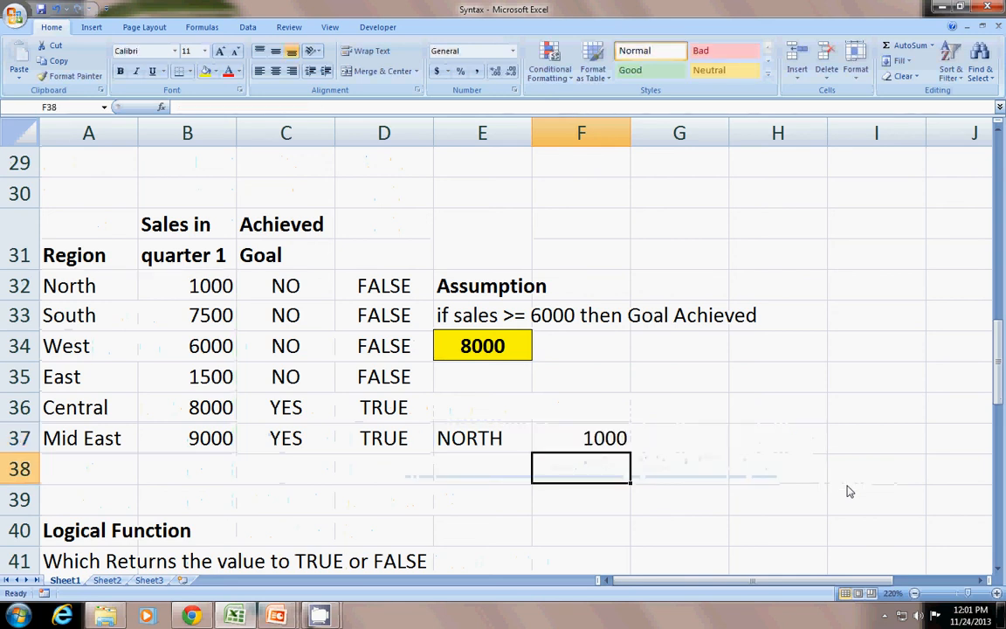
Remove North from A32 and wrap the lookup in IFERROR(...,"") to hide #N/A
left_click(88, 285)
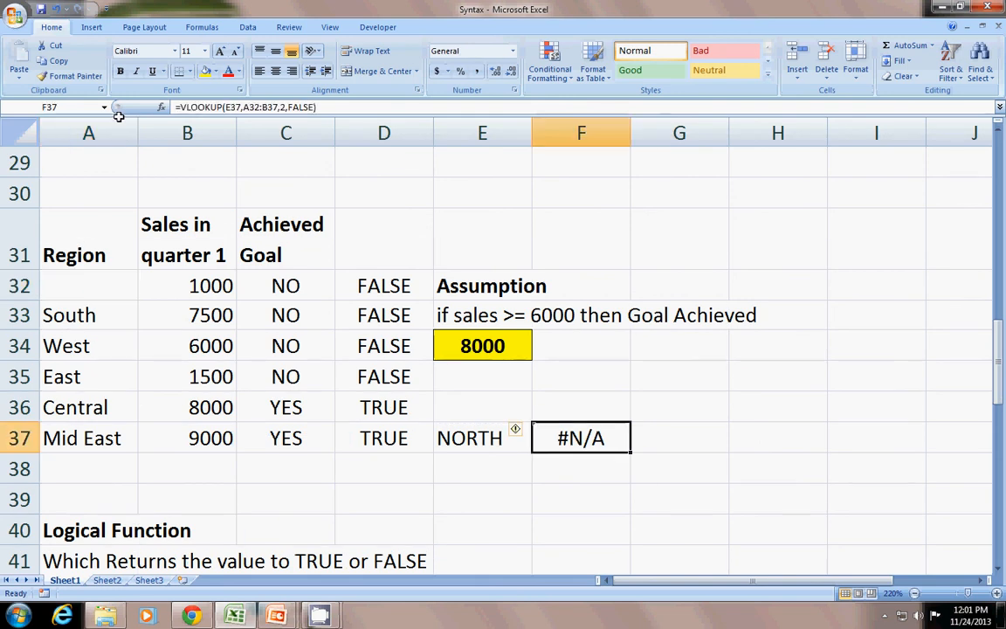
double_click(581, 437)
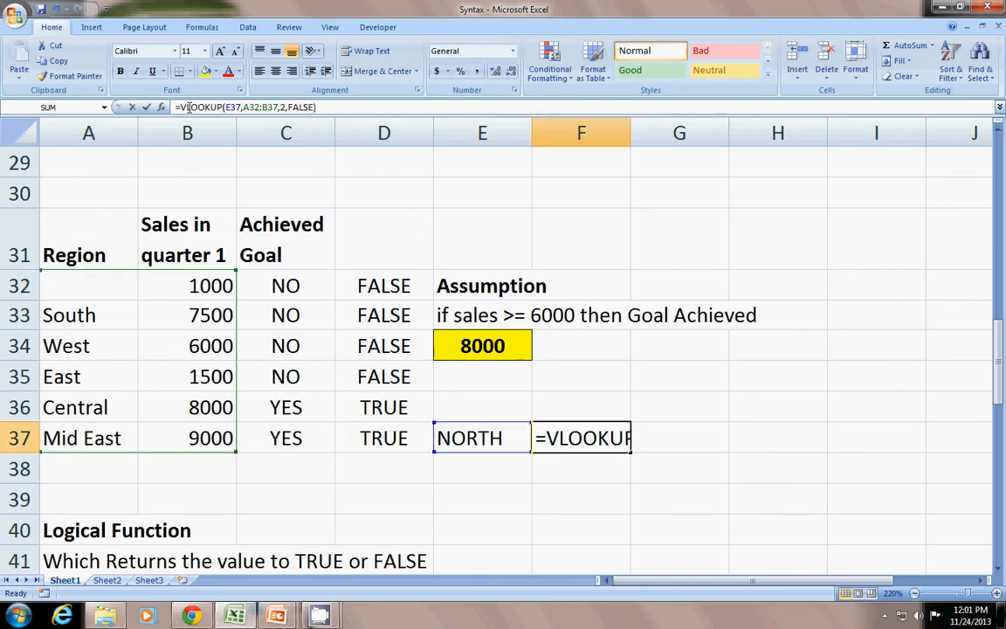
type("if")
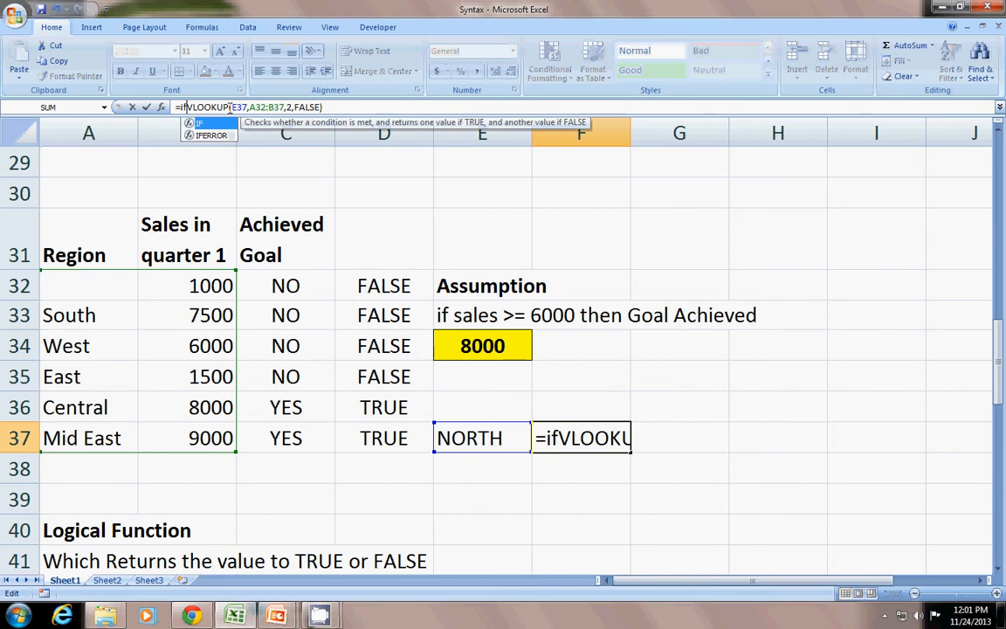
type("err")
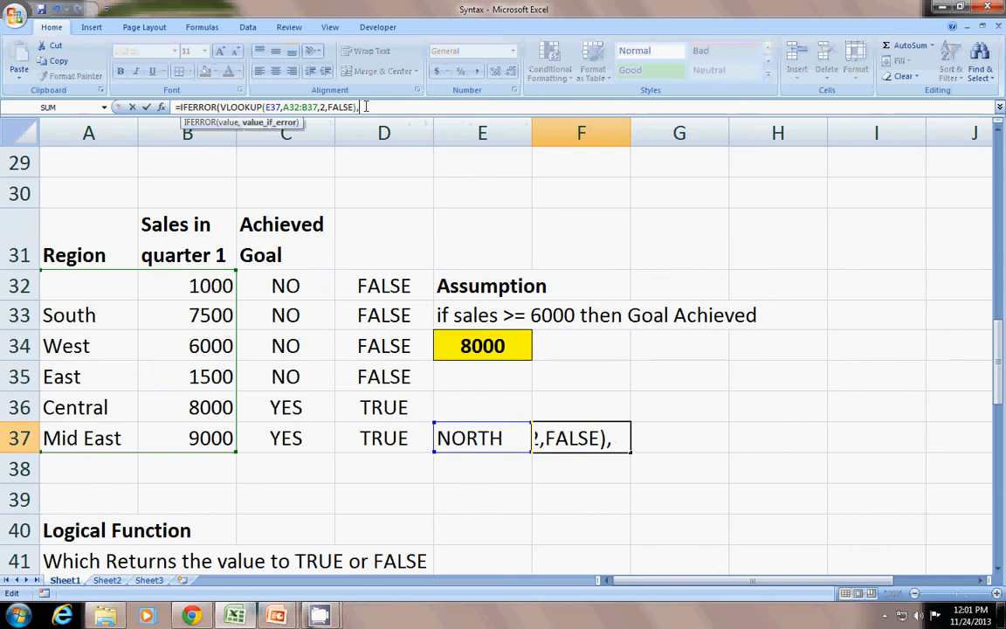
type("\"\"")
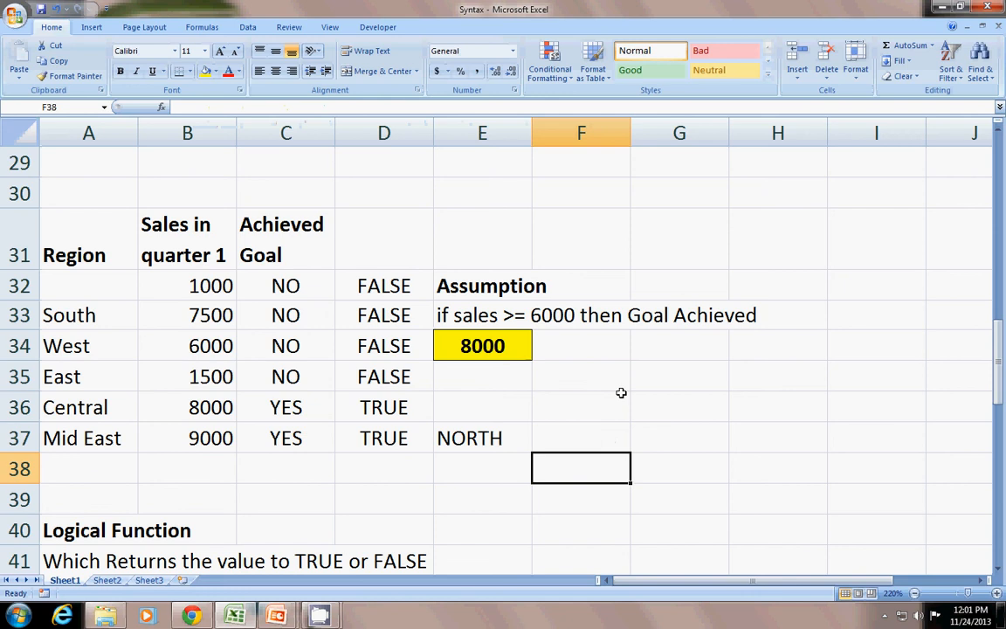
left_click(86, 285)
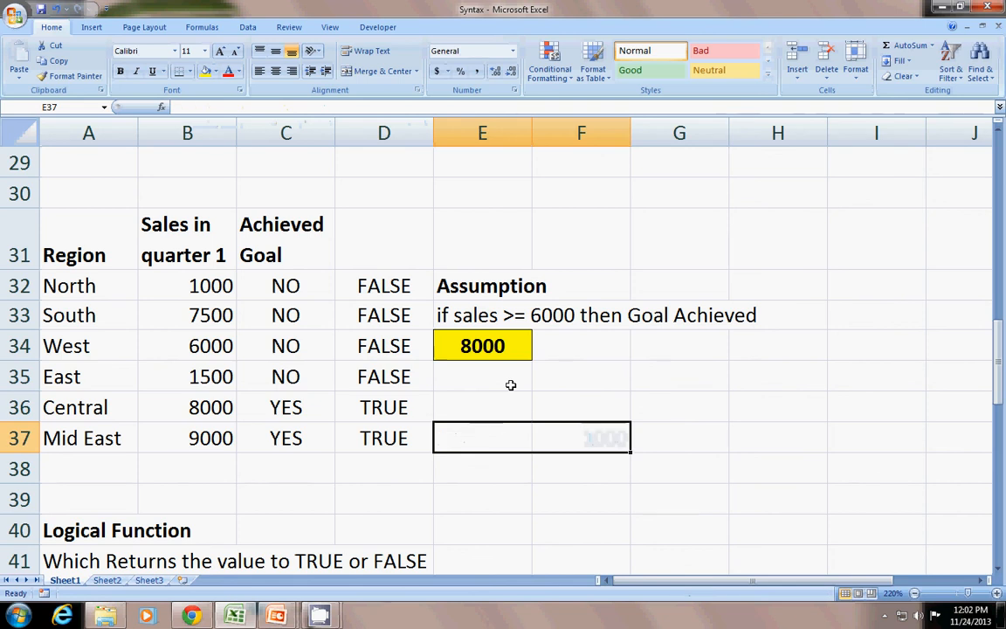
Scroll through the logical functions, pointing out OR, IF and NOT, down to the screen tip banner
left_click(482, 498)
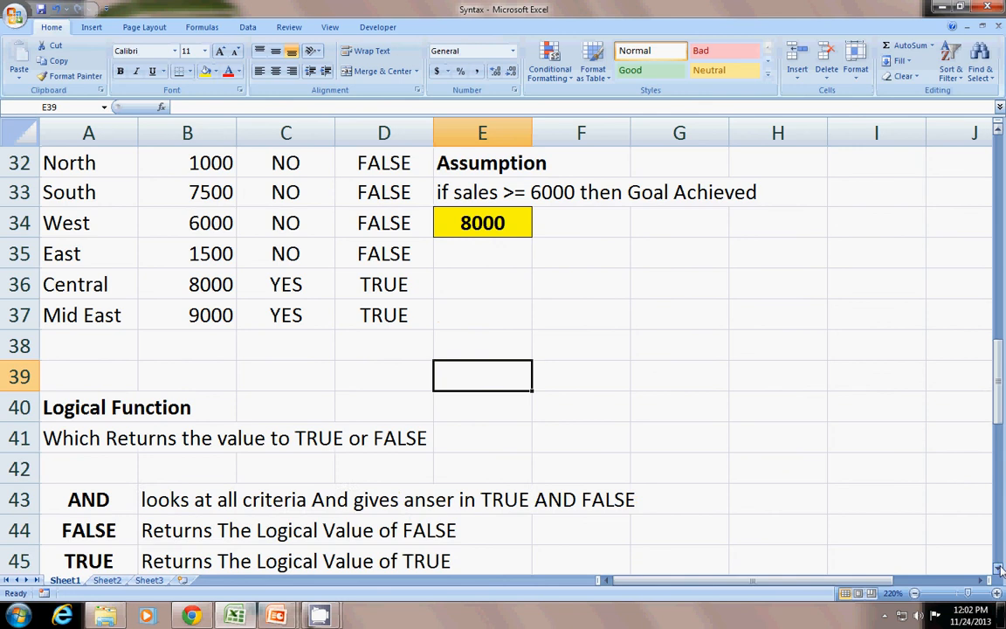
scroll("down", 3)
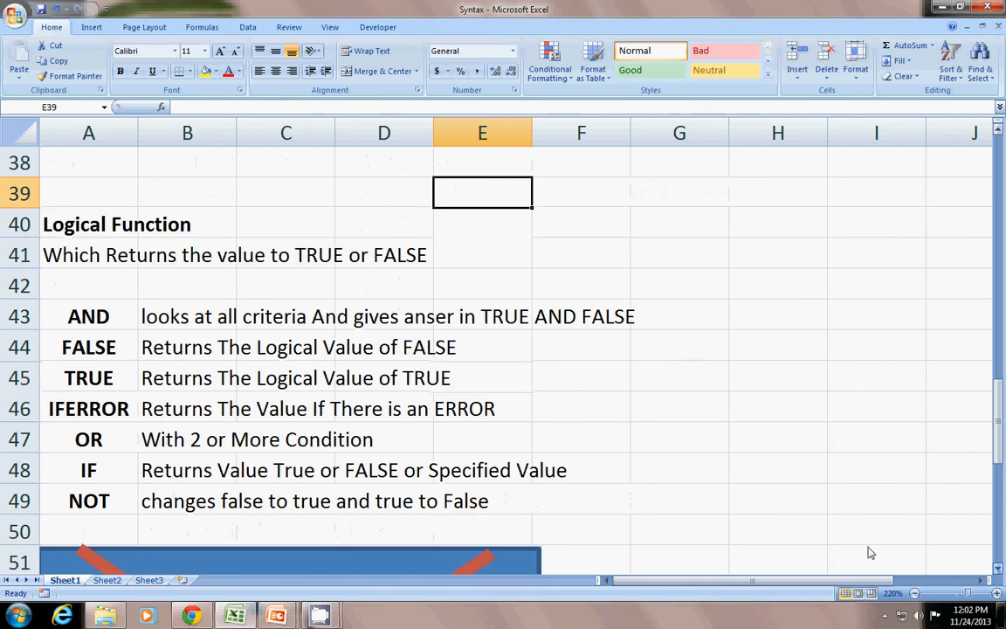
left_click(581, 438)
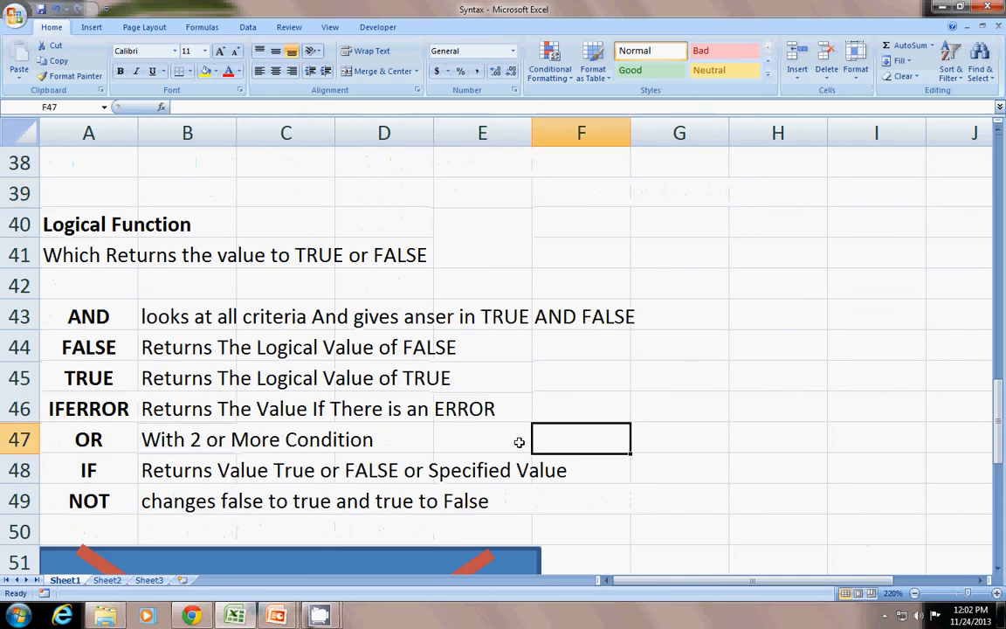
left_click(186, 470)
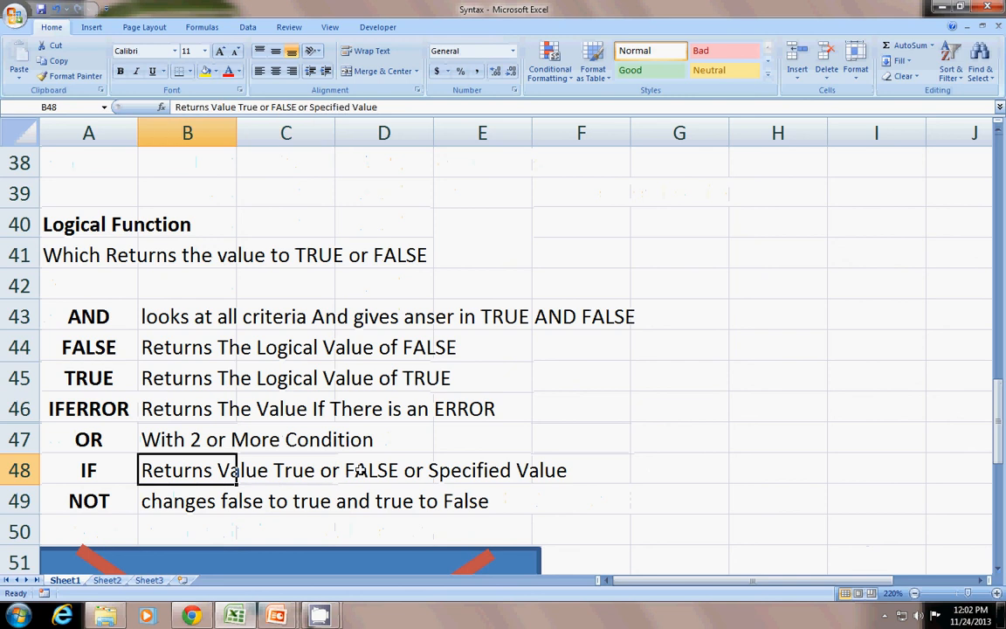
mouse_move(352, 419)
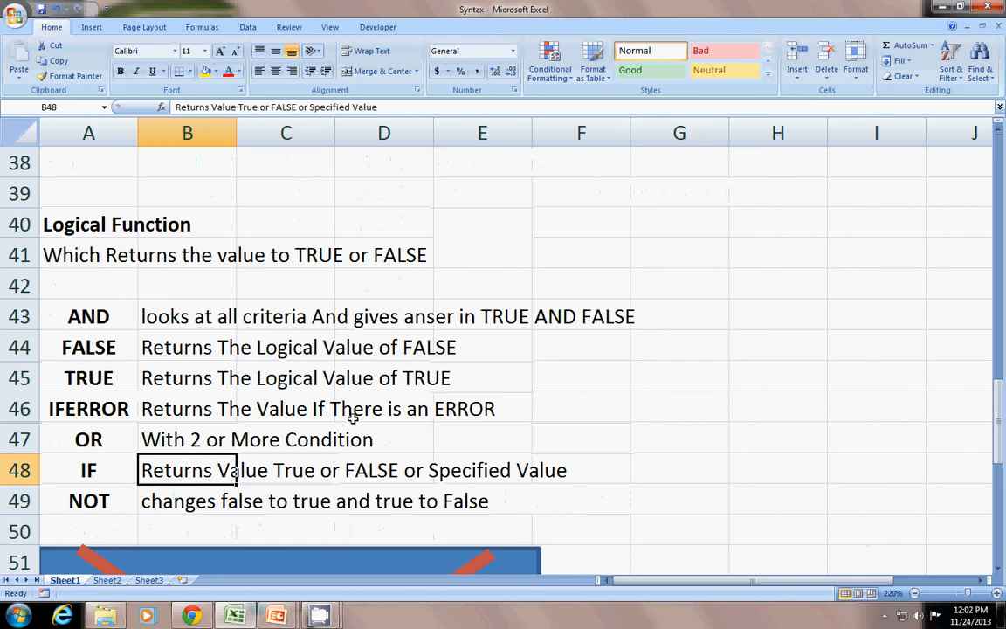
left_click(286, 500)
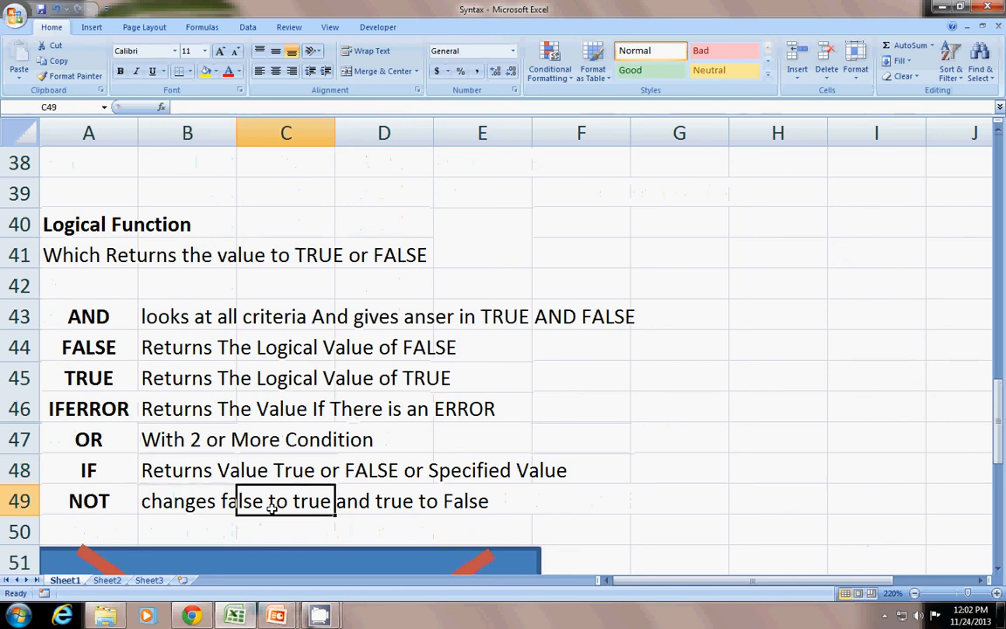
scroll("down", 3)
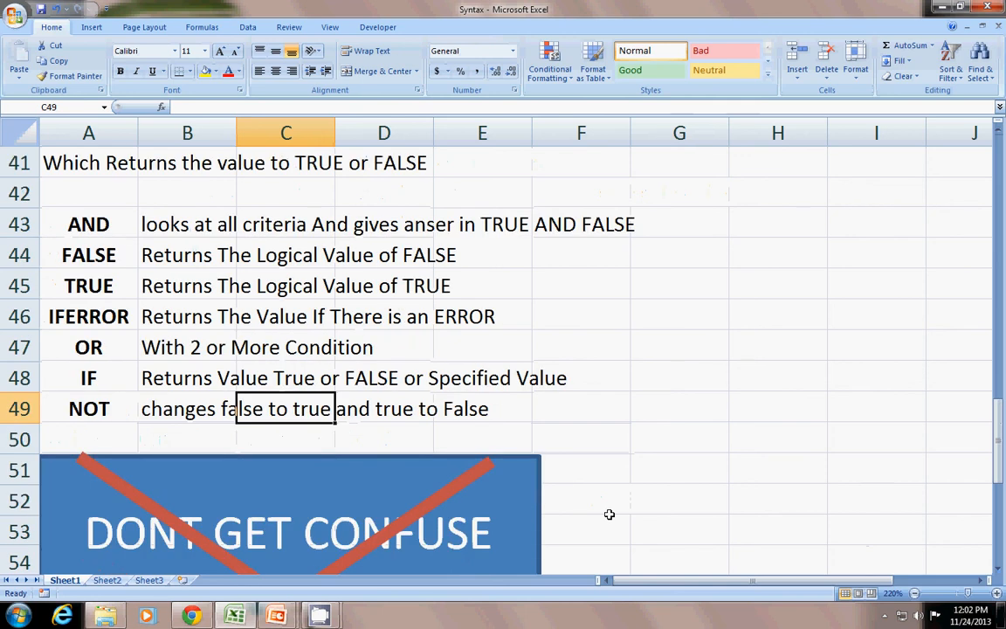
scroll("down", 3)
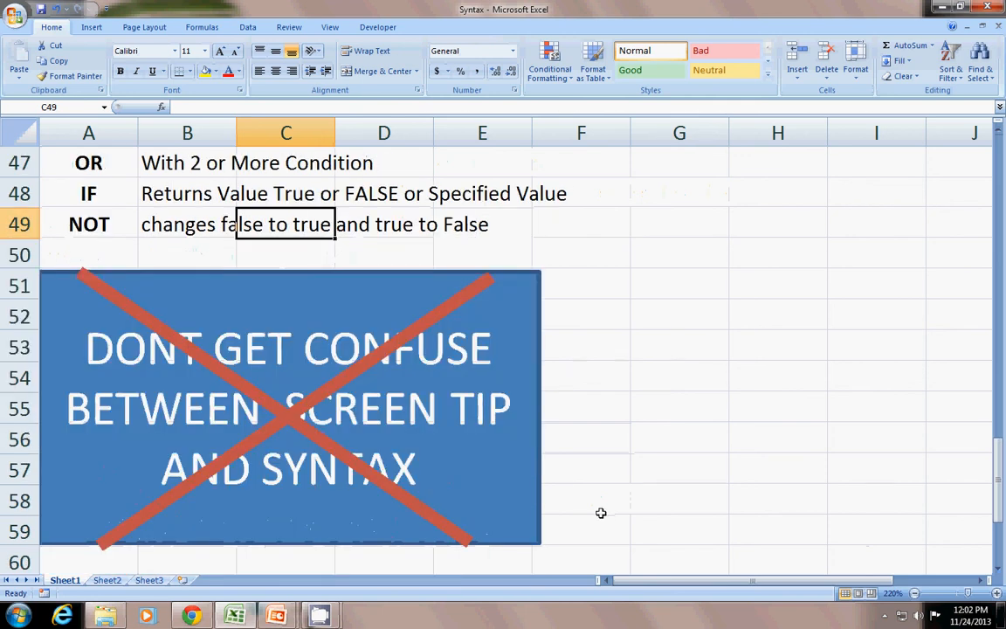
mouse_move(636, 398)
type("=")
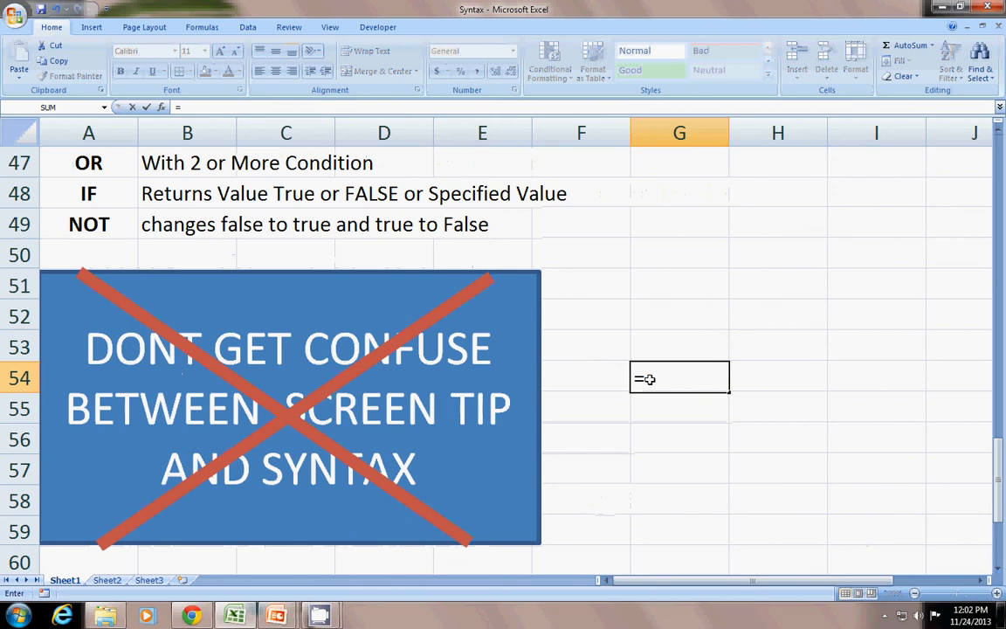
In G54, enter =SUM(G49,I49,J53,G52 while the SUM argument screen tip is shown
type("sum")
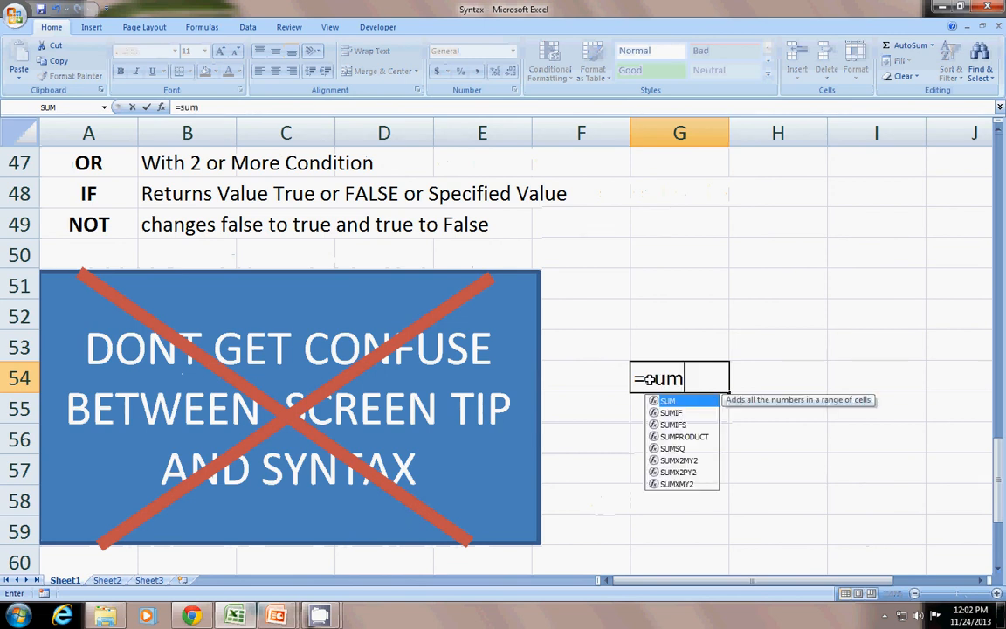
mouse_move(790, 401)
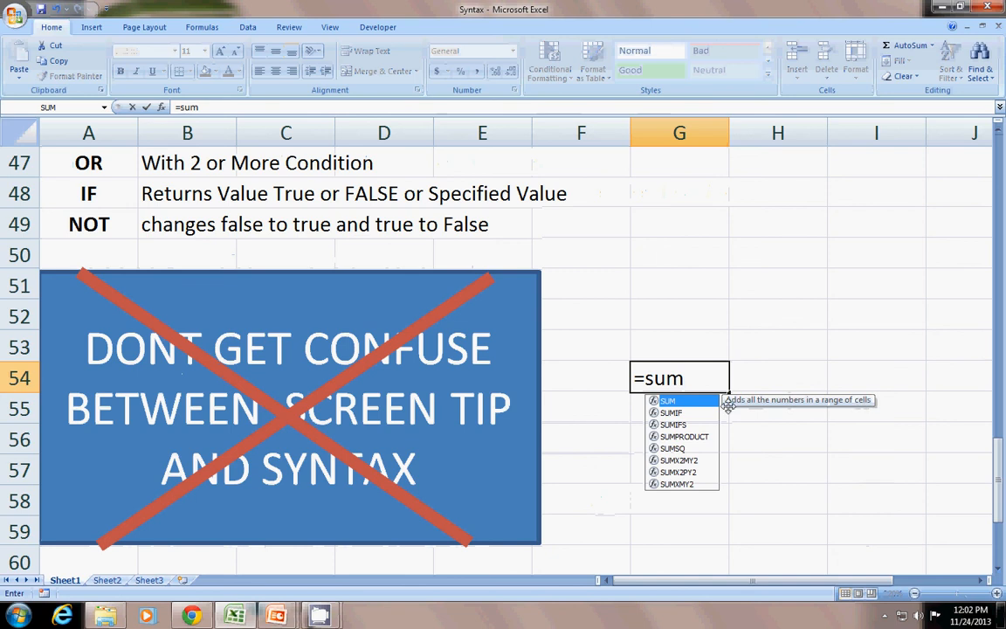
mouse_move(882, 391)
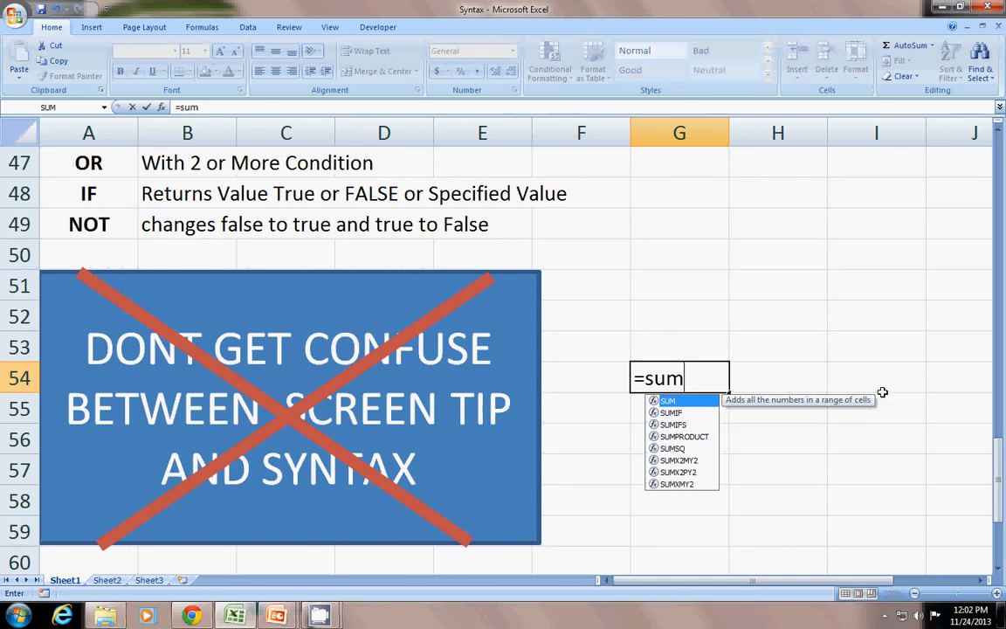
mouse_move(707, 406)
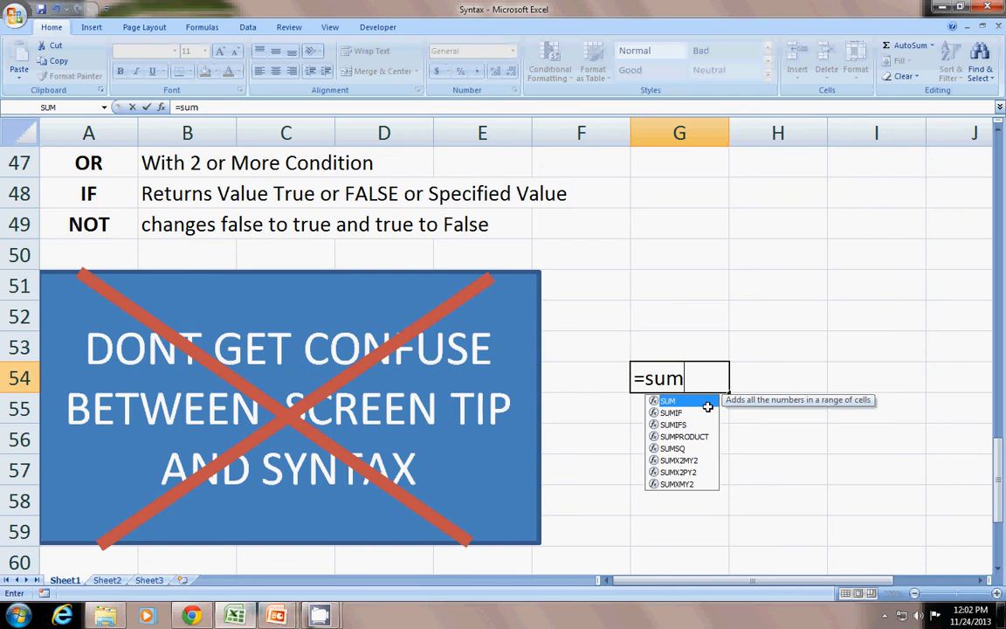
mouse_move(892, 351)
type("(")
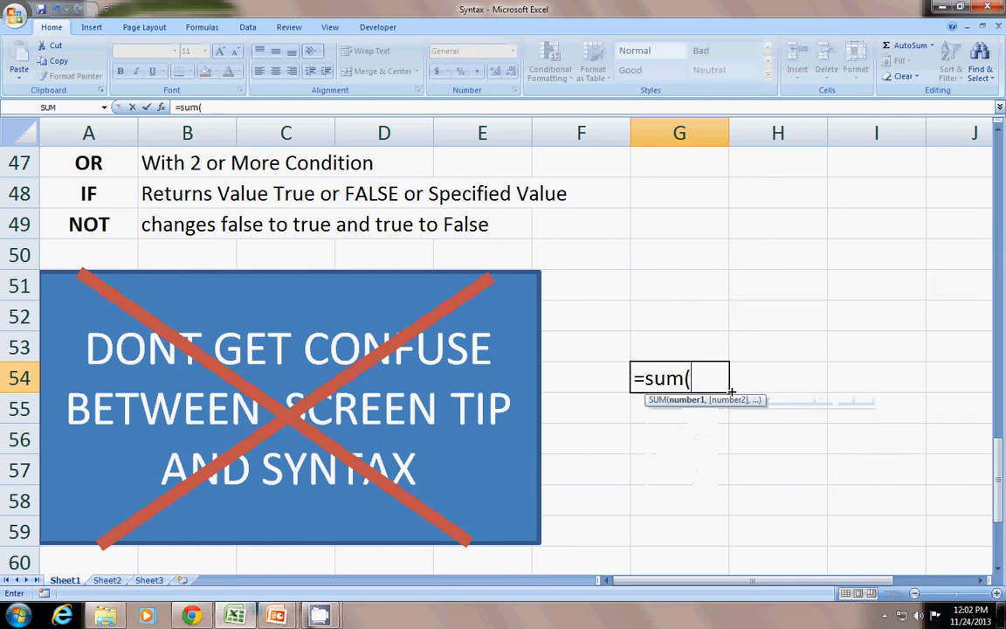
left_click_drag(679, 193, 679, 316)
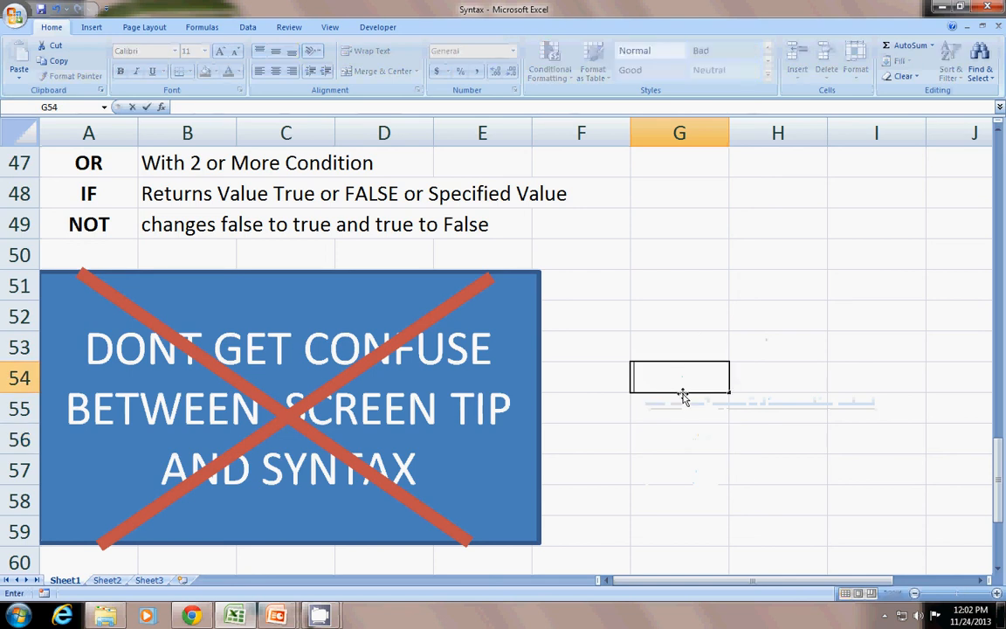
type("=sum(G49,G50,G51")
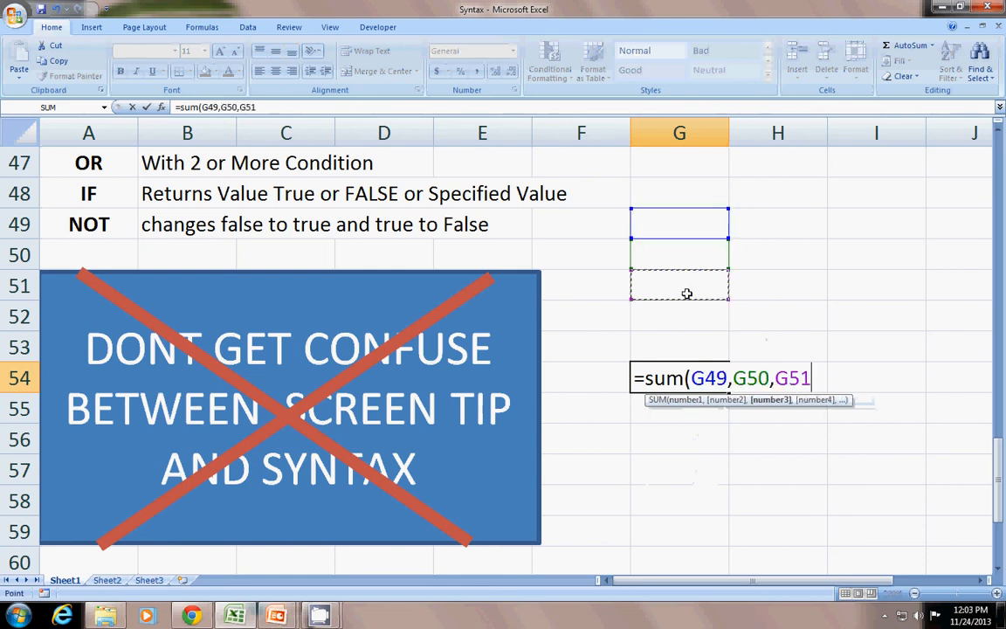
left_click(679, 286)
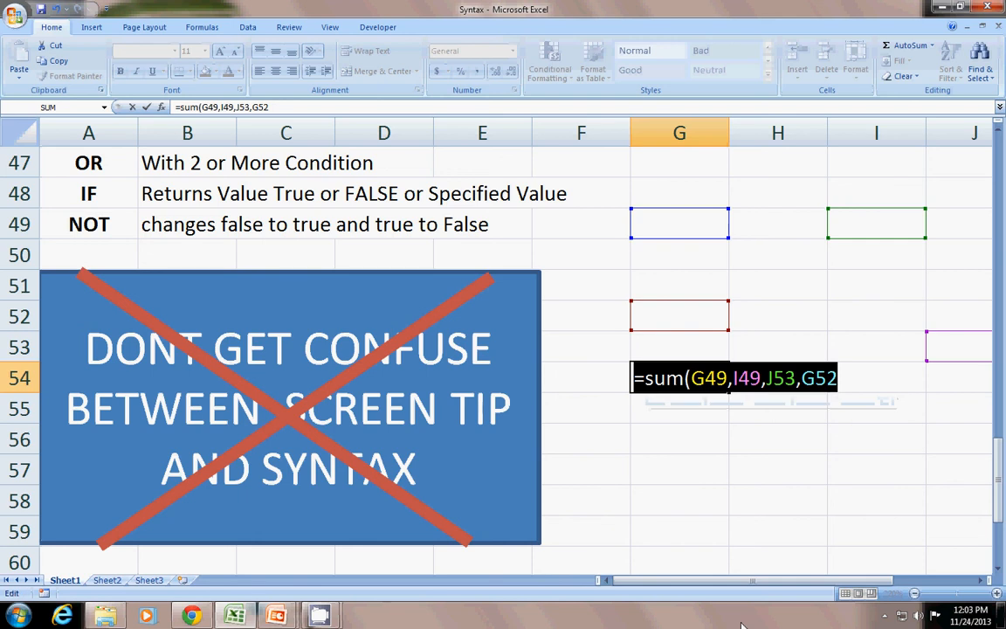
Scroll down to the notes on VBA function arguments in rows 62–65
scroll("down", 3)
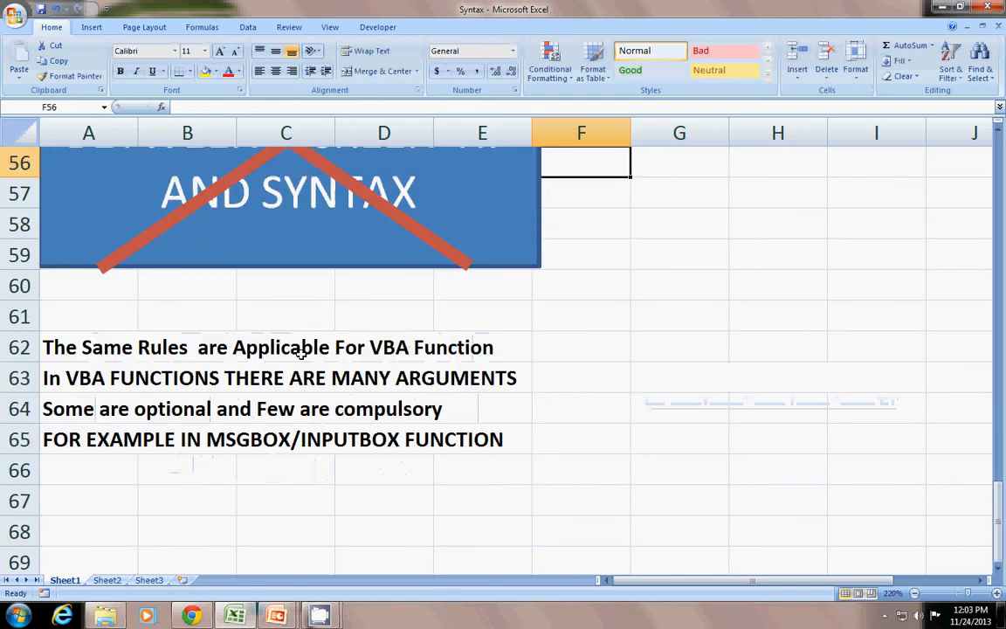
mouse_move(295, 375)
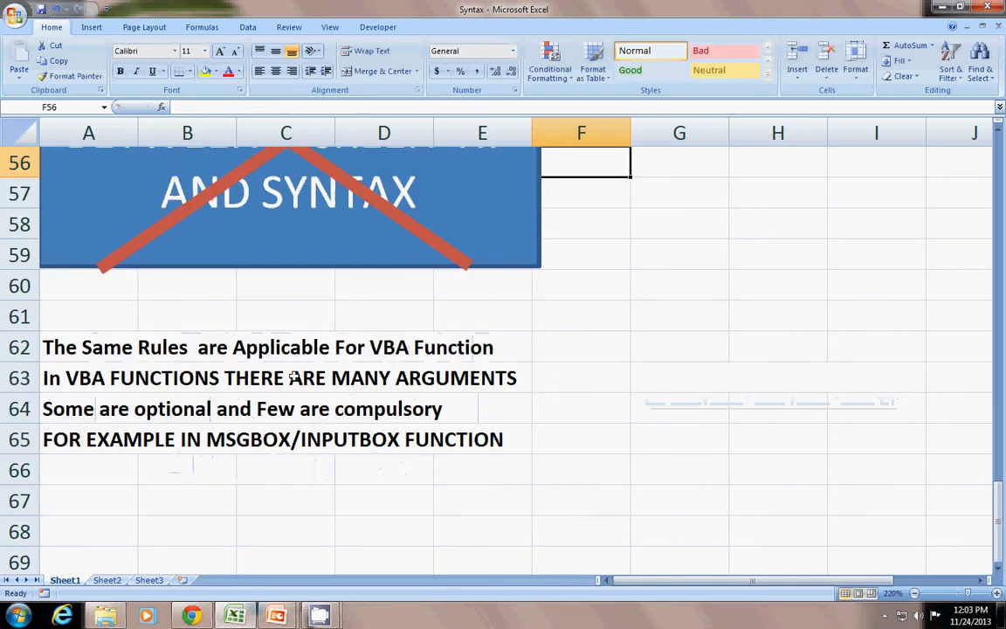
mouse_move(252, 516)
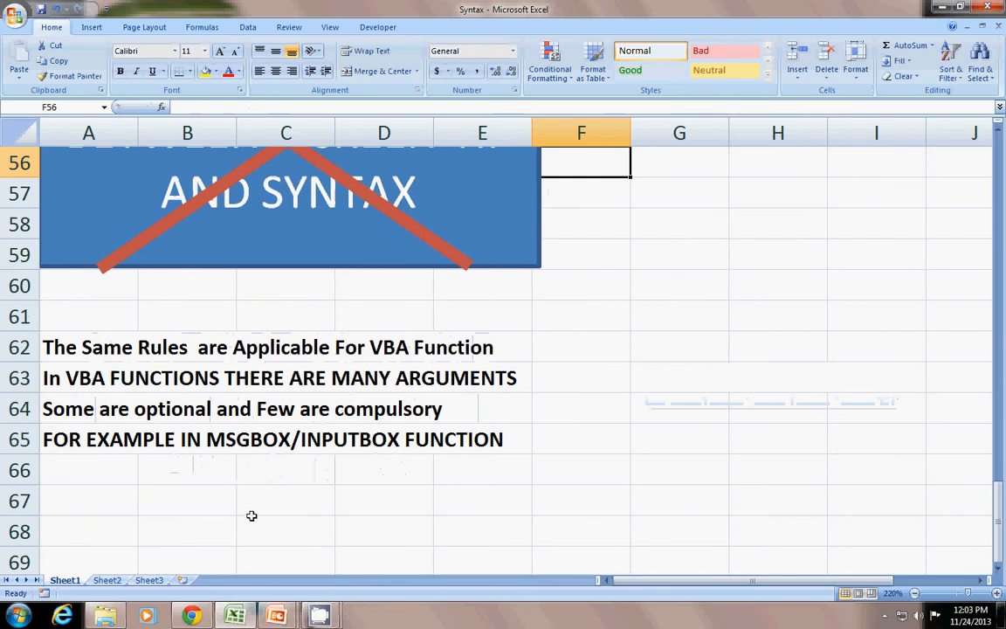
mouse_move(170, 389)
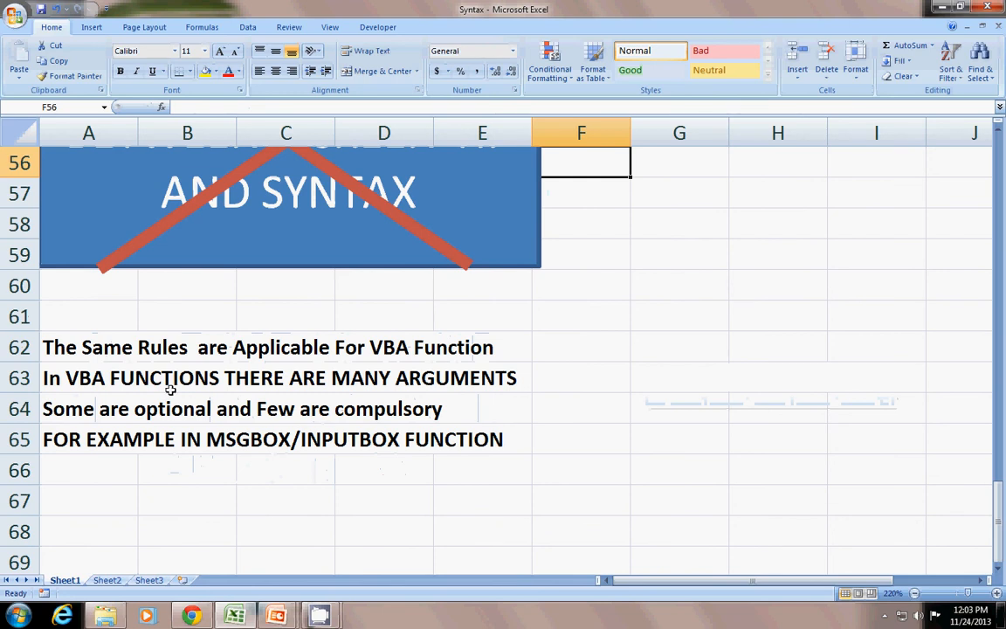
mouse_move(293, 436)
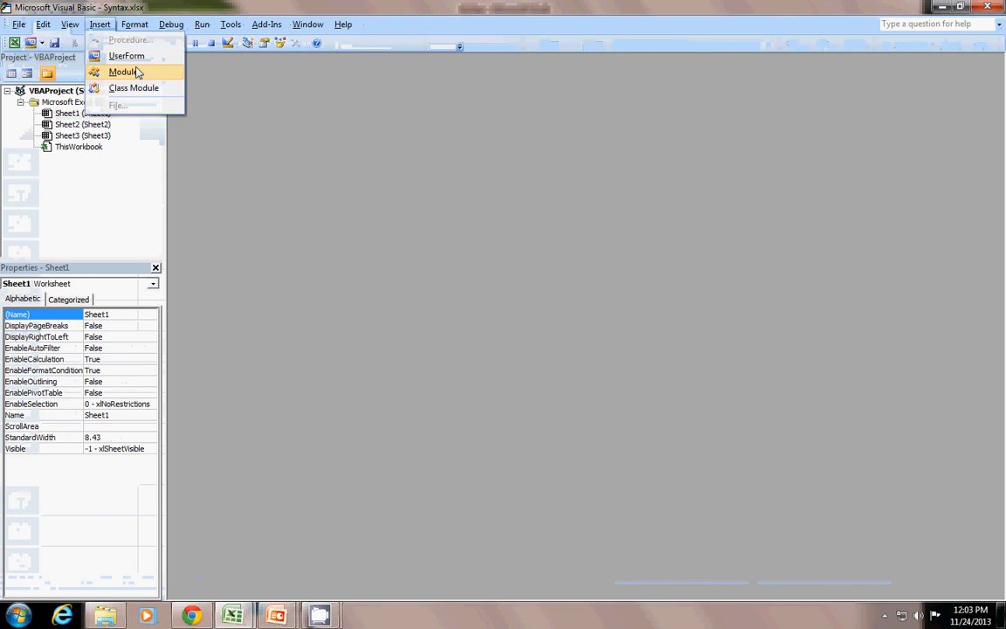
Insert Module1, remove it without exporting, and open Sheet3's code window
left_click(123, 71)
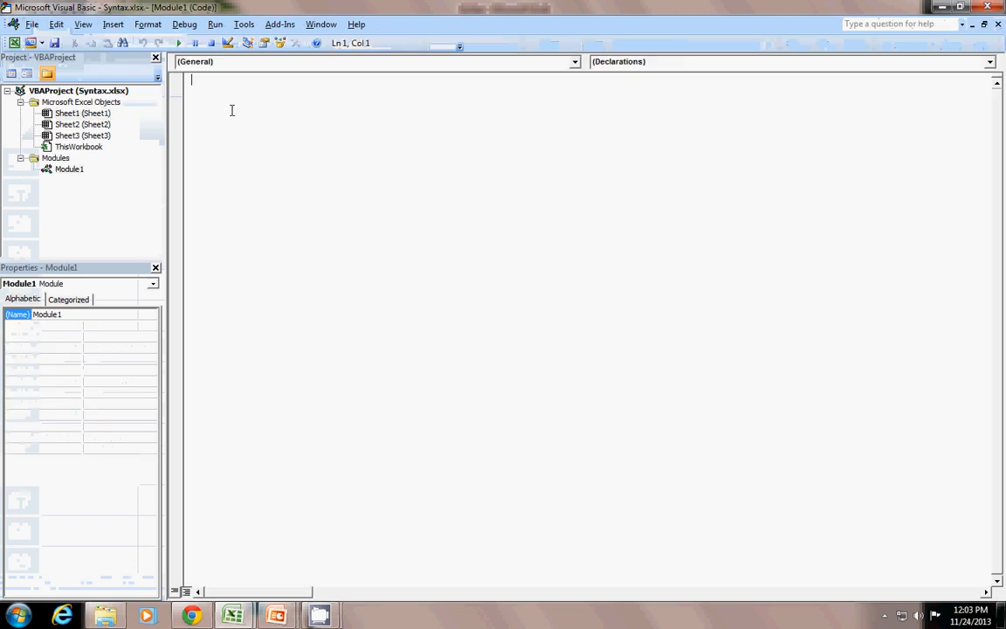
mouse_move(726, 122)
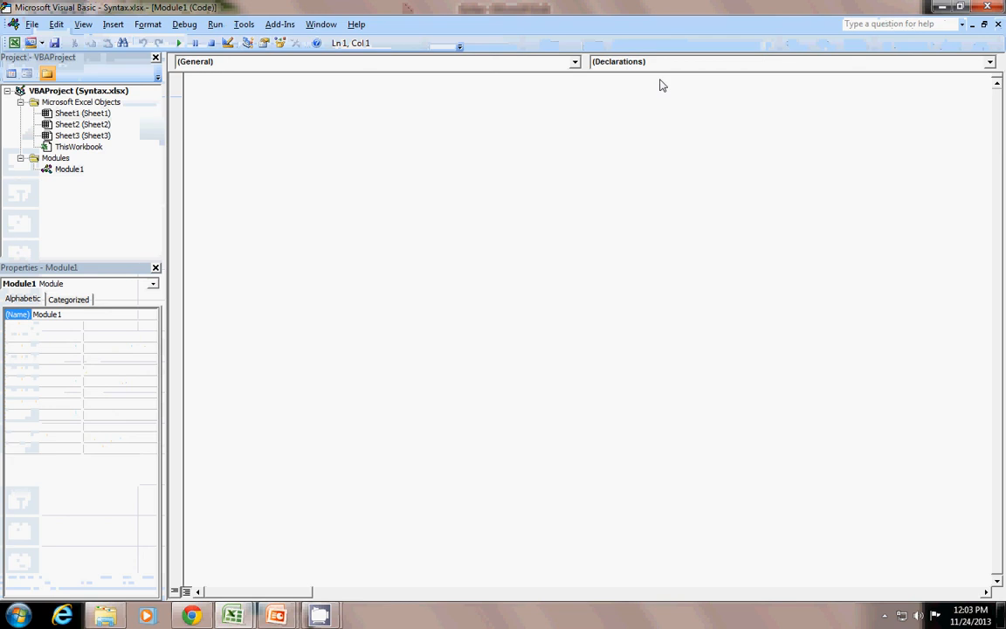
right_click(69, 168)
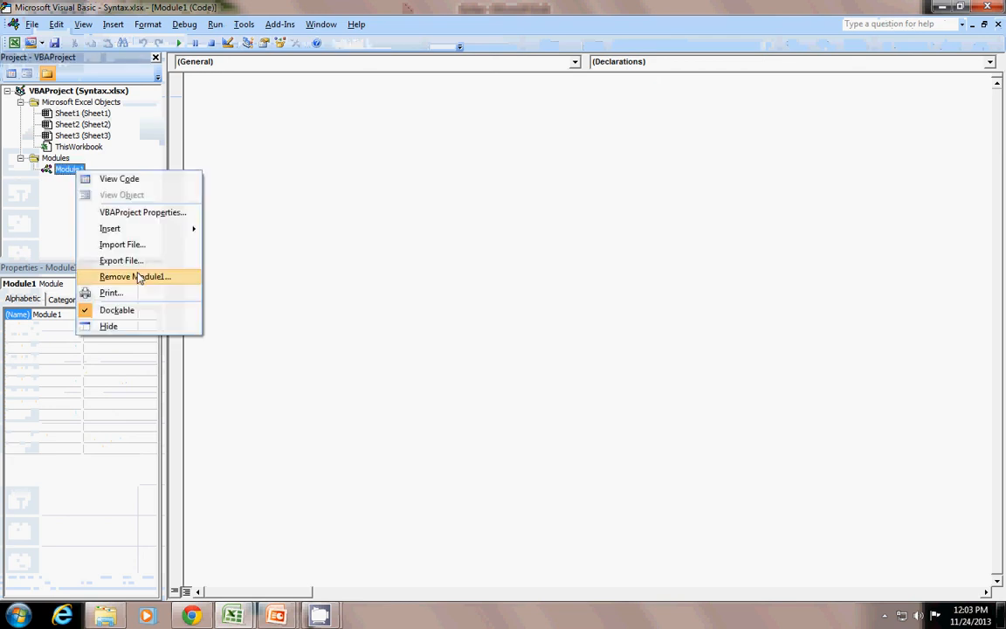
left_click(135, 276)
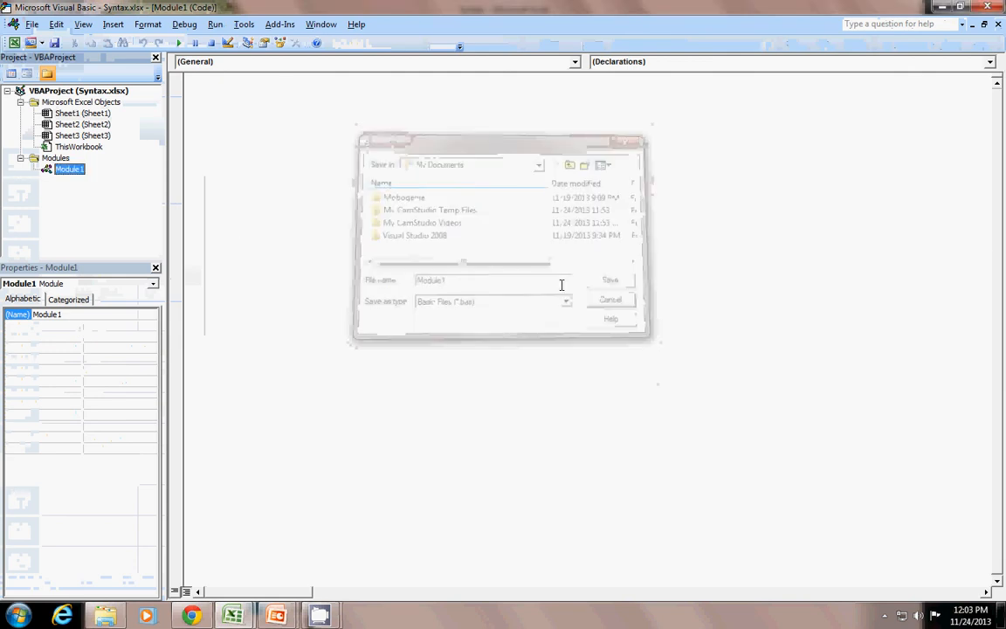
left_click(82, 135)
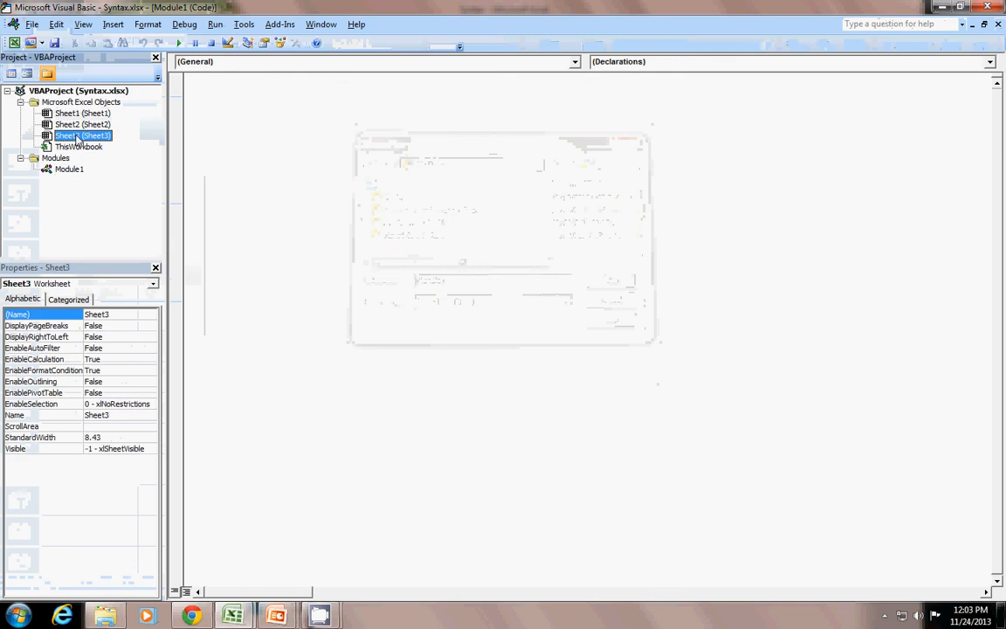
left_click(69, 169)
type("msgboxc")
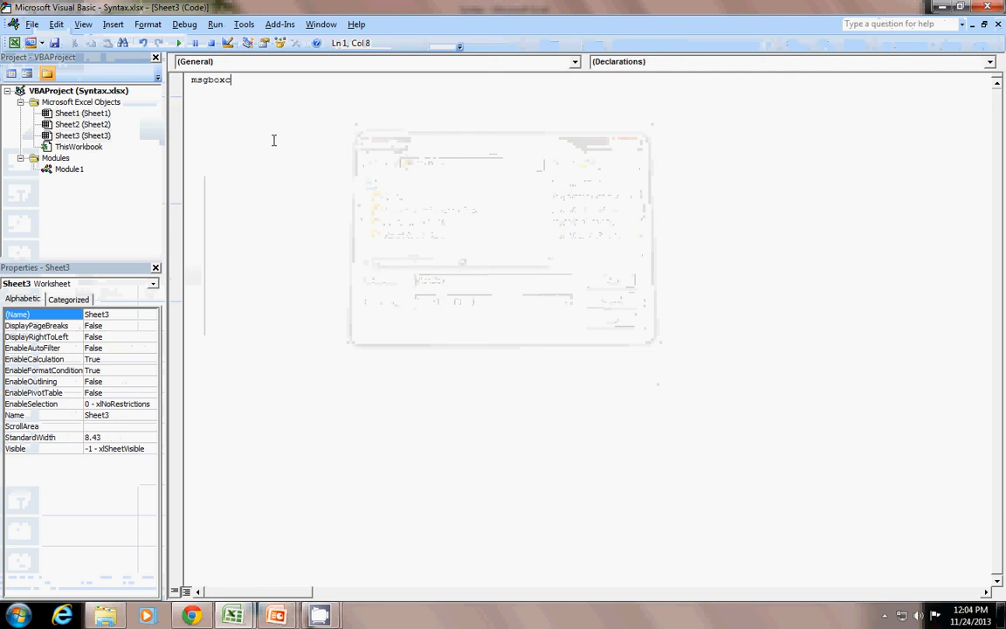
Type msgbox( in Sheet3's code and dismiss the 'Expected: expression' compile error
key("backspace")
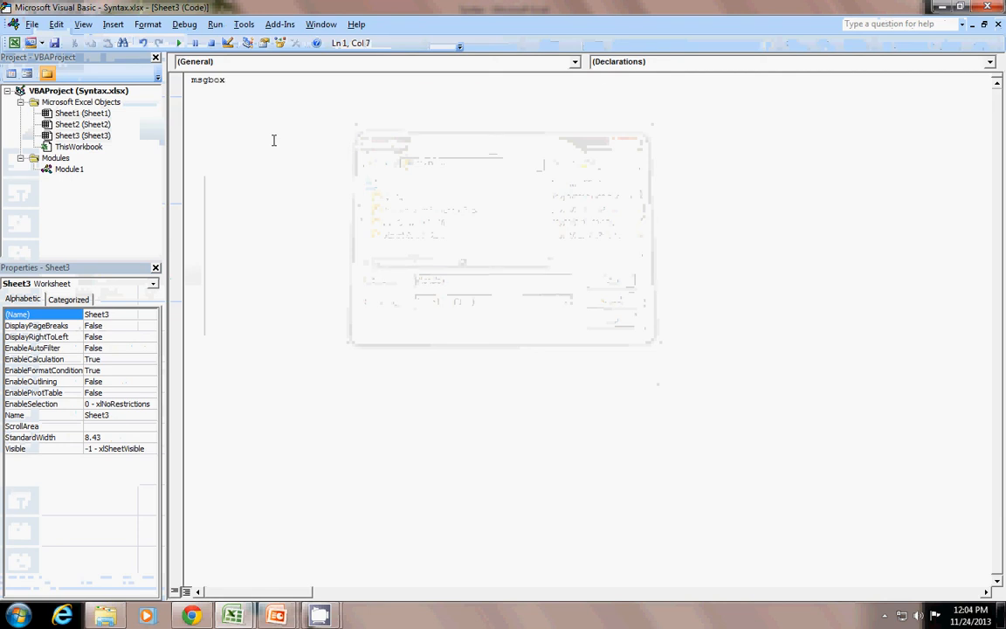
type("(")
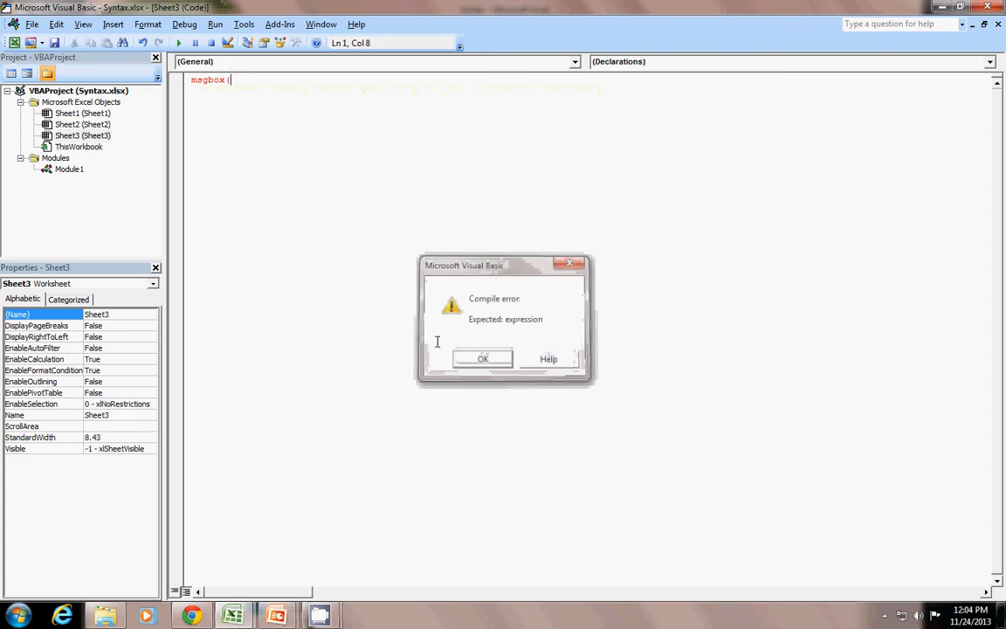
left_click(482, 358)
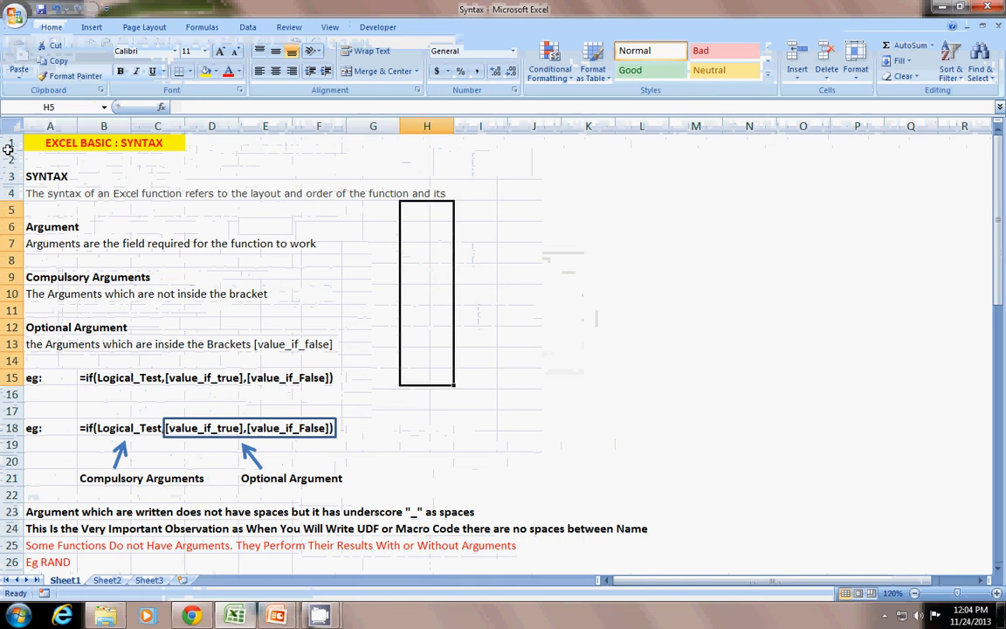
mouse_move(124, 297)
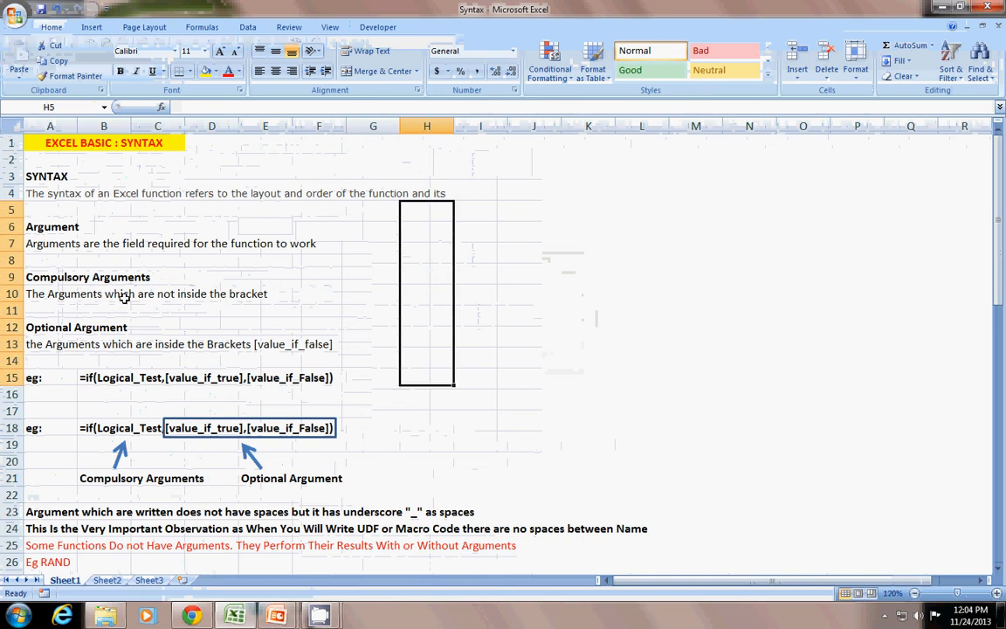
left_click(373, 393)
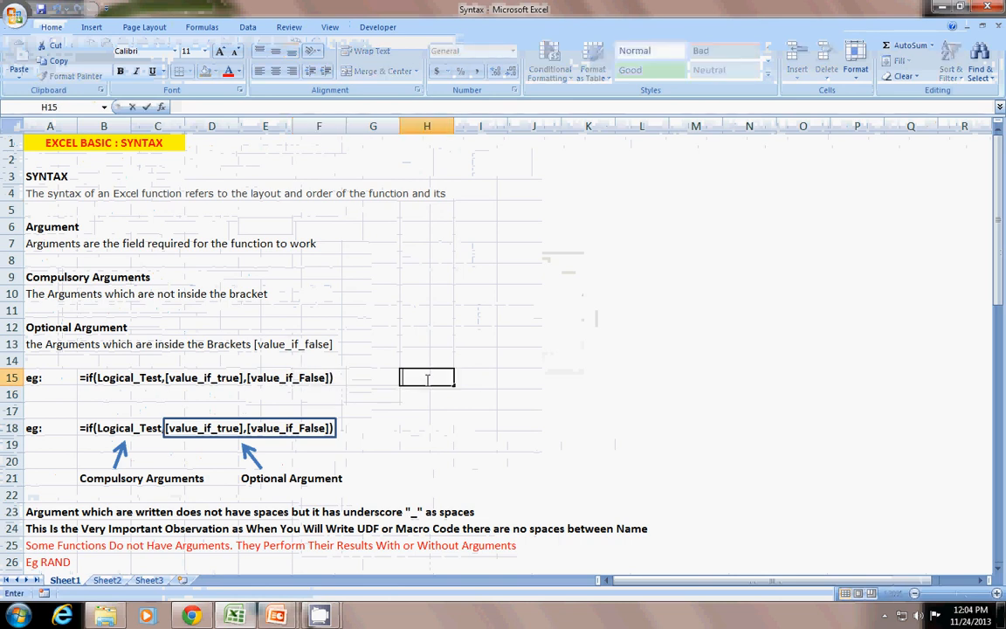
mouse_move(419, 375)
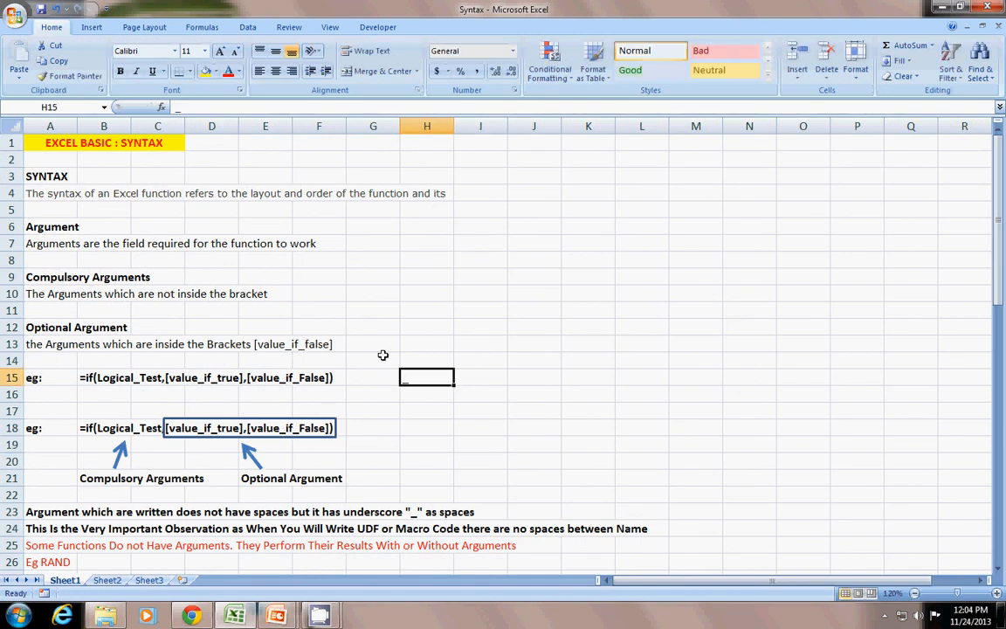
mouse_move(102, 364)
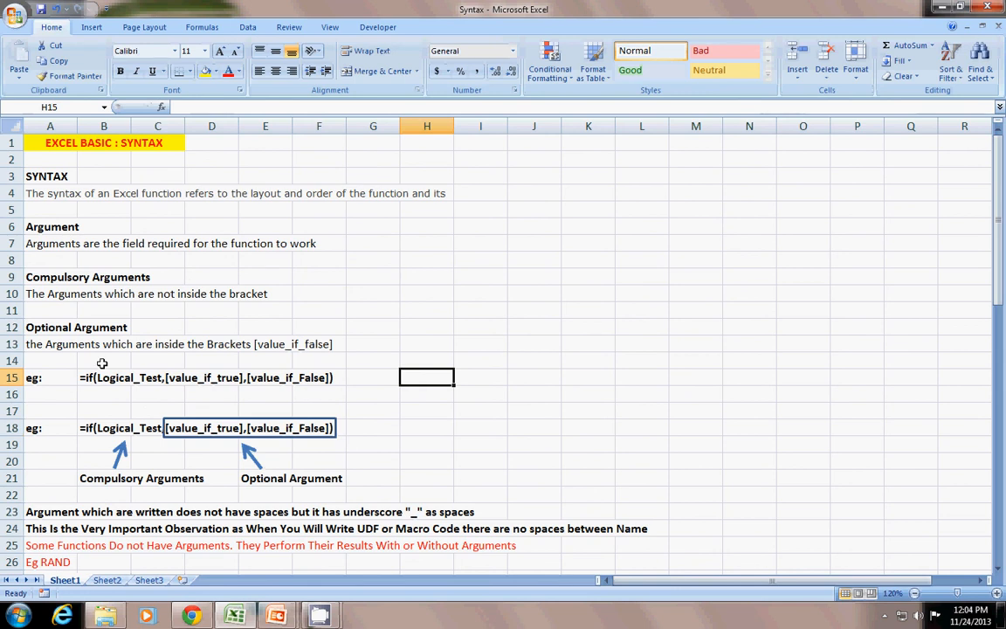
left_click(373, 360)
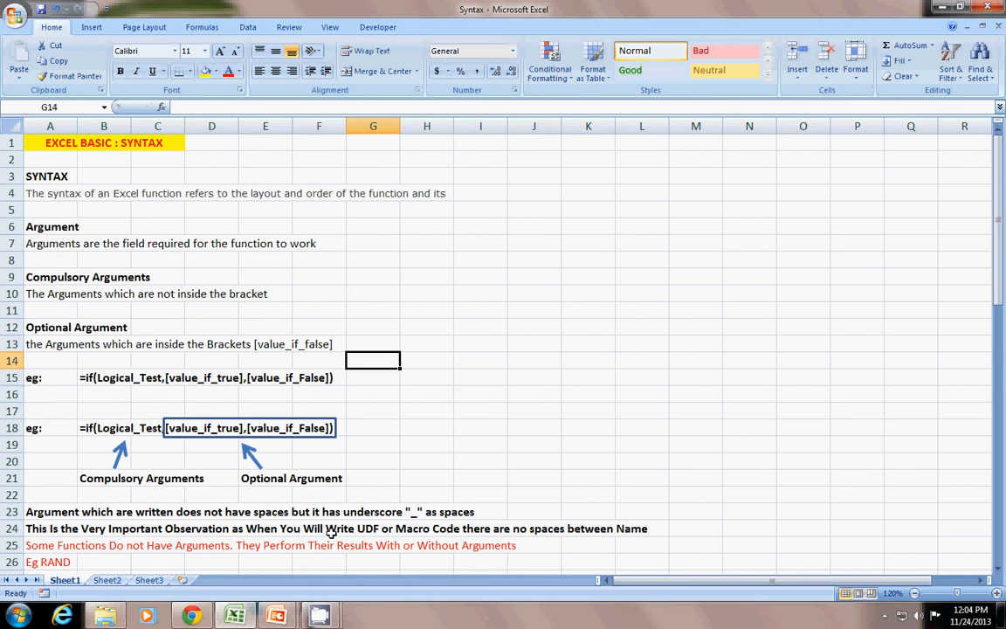